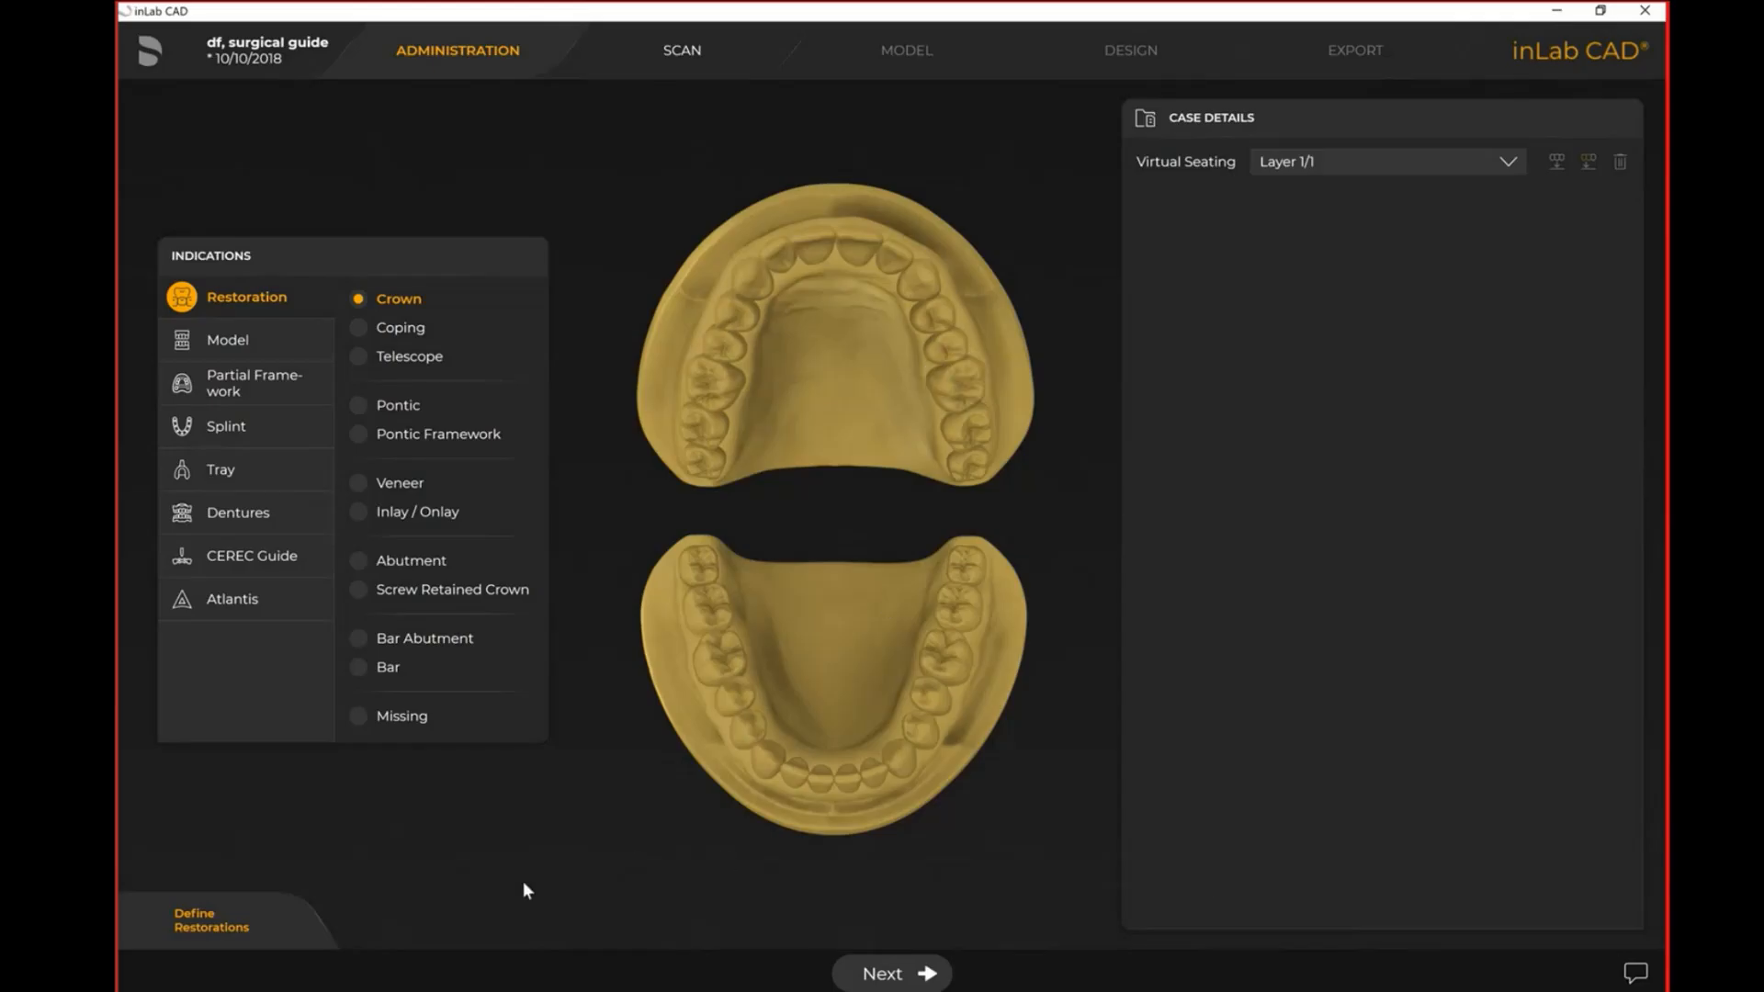
pyautogui.moveTo(455, 662)
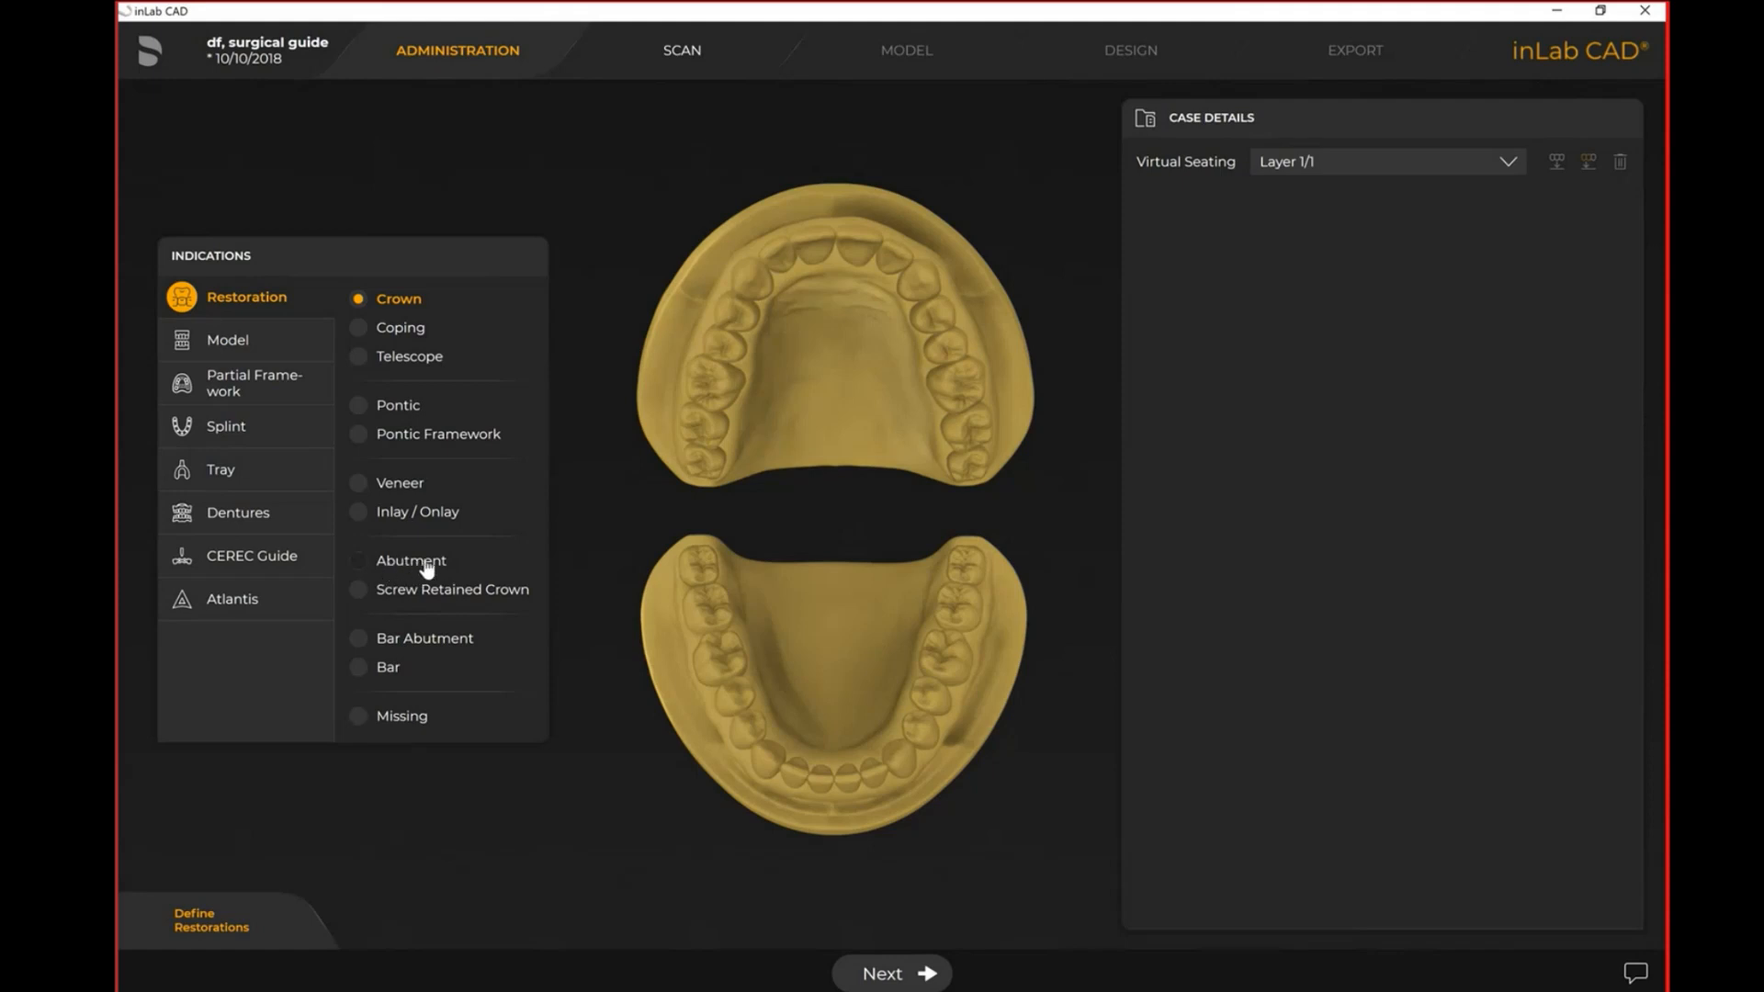
pyautogui.moveTo(405, 648)
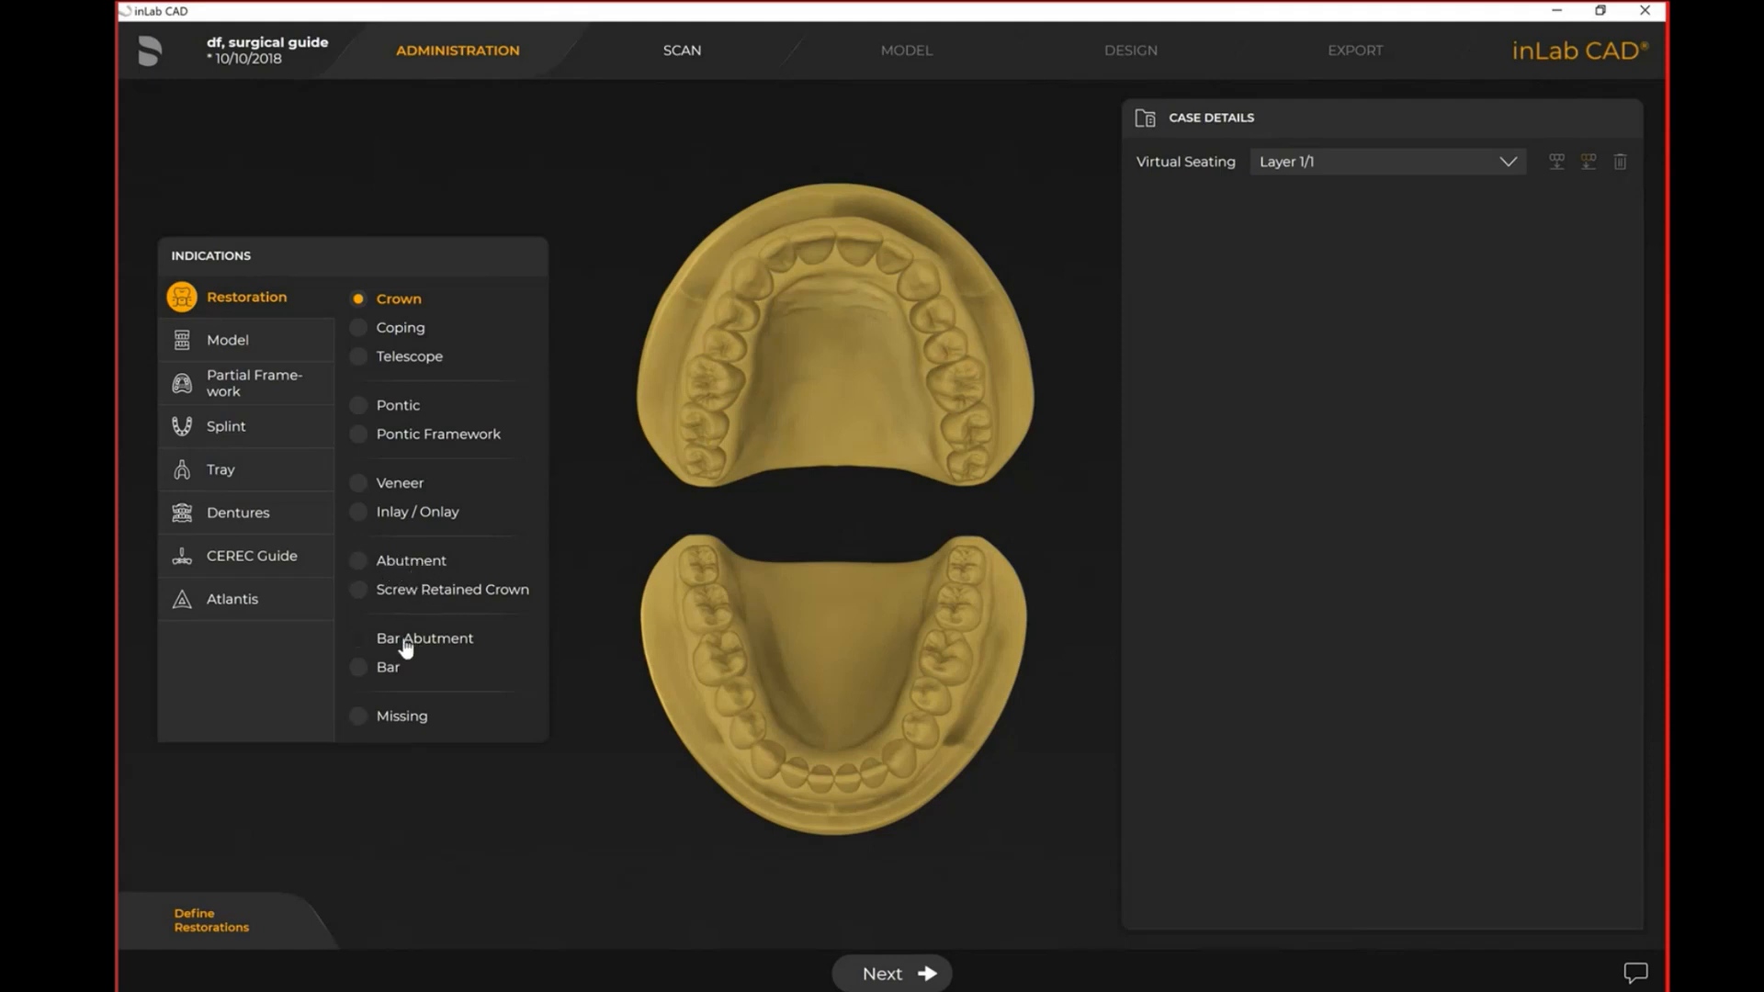
pyautogui.moveTo(585, 487)
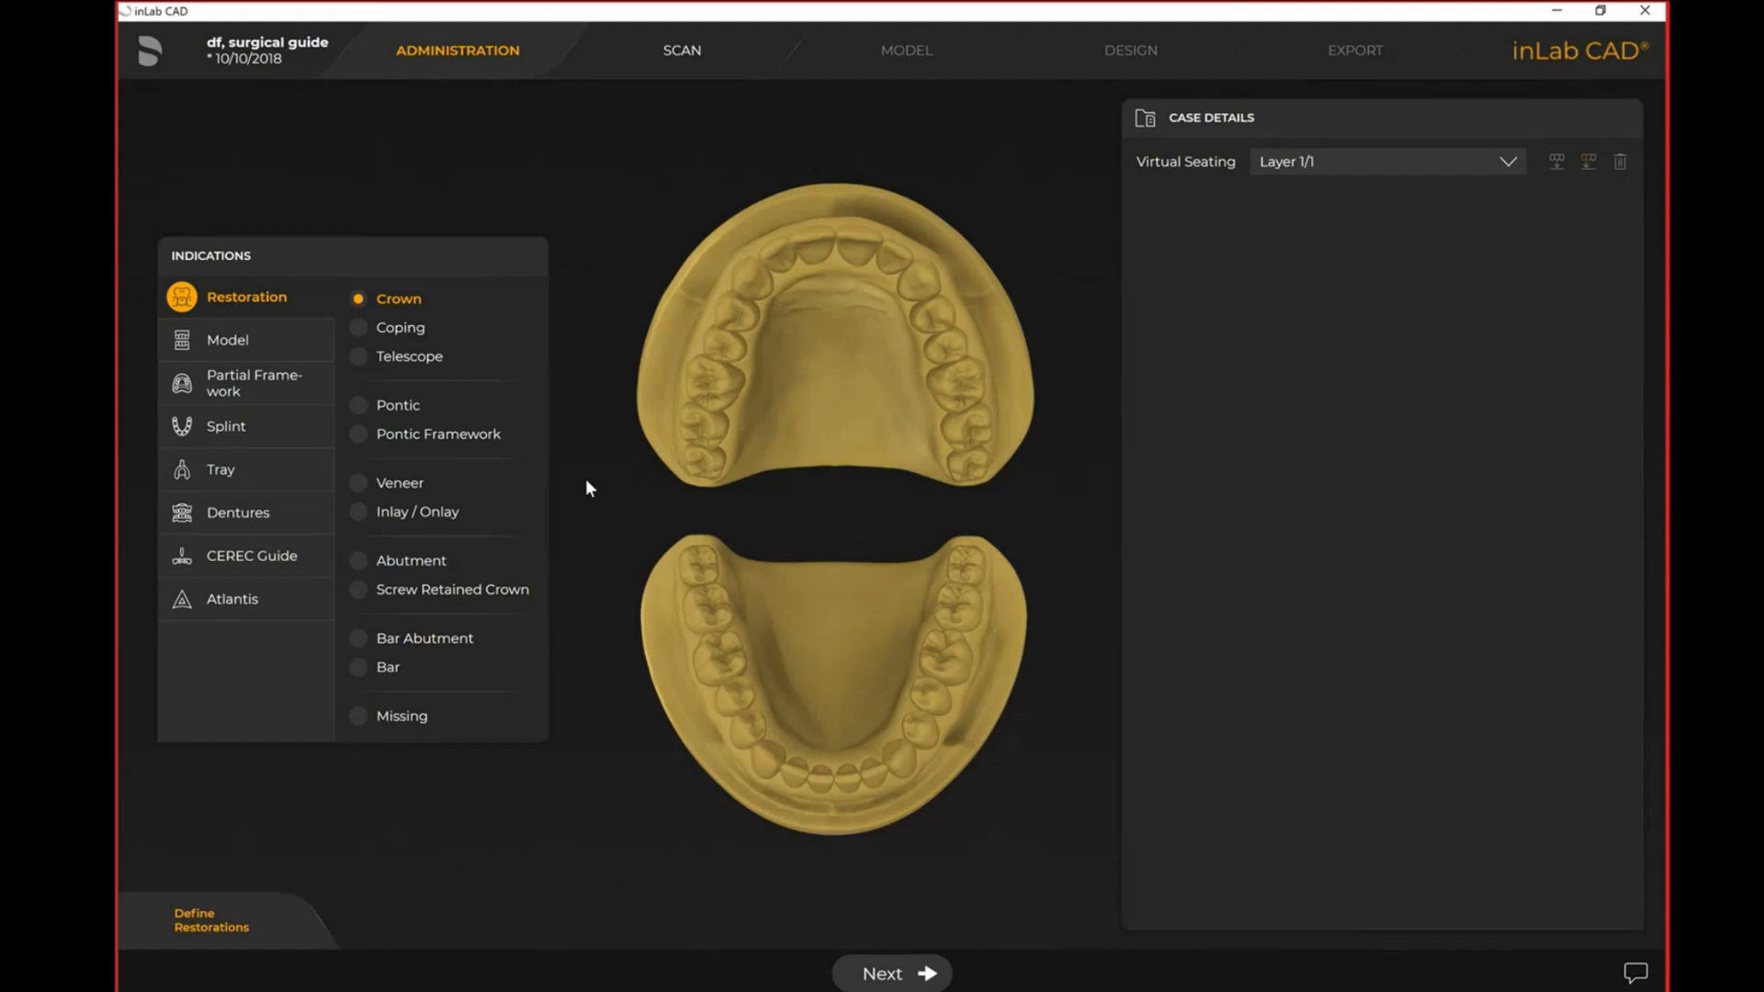
pyautogui.moveTo(292, 175)
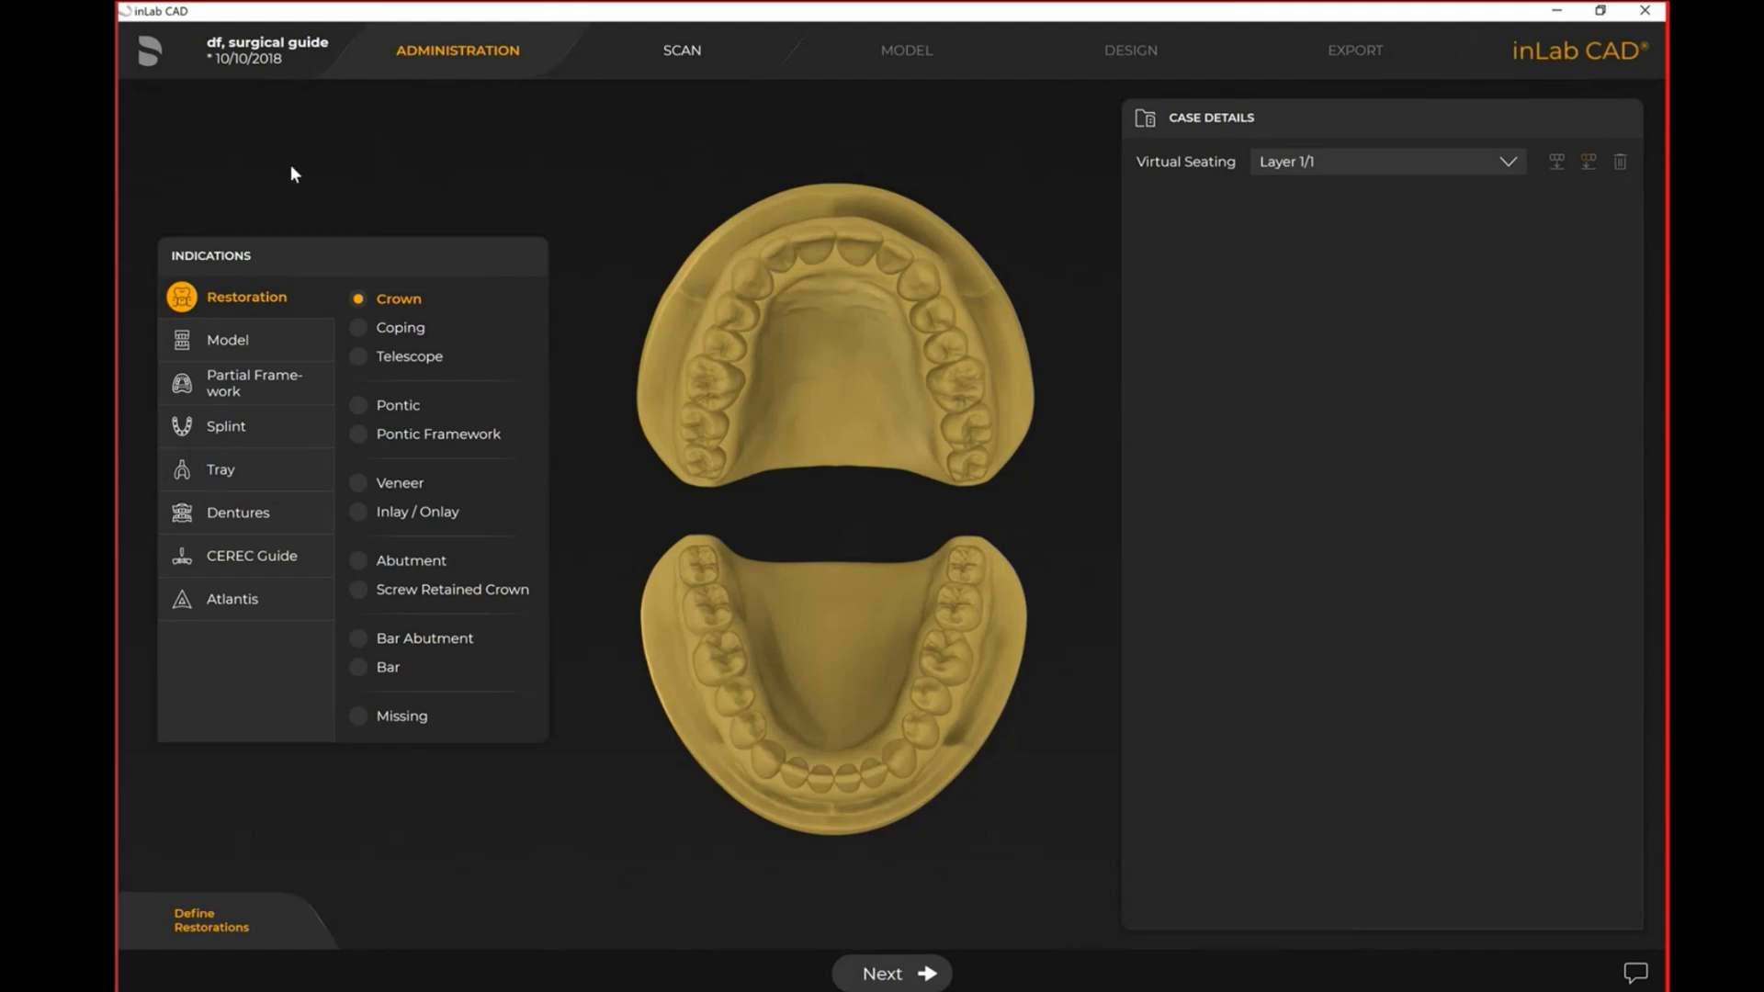
pyautogui.moveTo(343, 281)
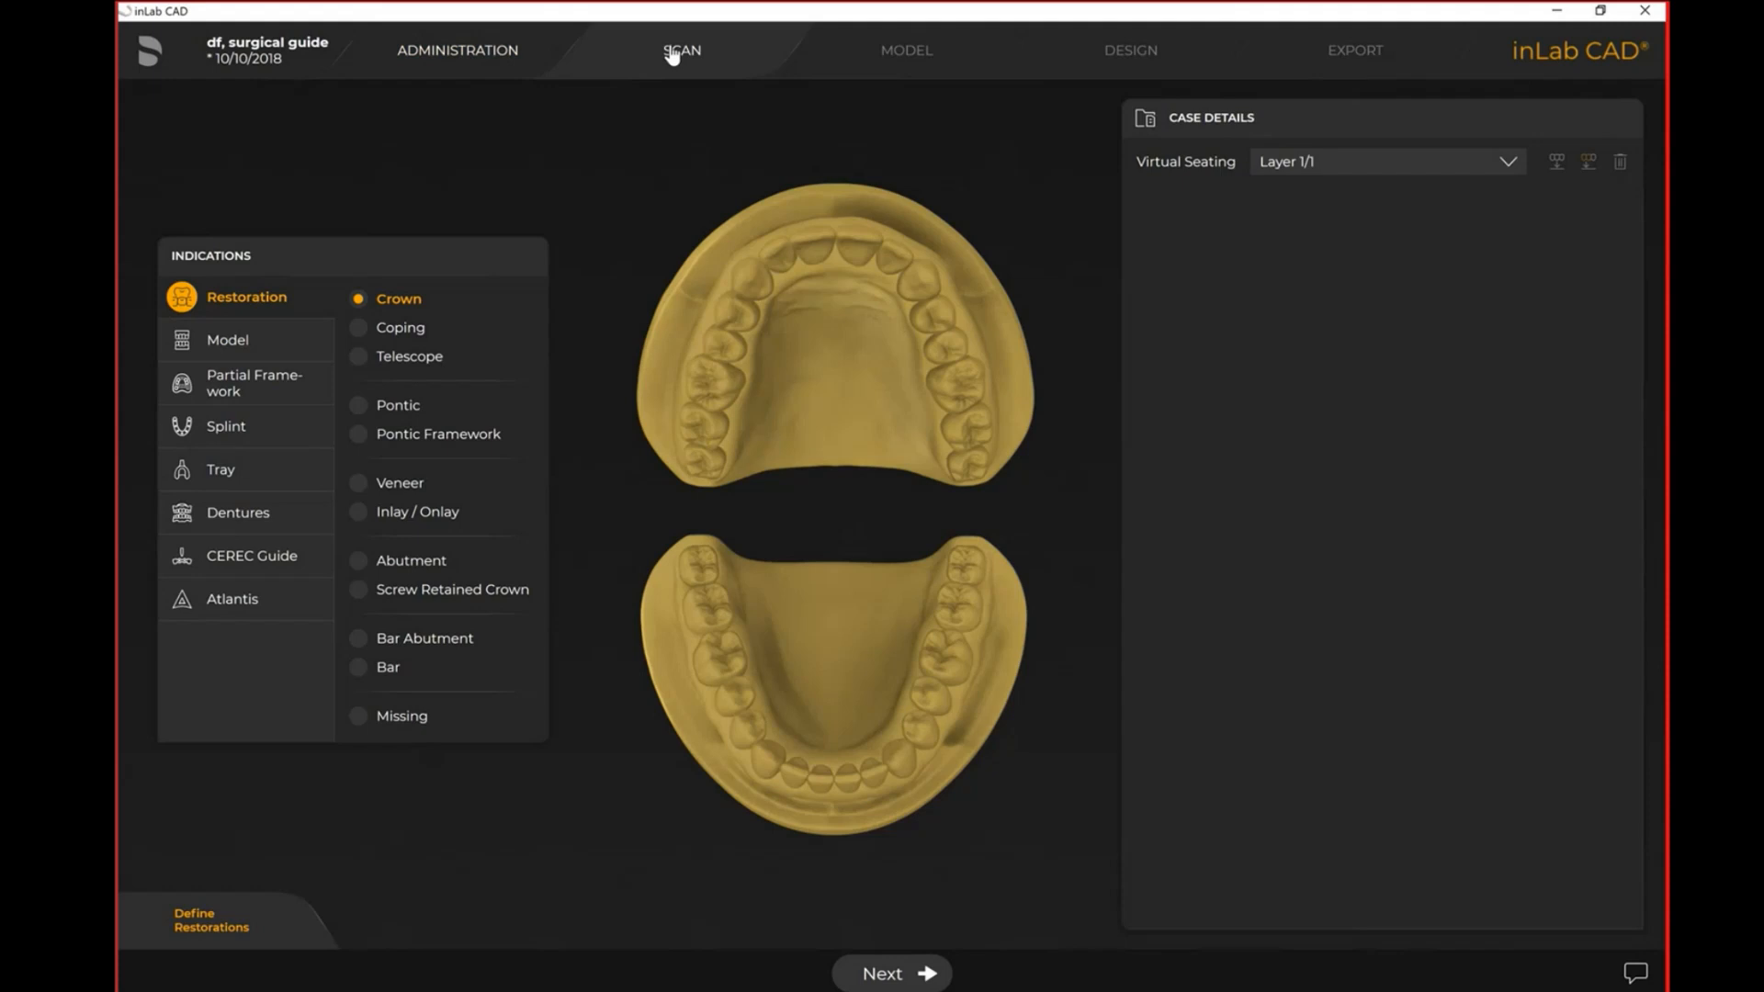
# In the Scan phase, delete both jaws' Die Rotation scans and select Upper Jaw
pyautogui.click(681, 49)
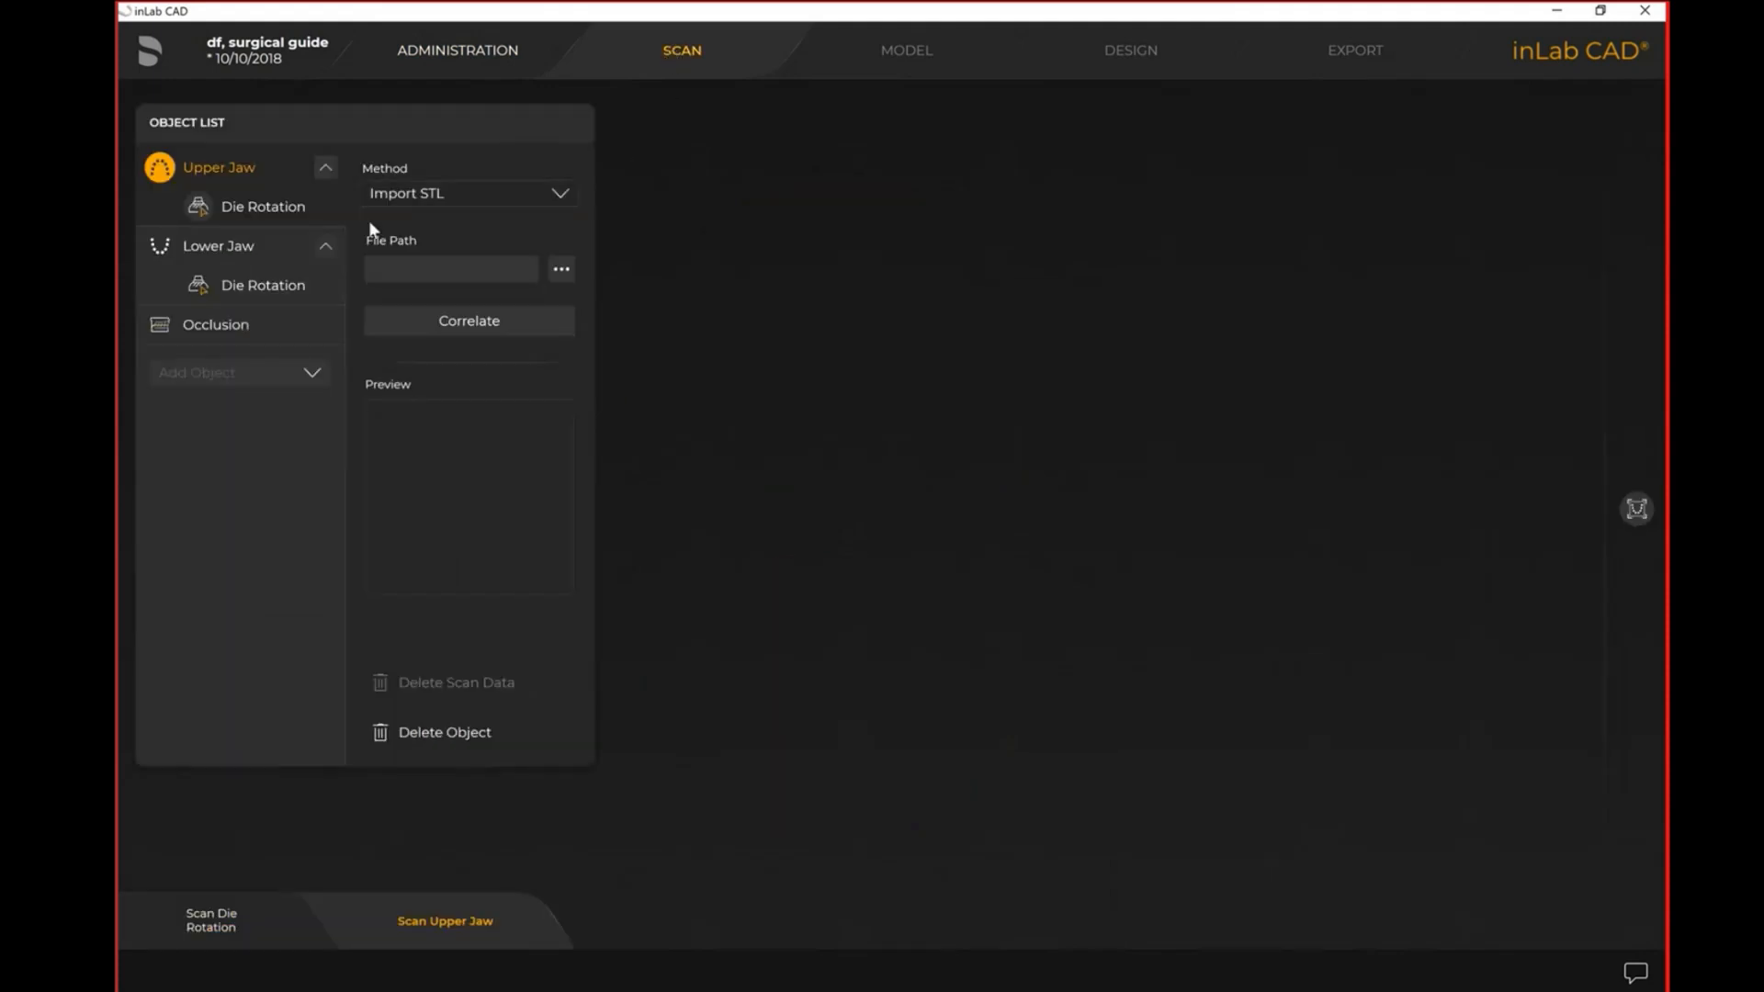
pyautogui.click(263, 205)
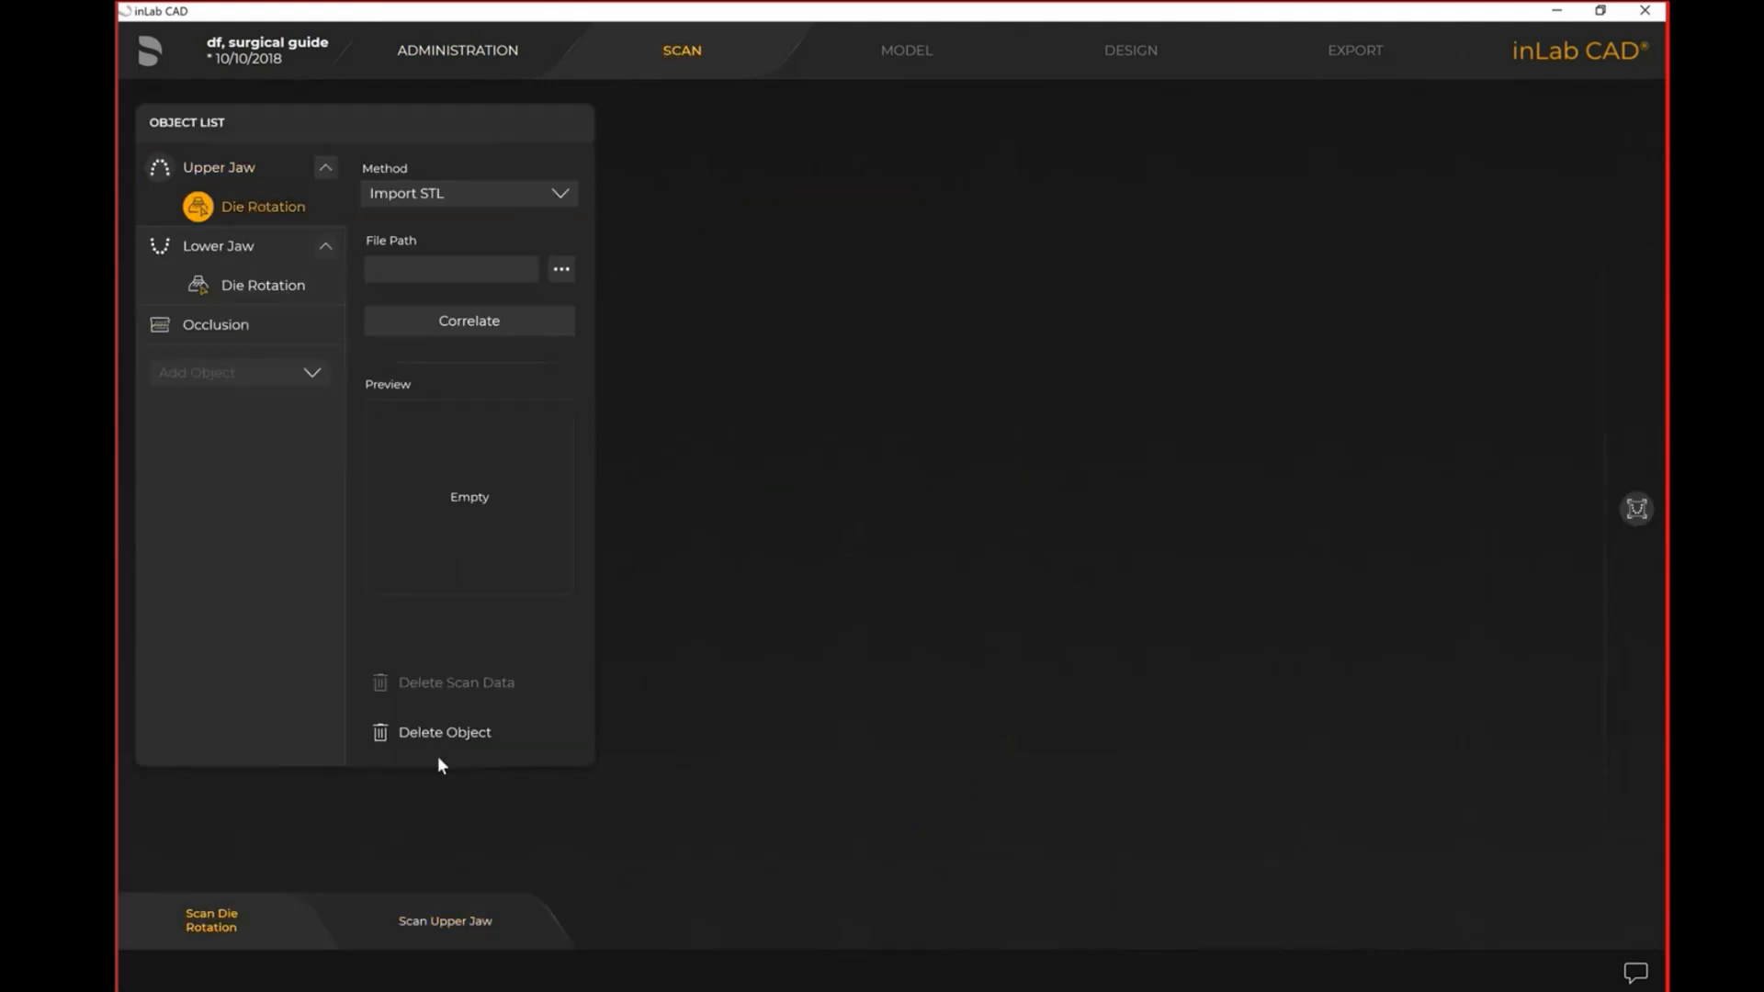
pyautogui.click(219, 245)
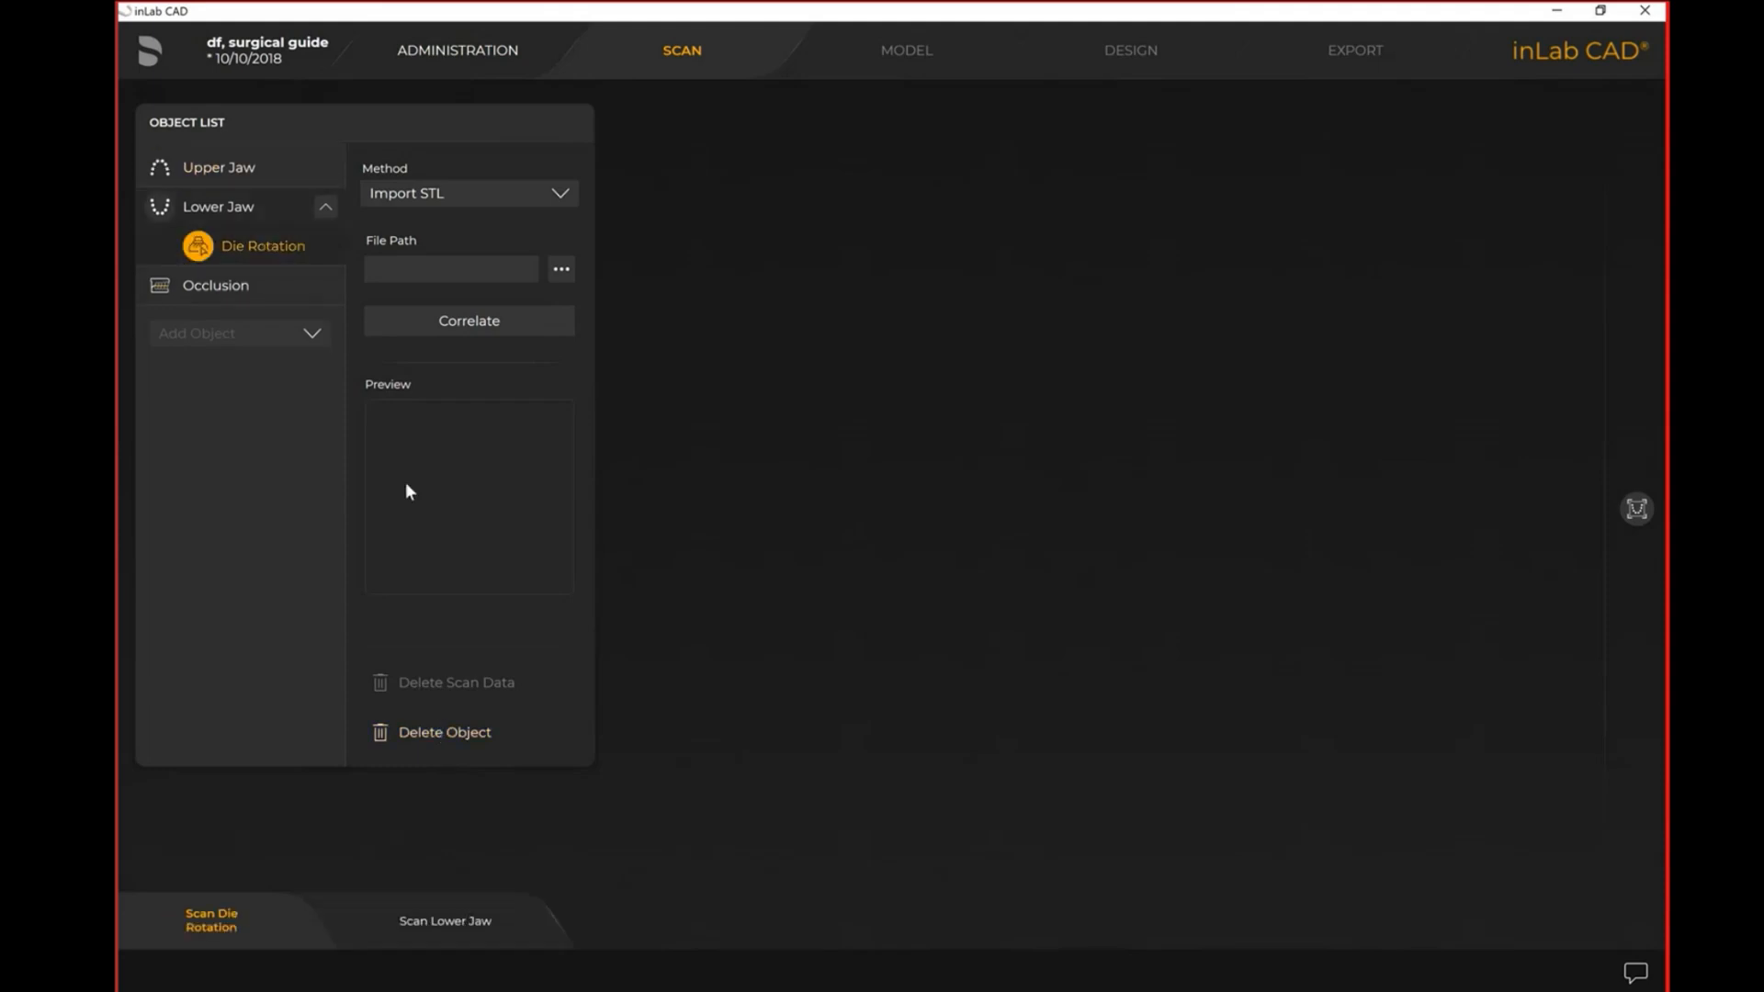
pyautogui.click(326, 206)
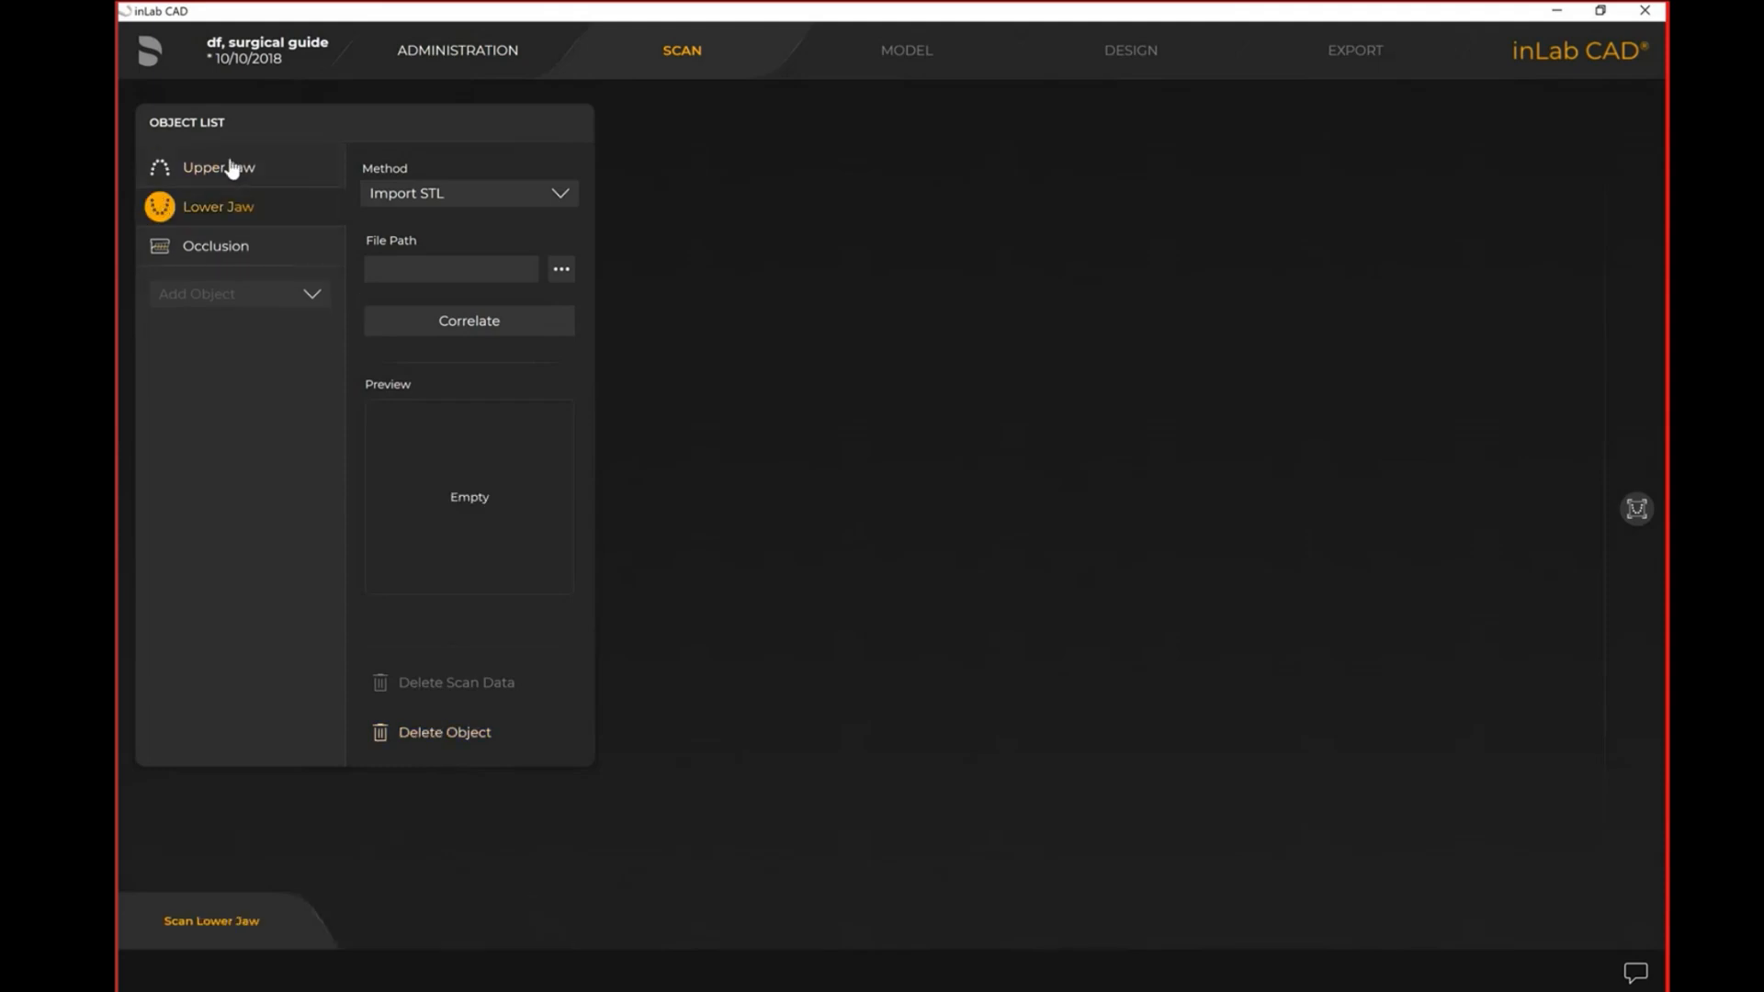
pyautogui.click(219, 167)
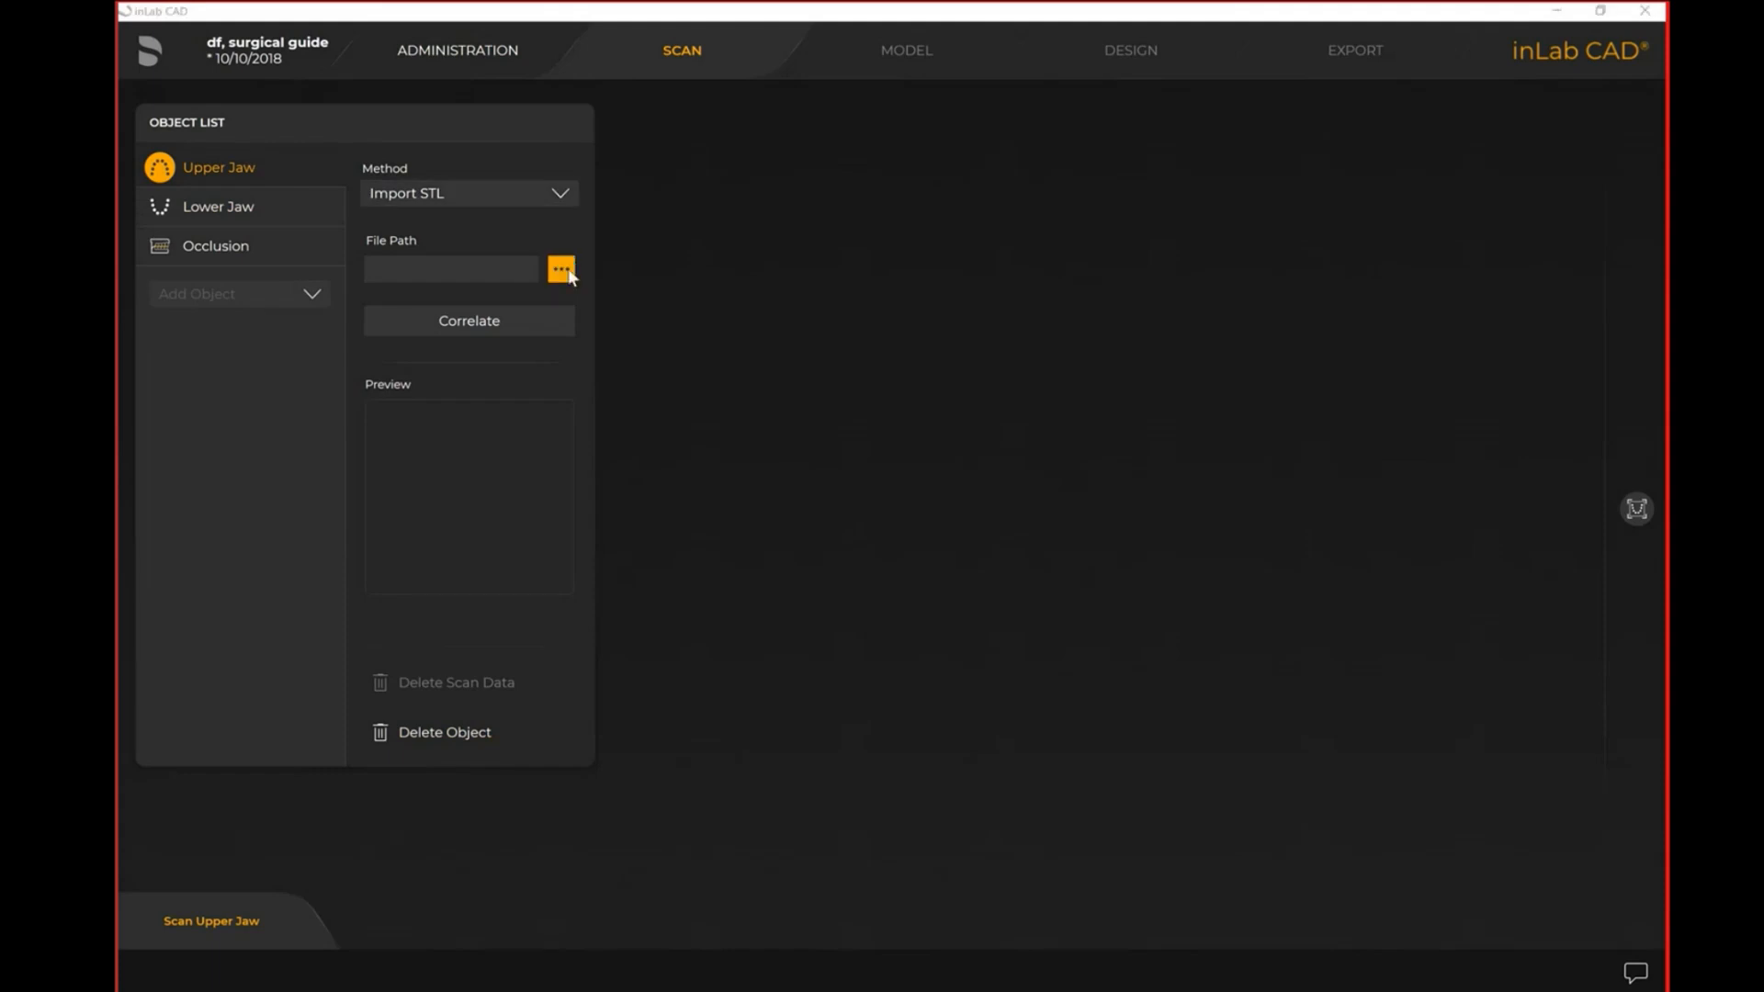
# Import NO Name_ScanbodyUpper from the Feb 24th 2021 folder as the upper jaw scan
pyautogui.click(561, 269)
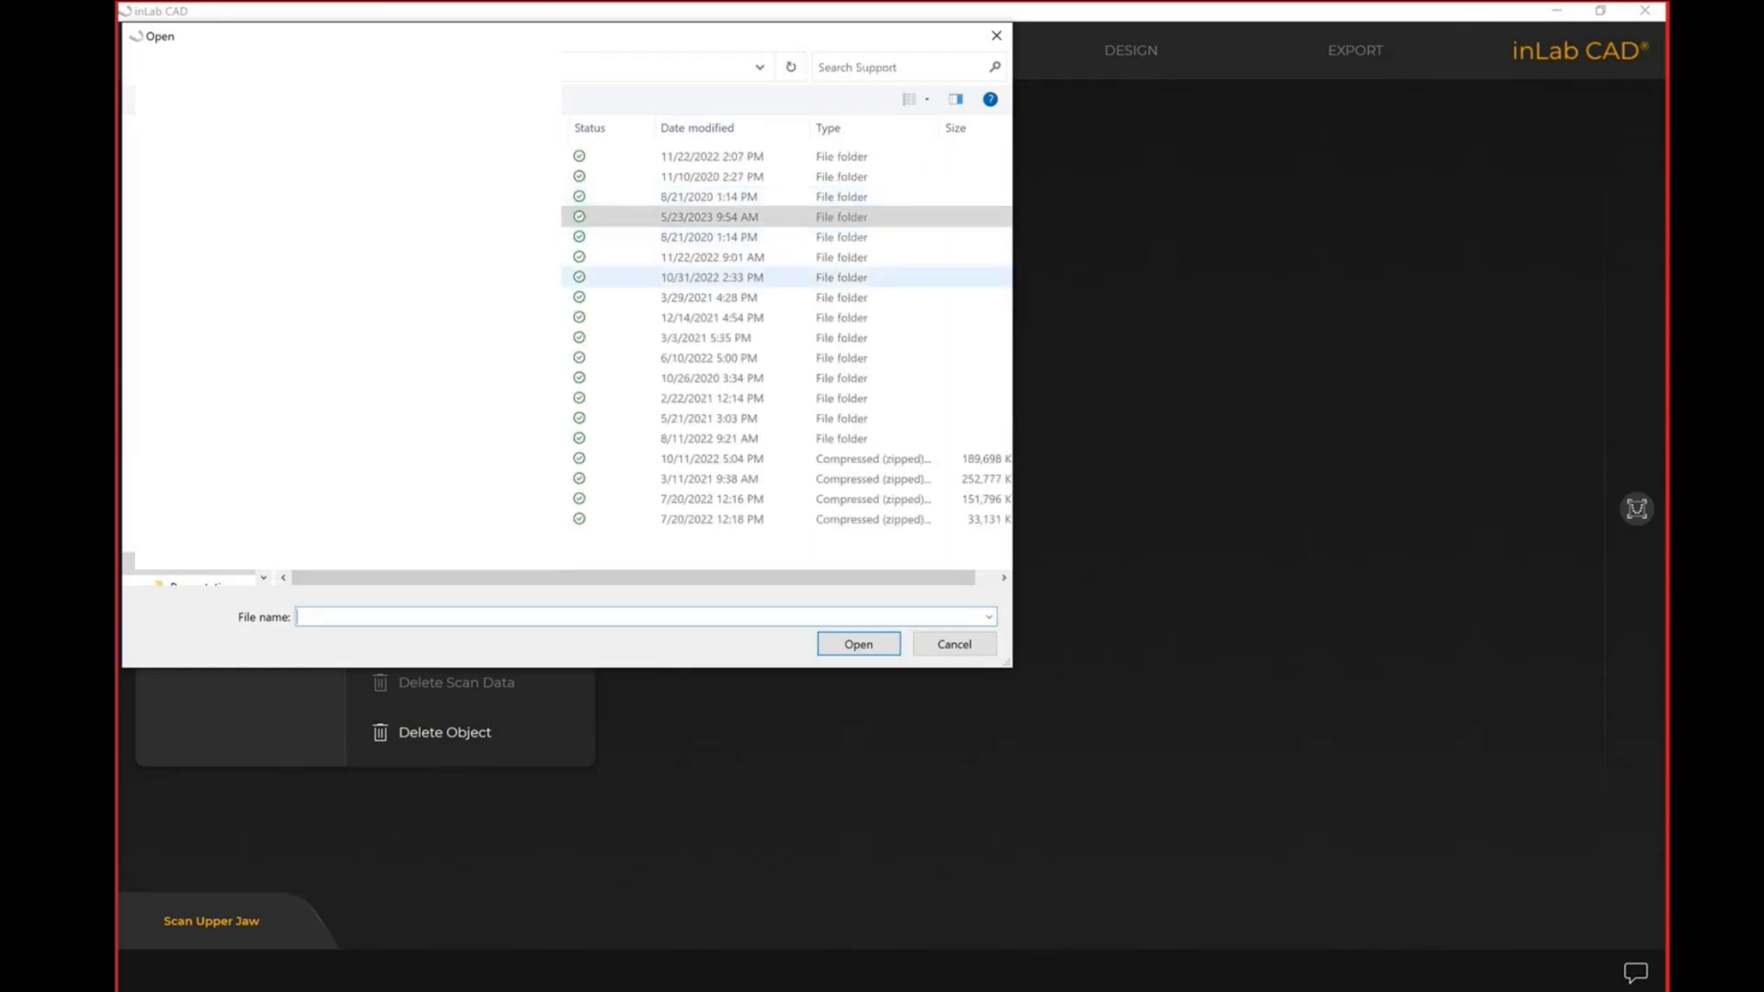
pyautogui.click(711, 396)
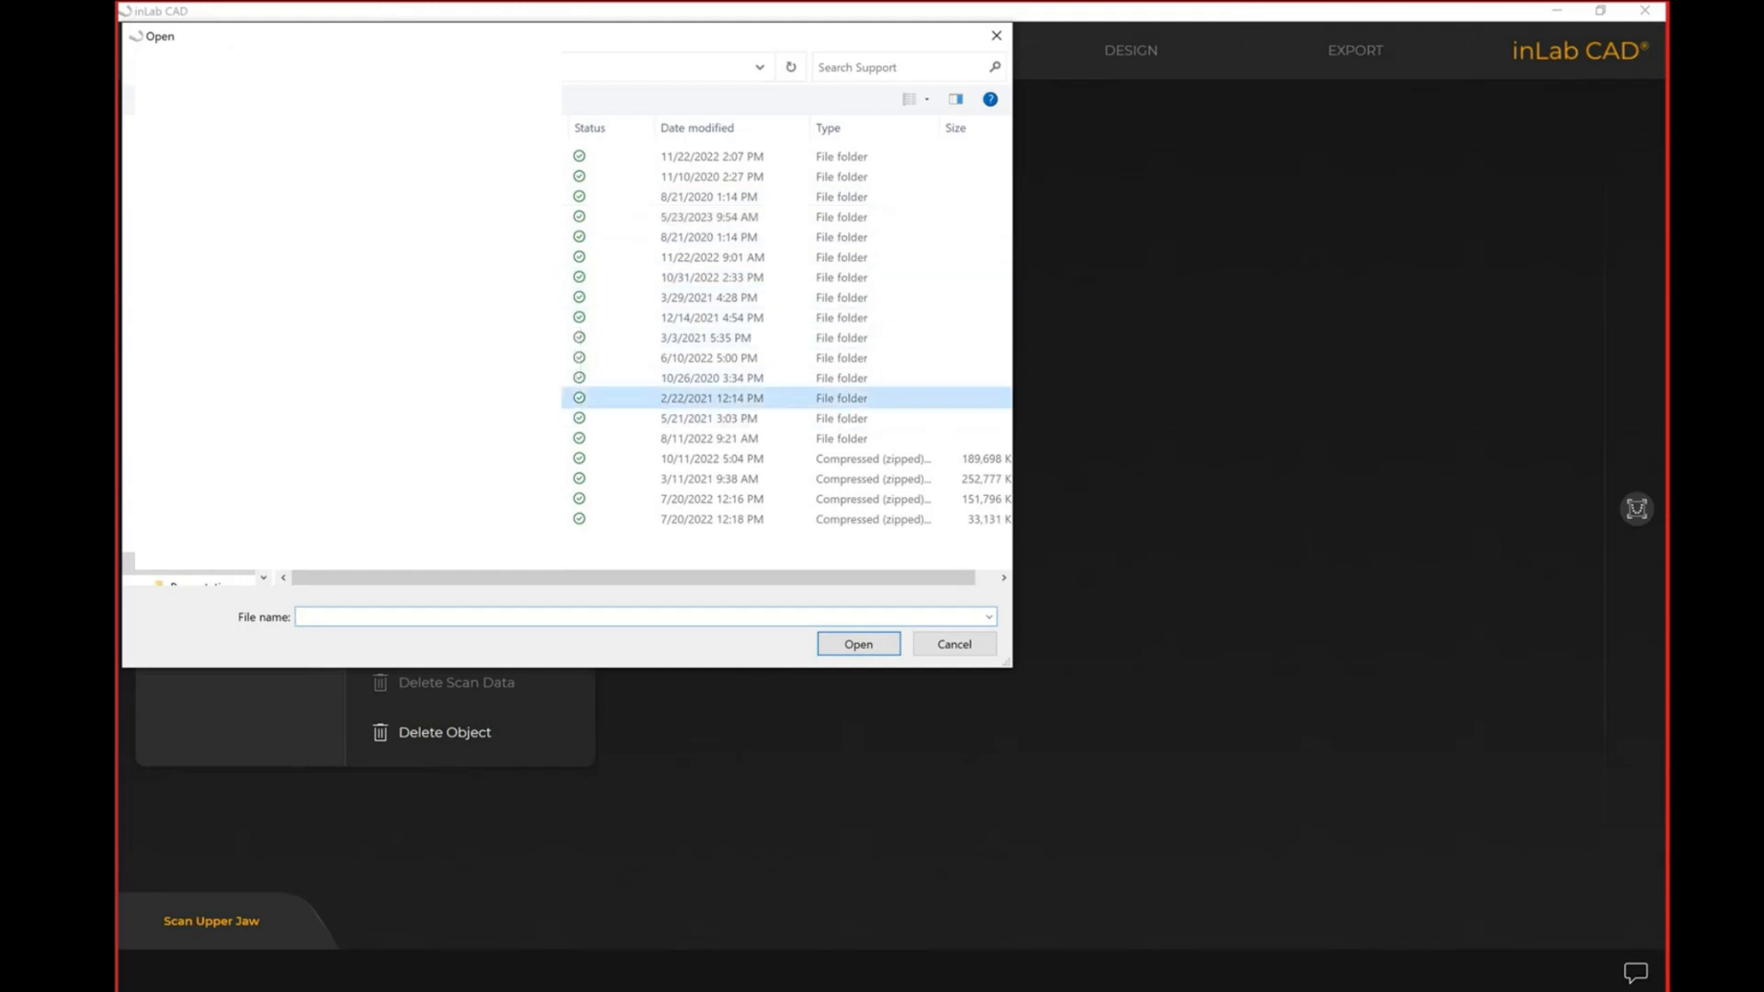
pyautogui.doubleClick(711, 396)
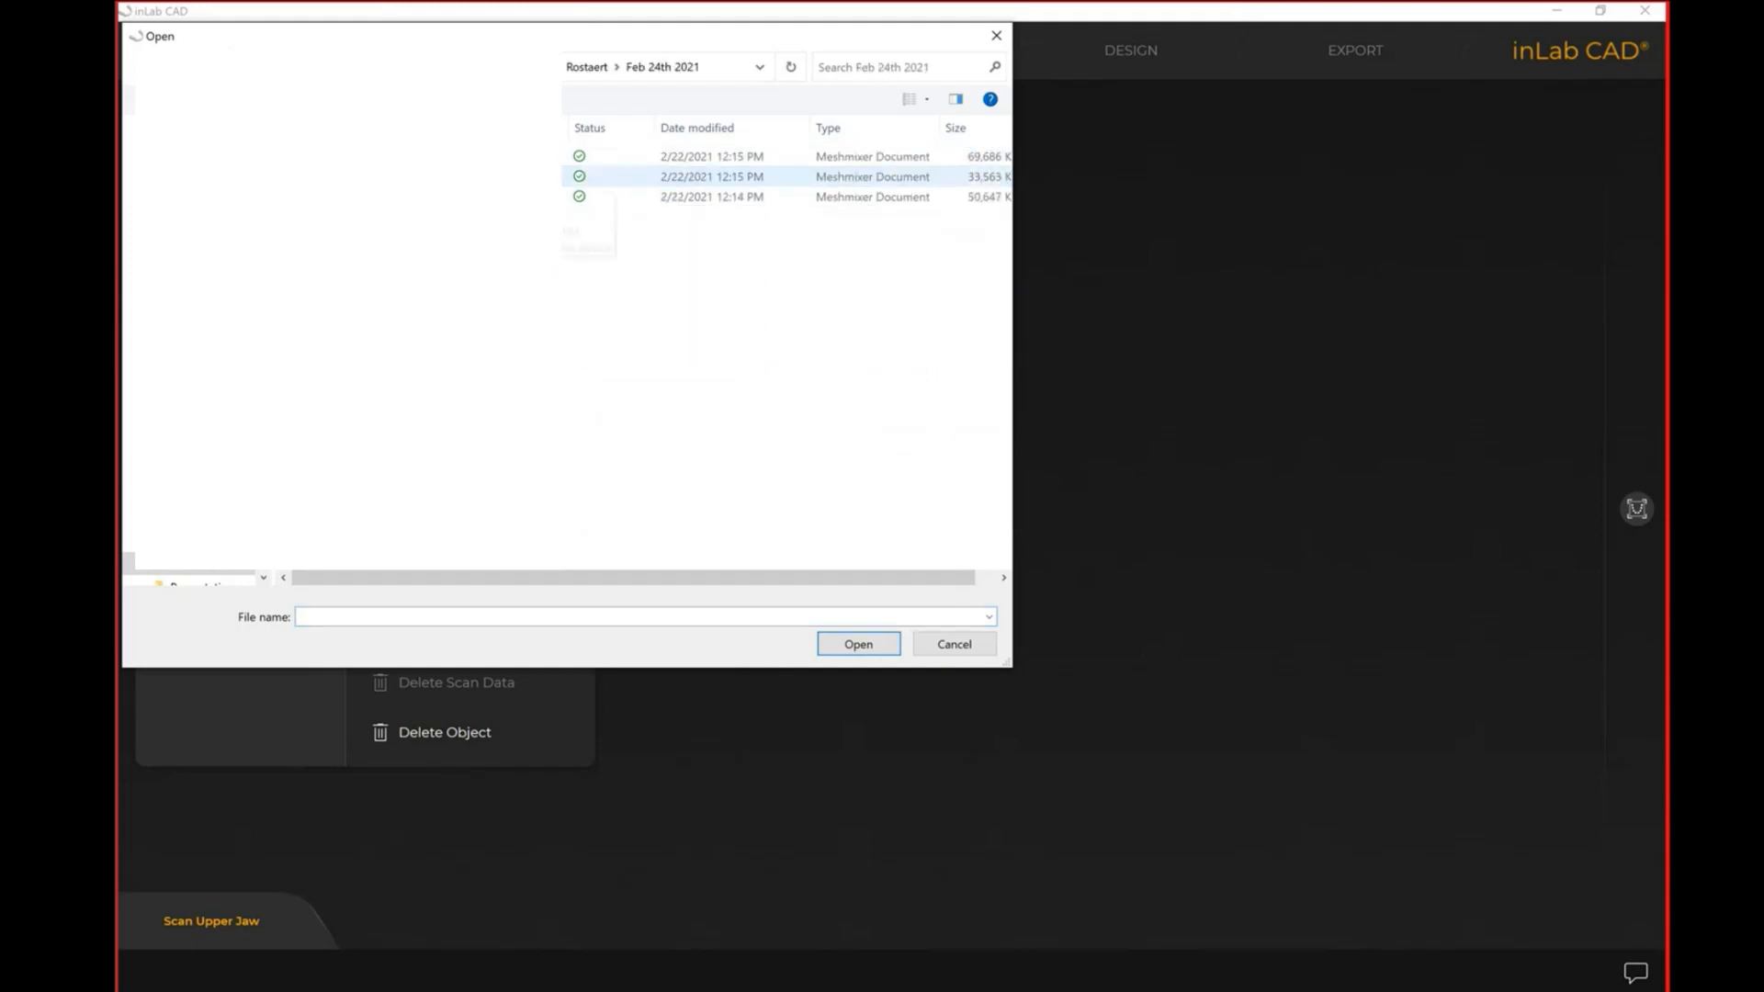
pyautogui.click(712, 176)
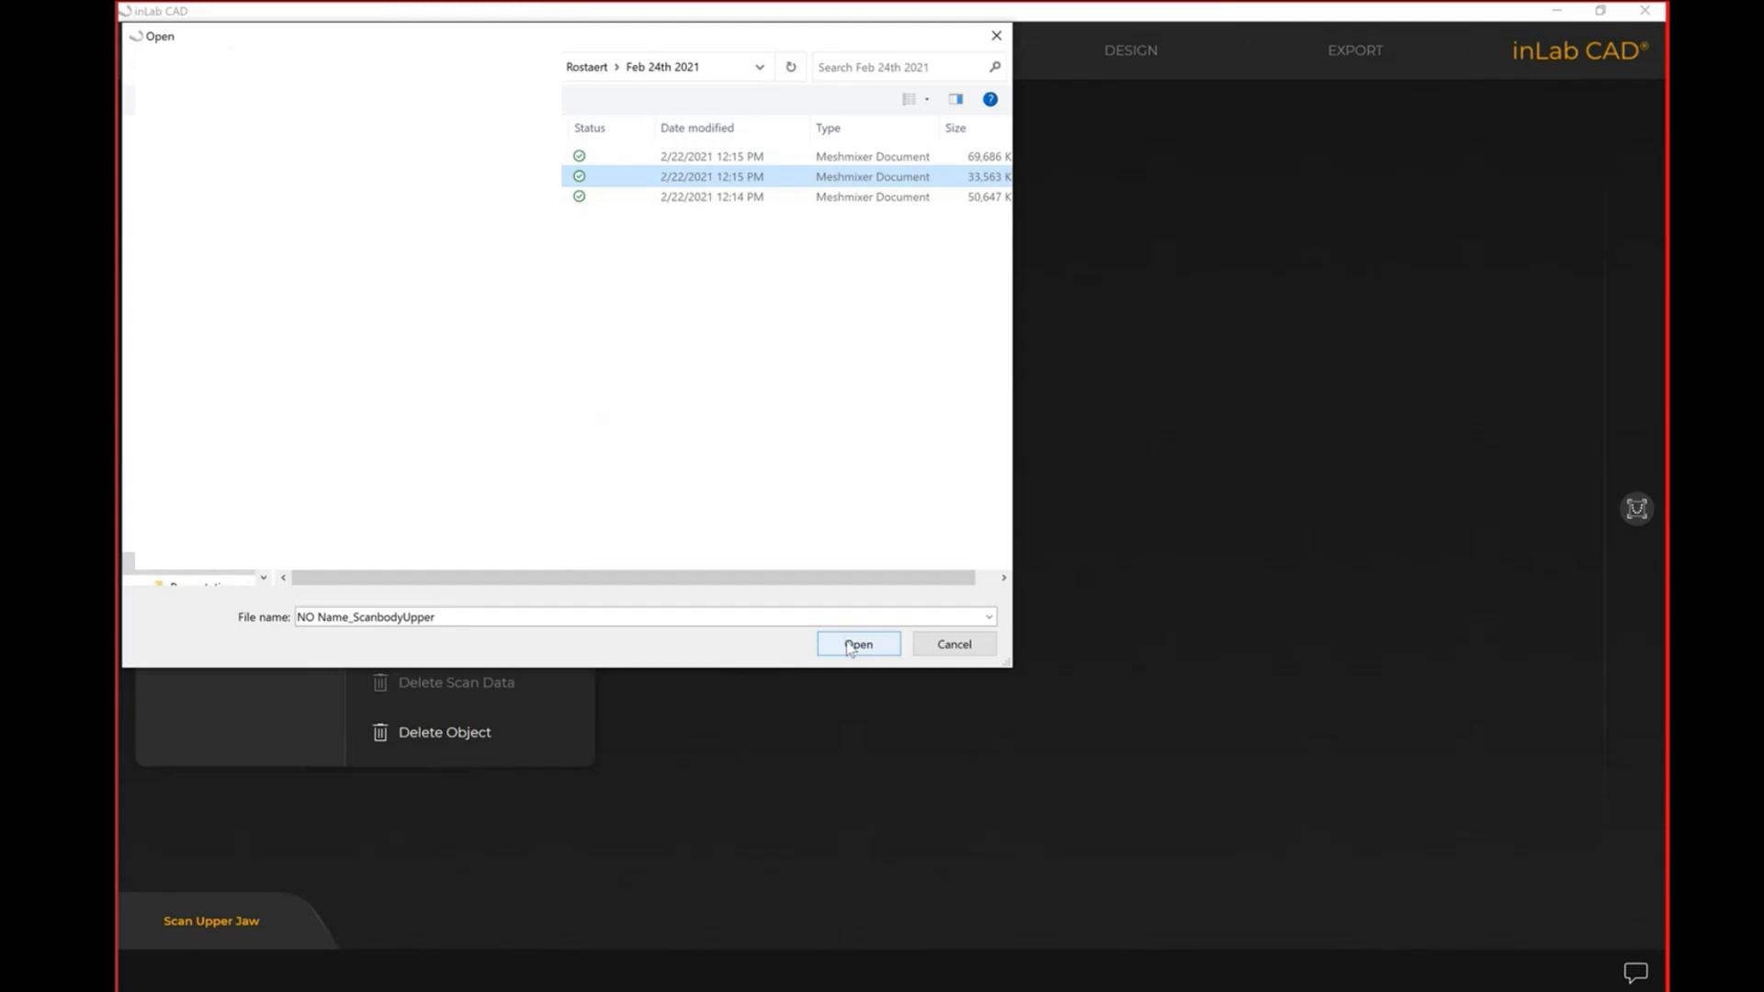
pyautogui.click(857, 643)
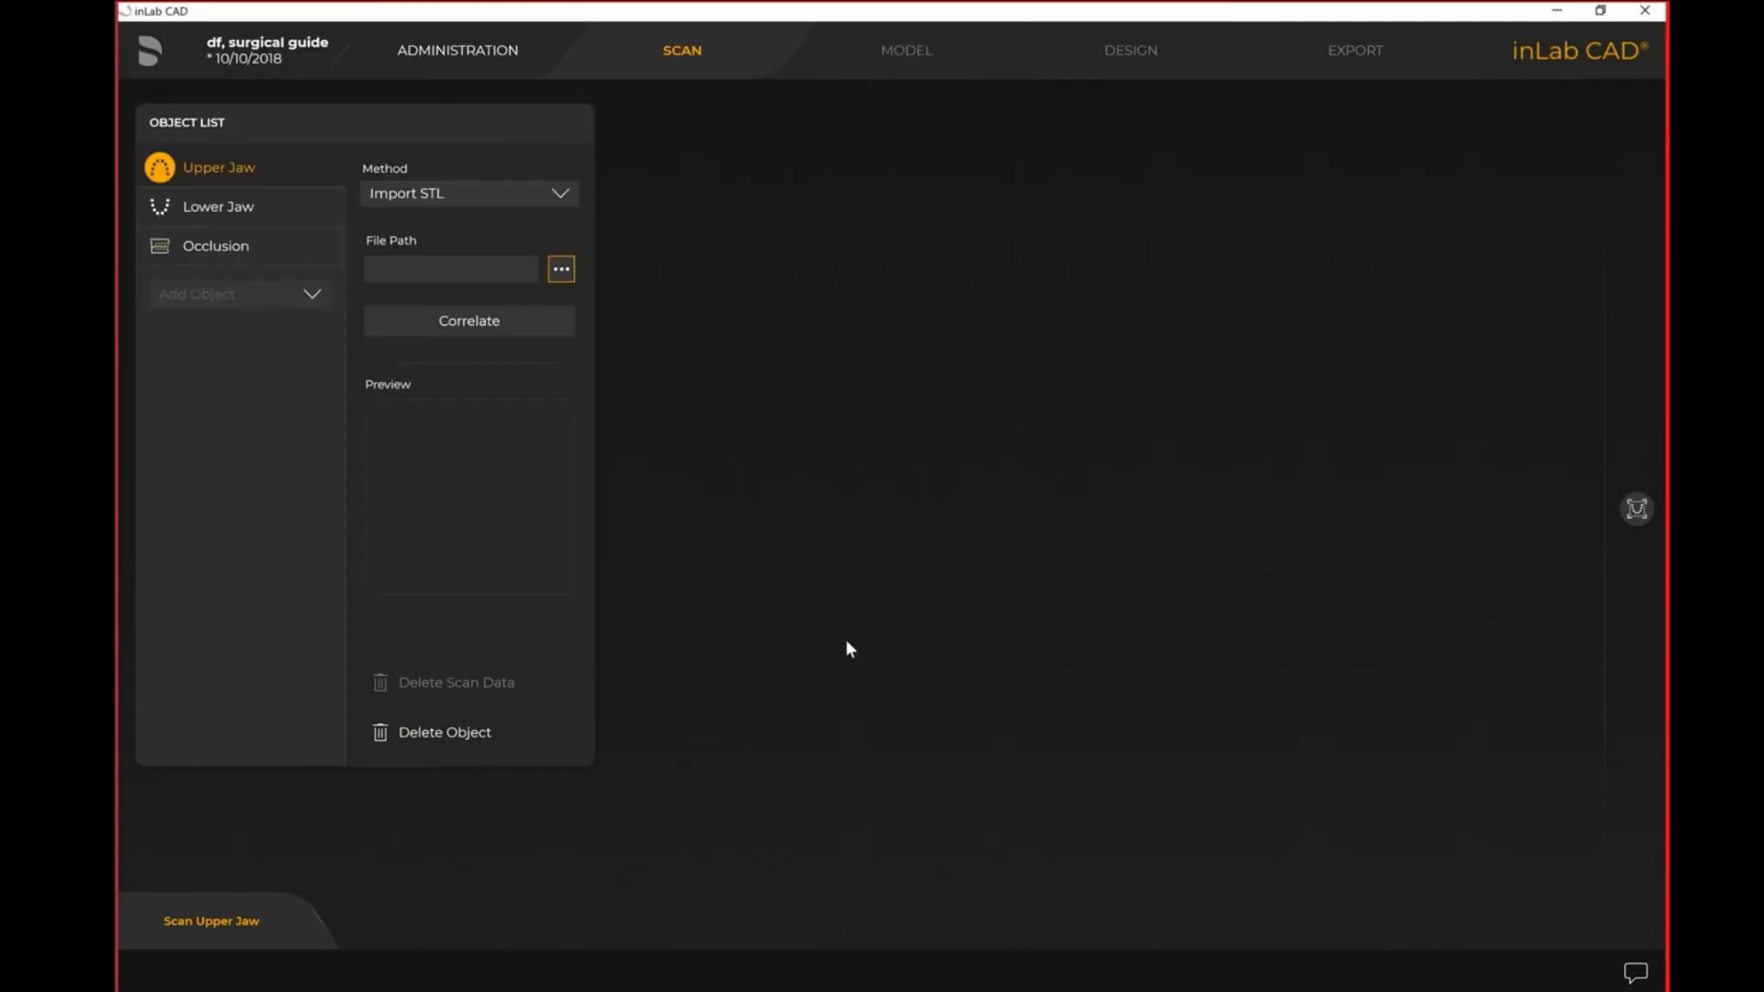
pyautogui.click(560, 269)
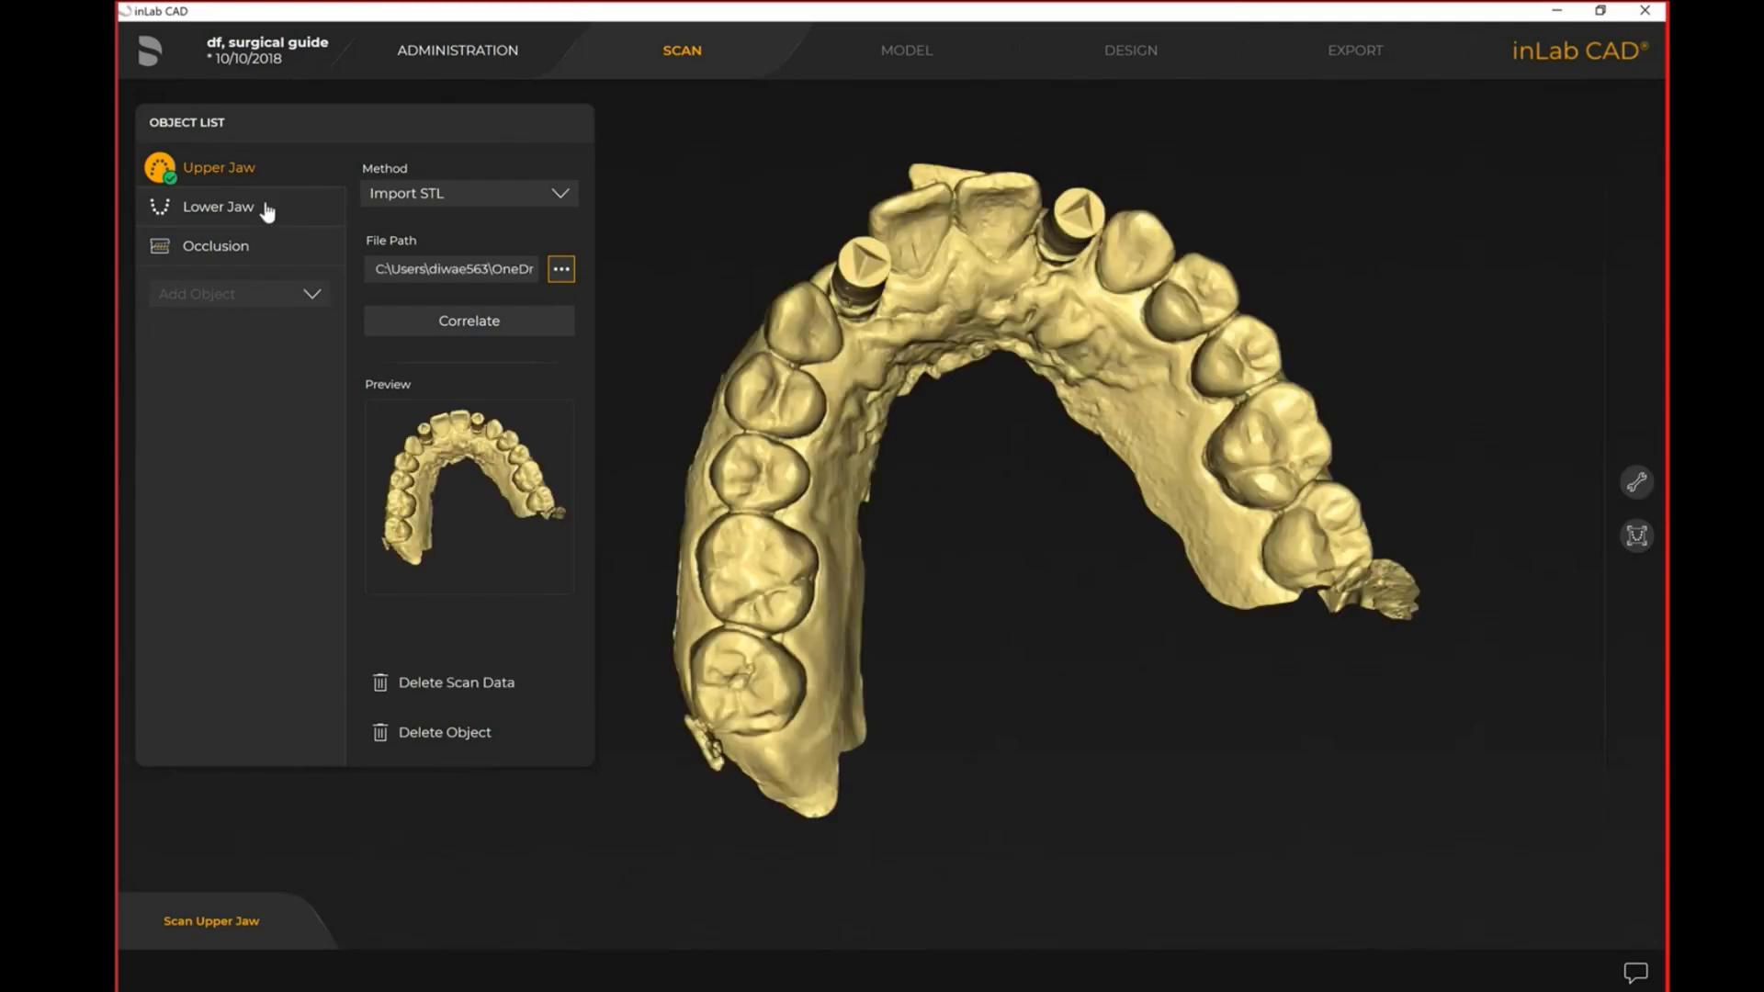
pyautogui.click(218, 206)
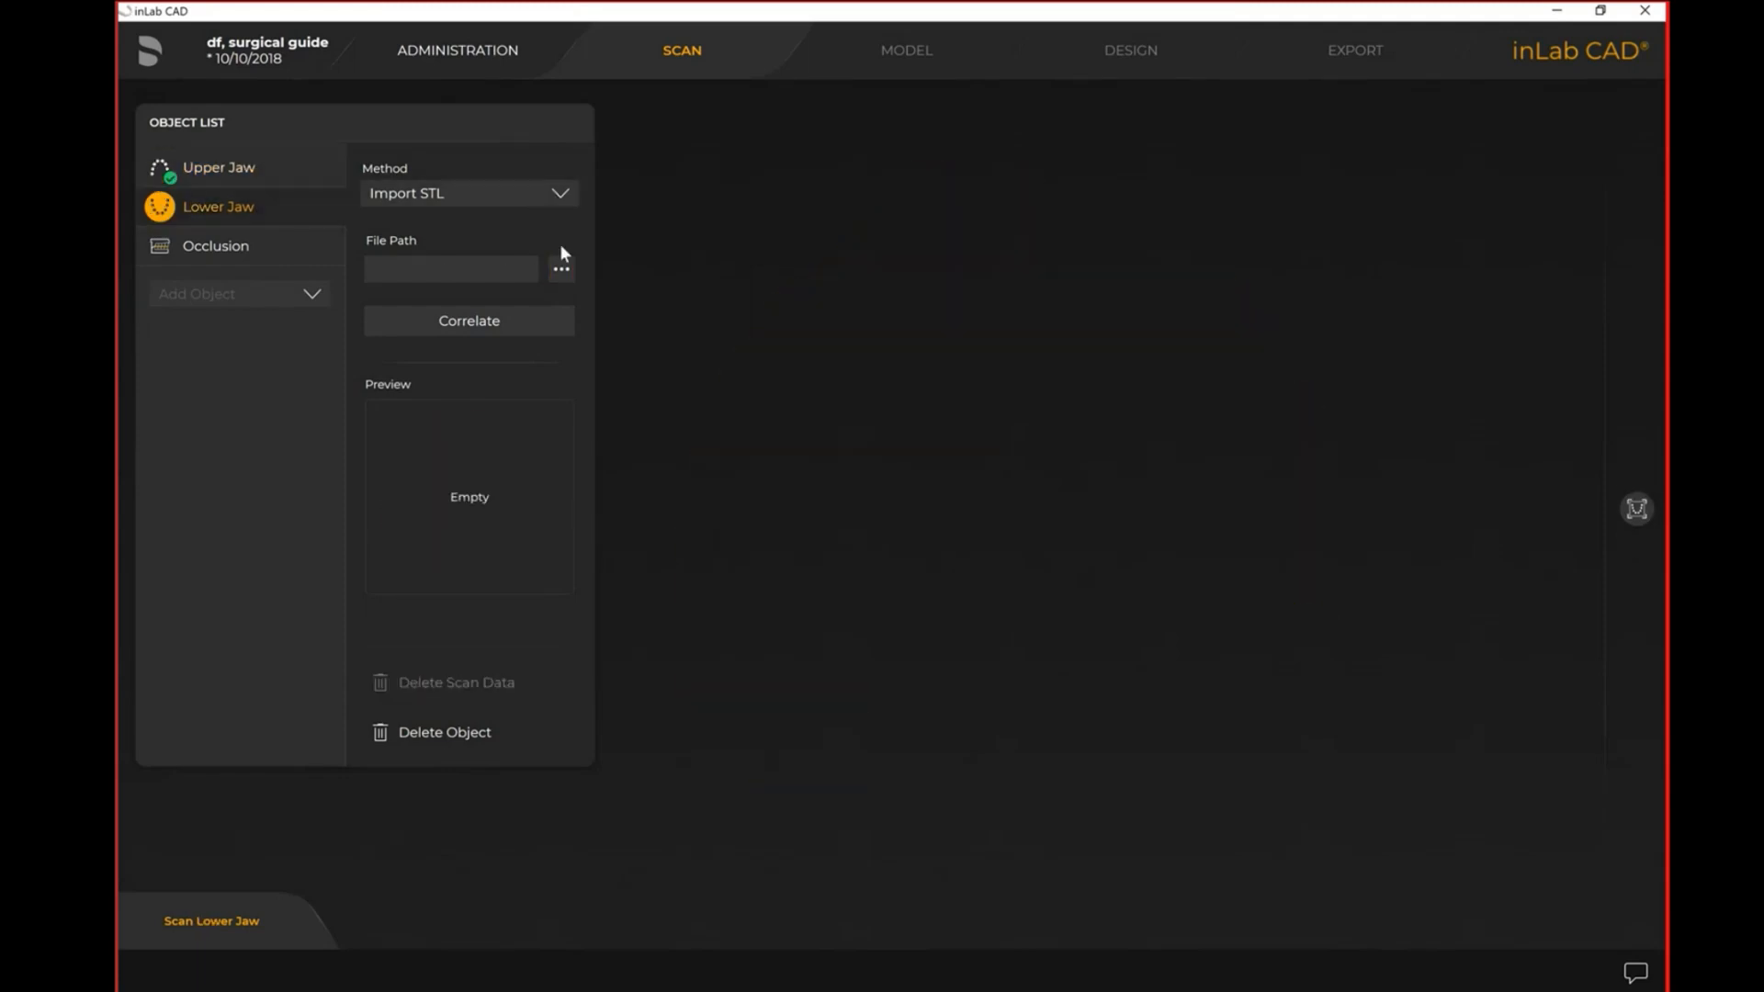
# Import NO Name_LowerJaw as the lower jaw scan and add a Copy Upper object
pyautogui.click(560, 267)
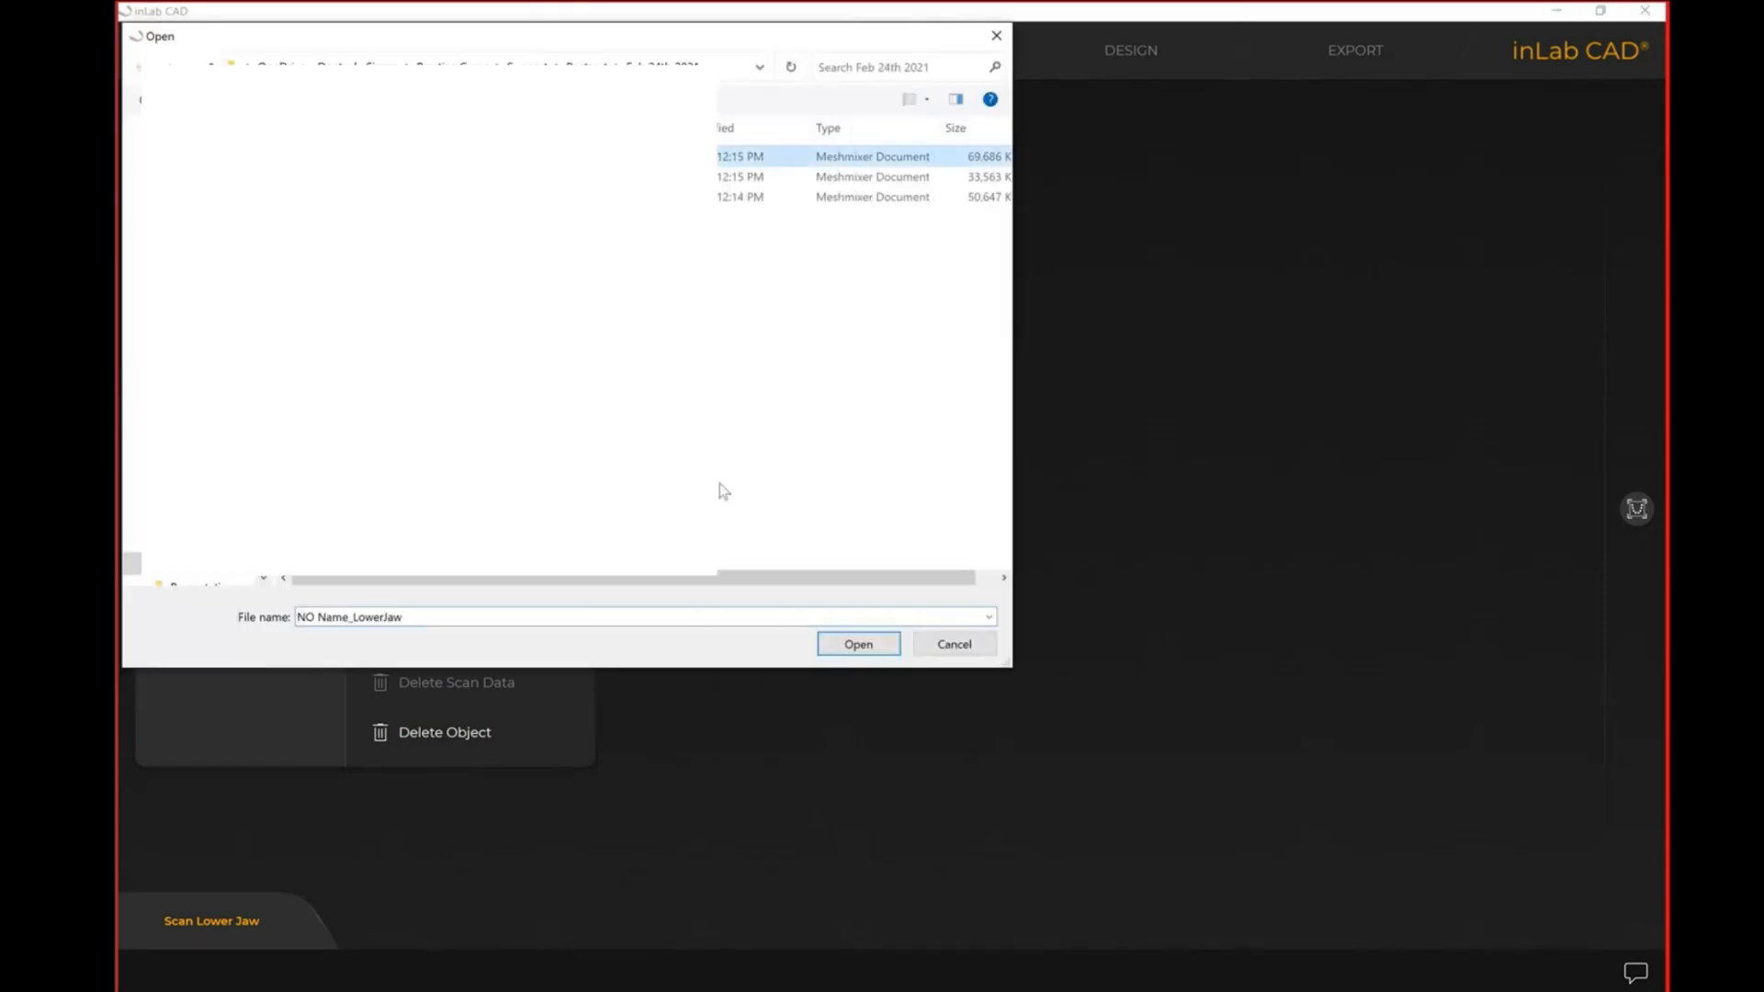
pyautogui.click(951, 643)
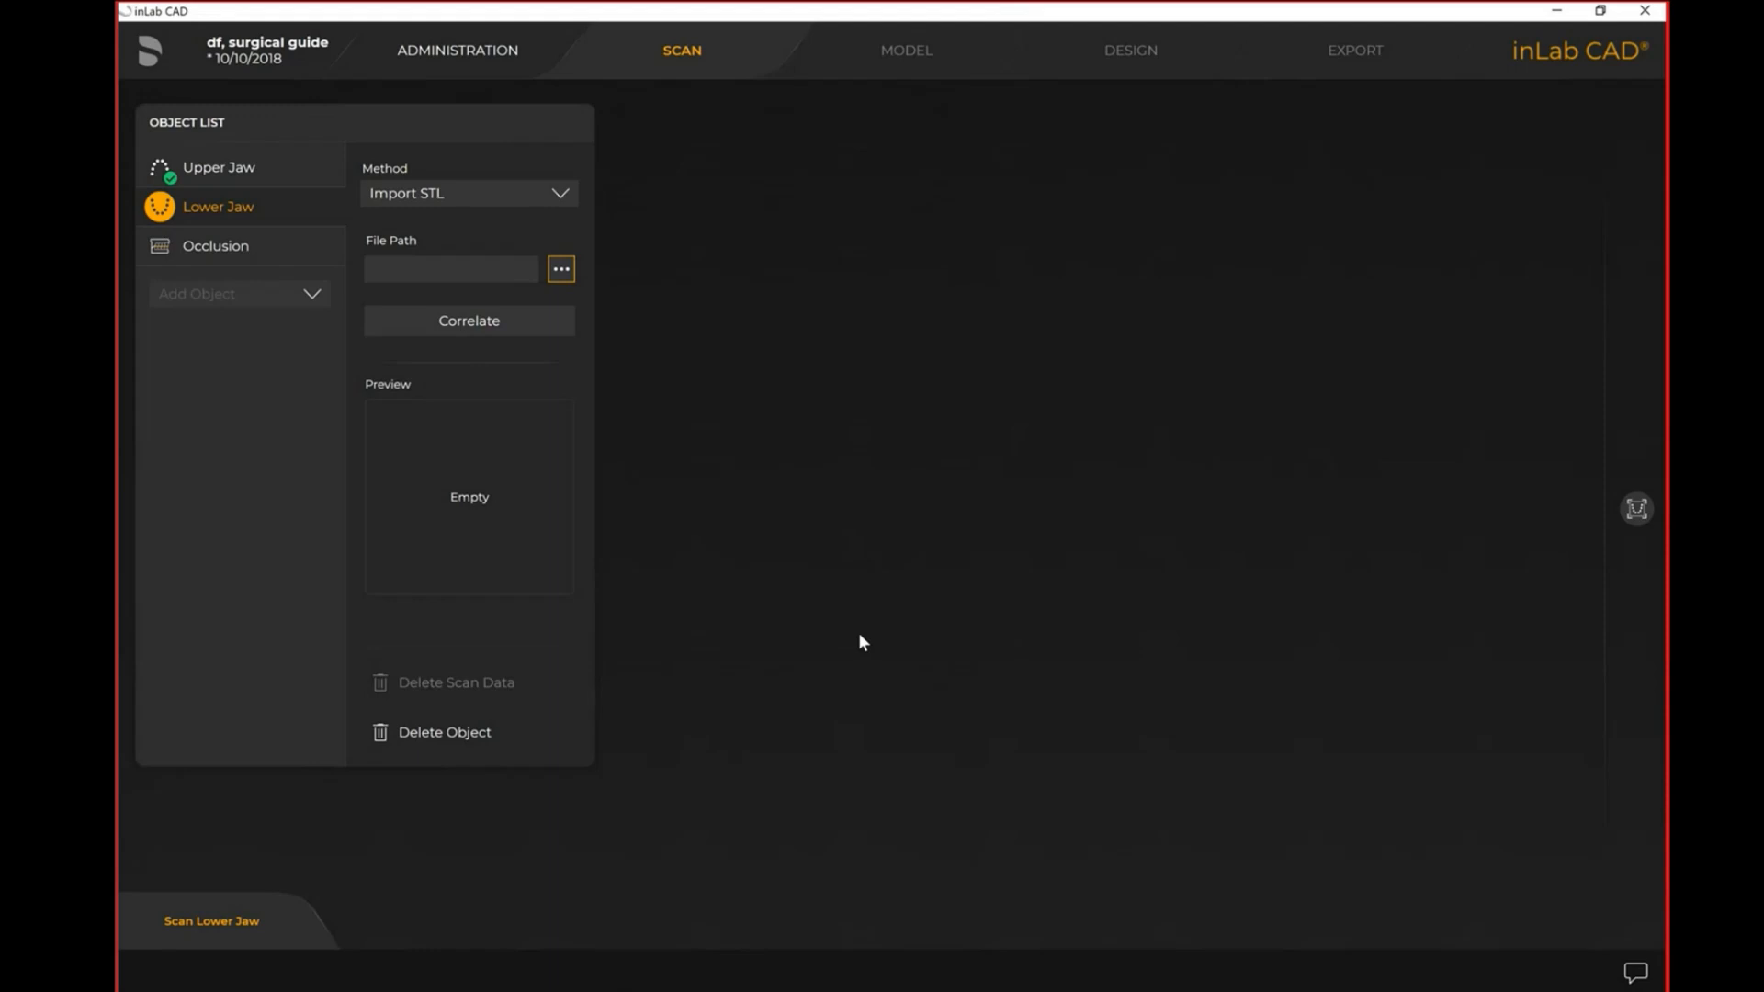
pyautogui.click(559, 267)
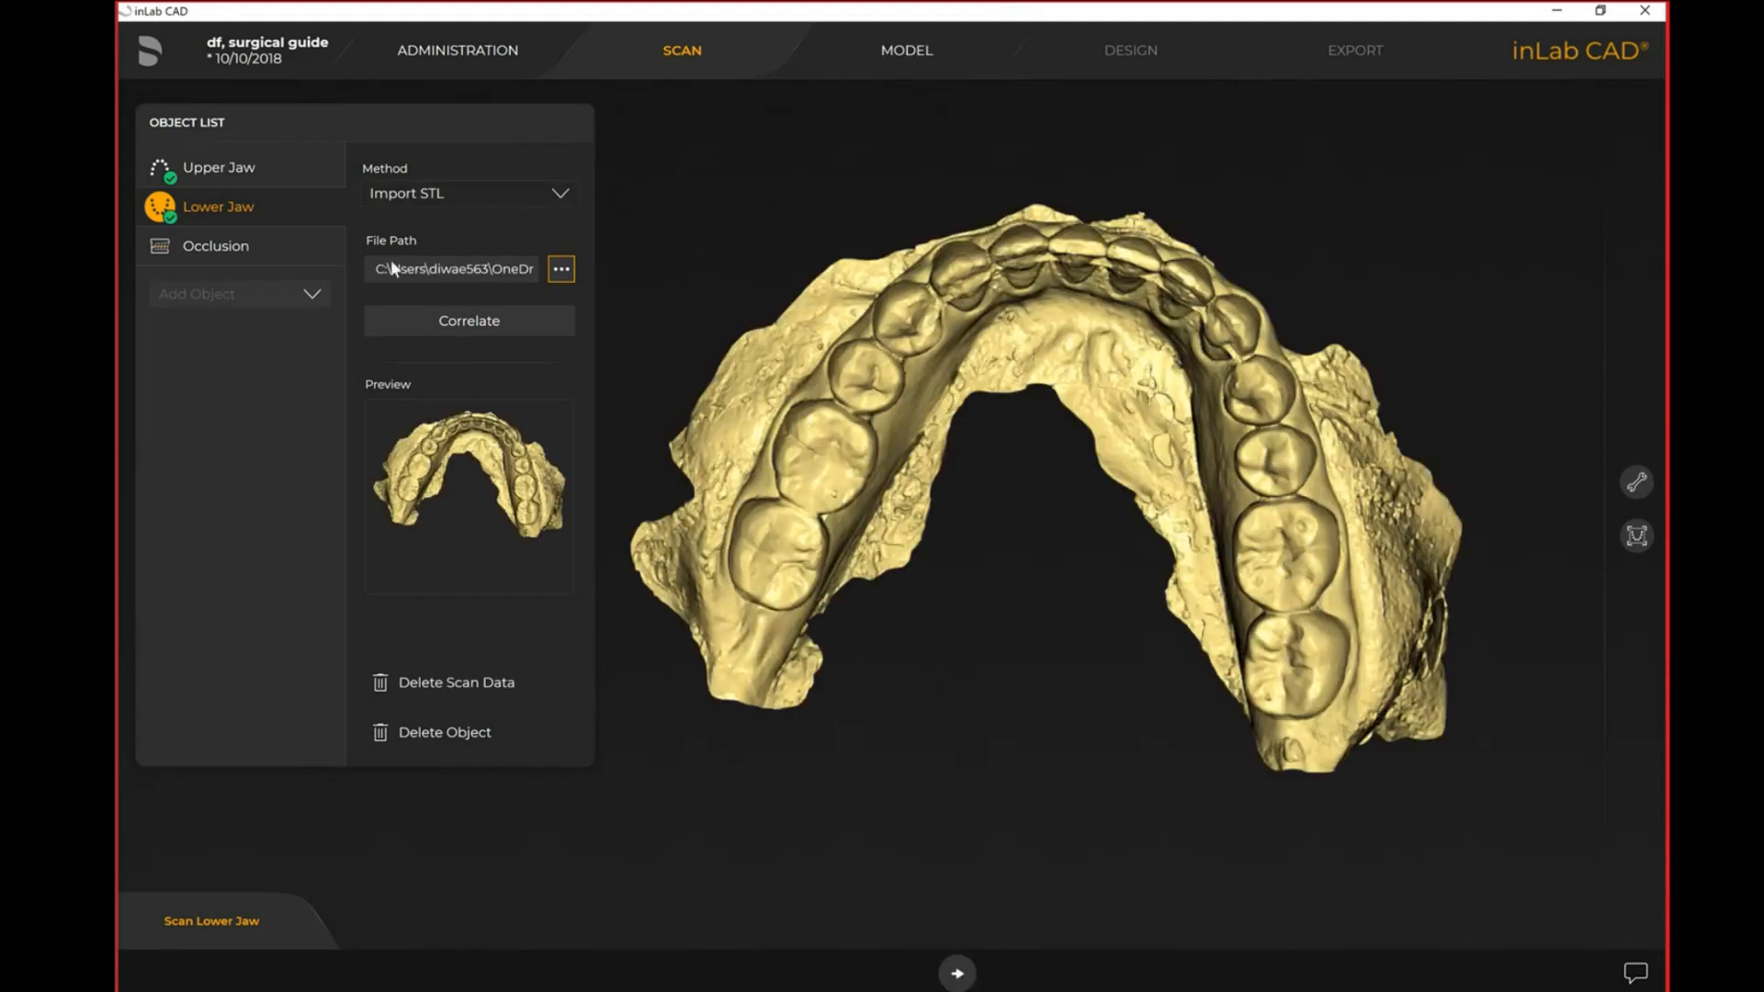
pyautogui.click(239, 294)
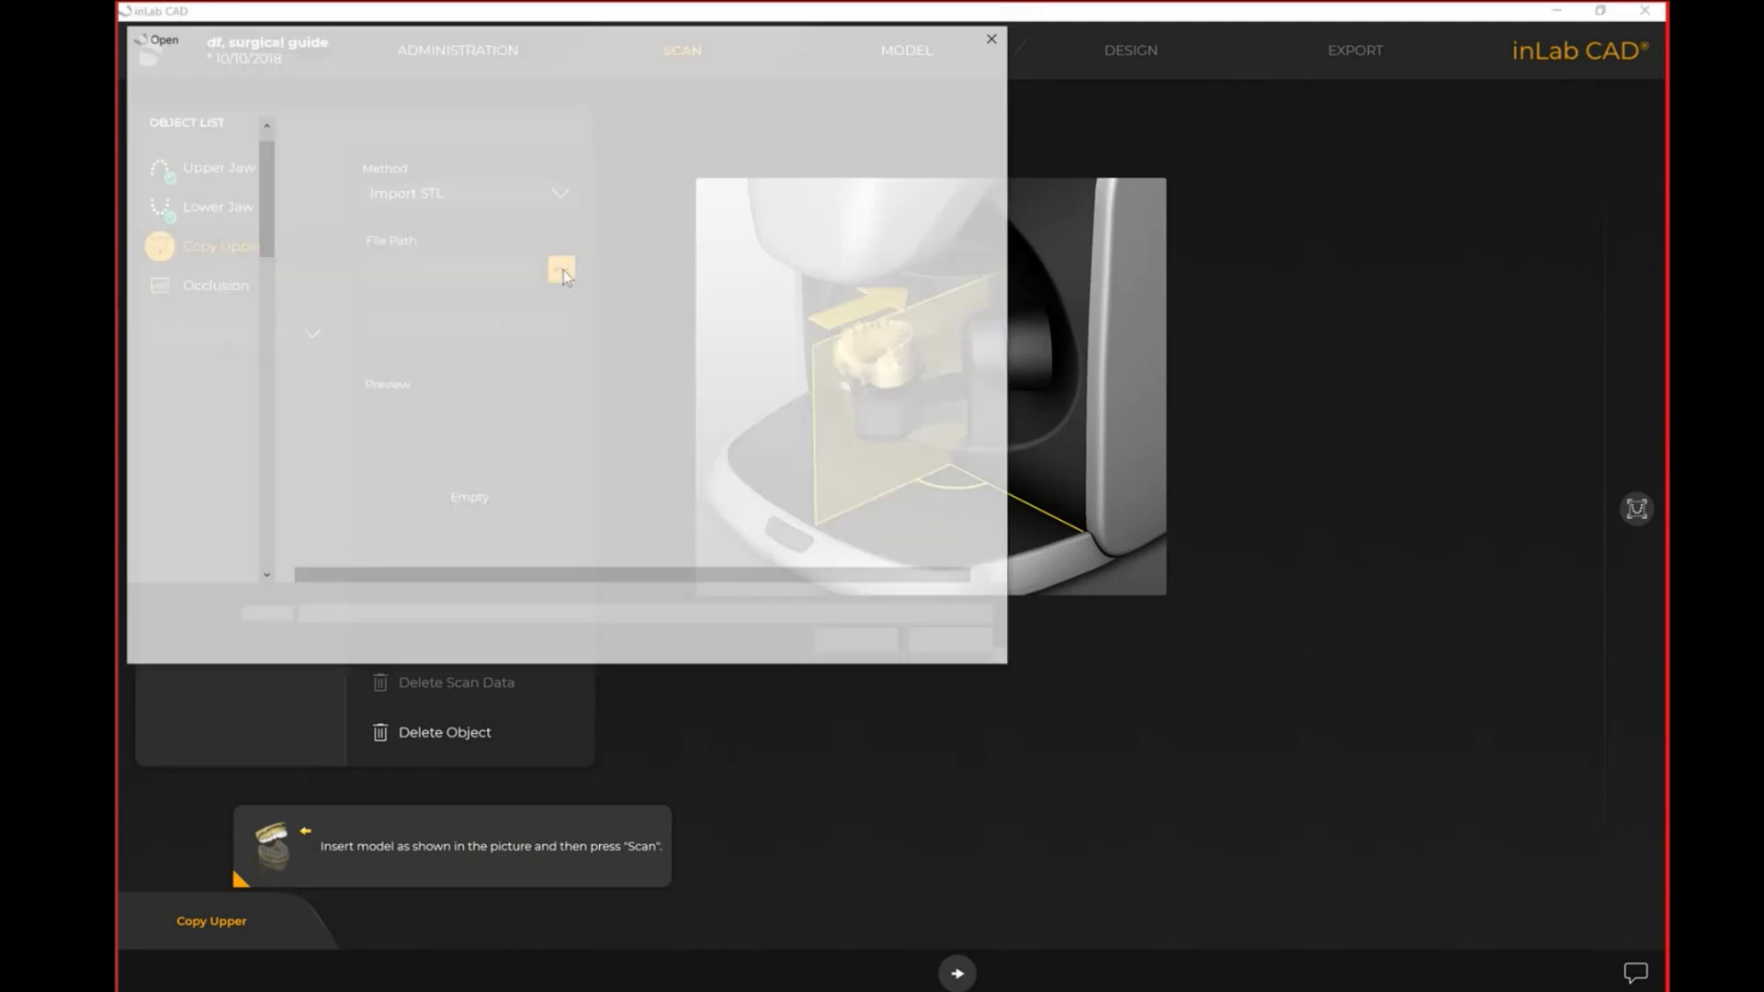
# Choose a scan file for the Copy Upper object through its File Path
pyautogui.click(559, 270)
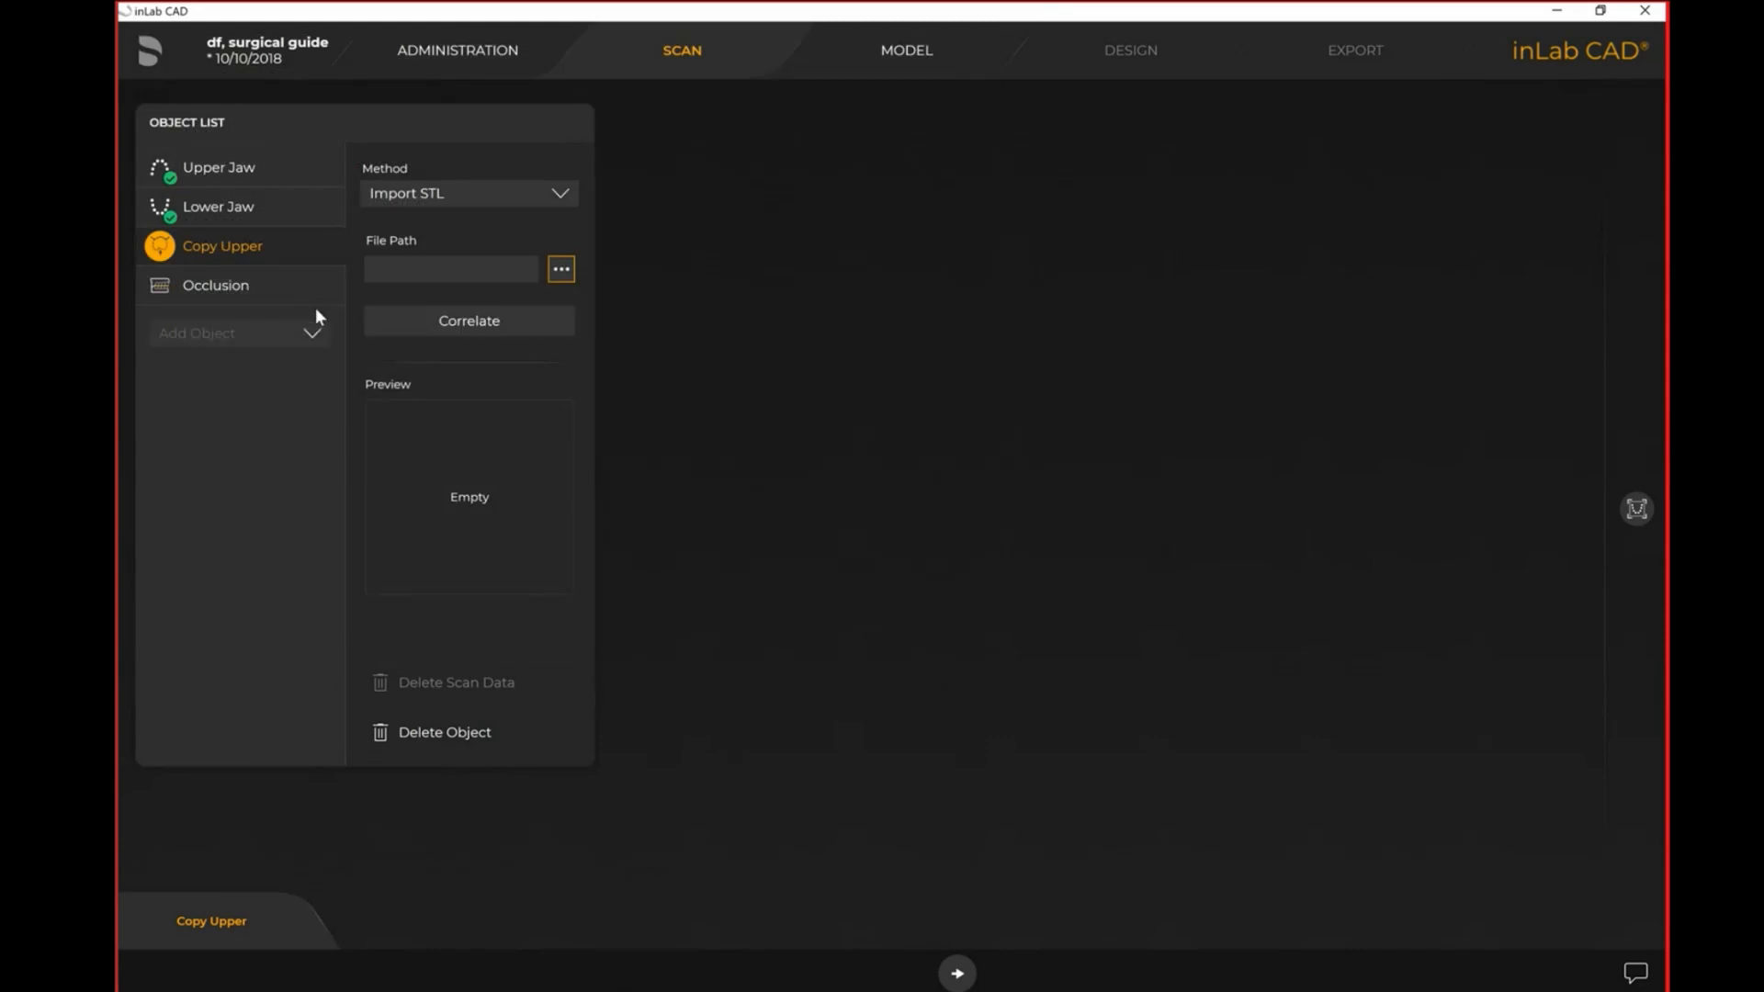
pyautogui.click(560, 269)
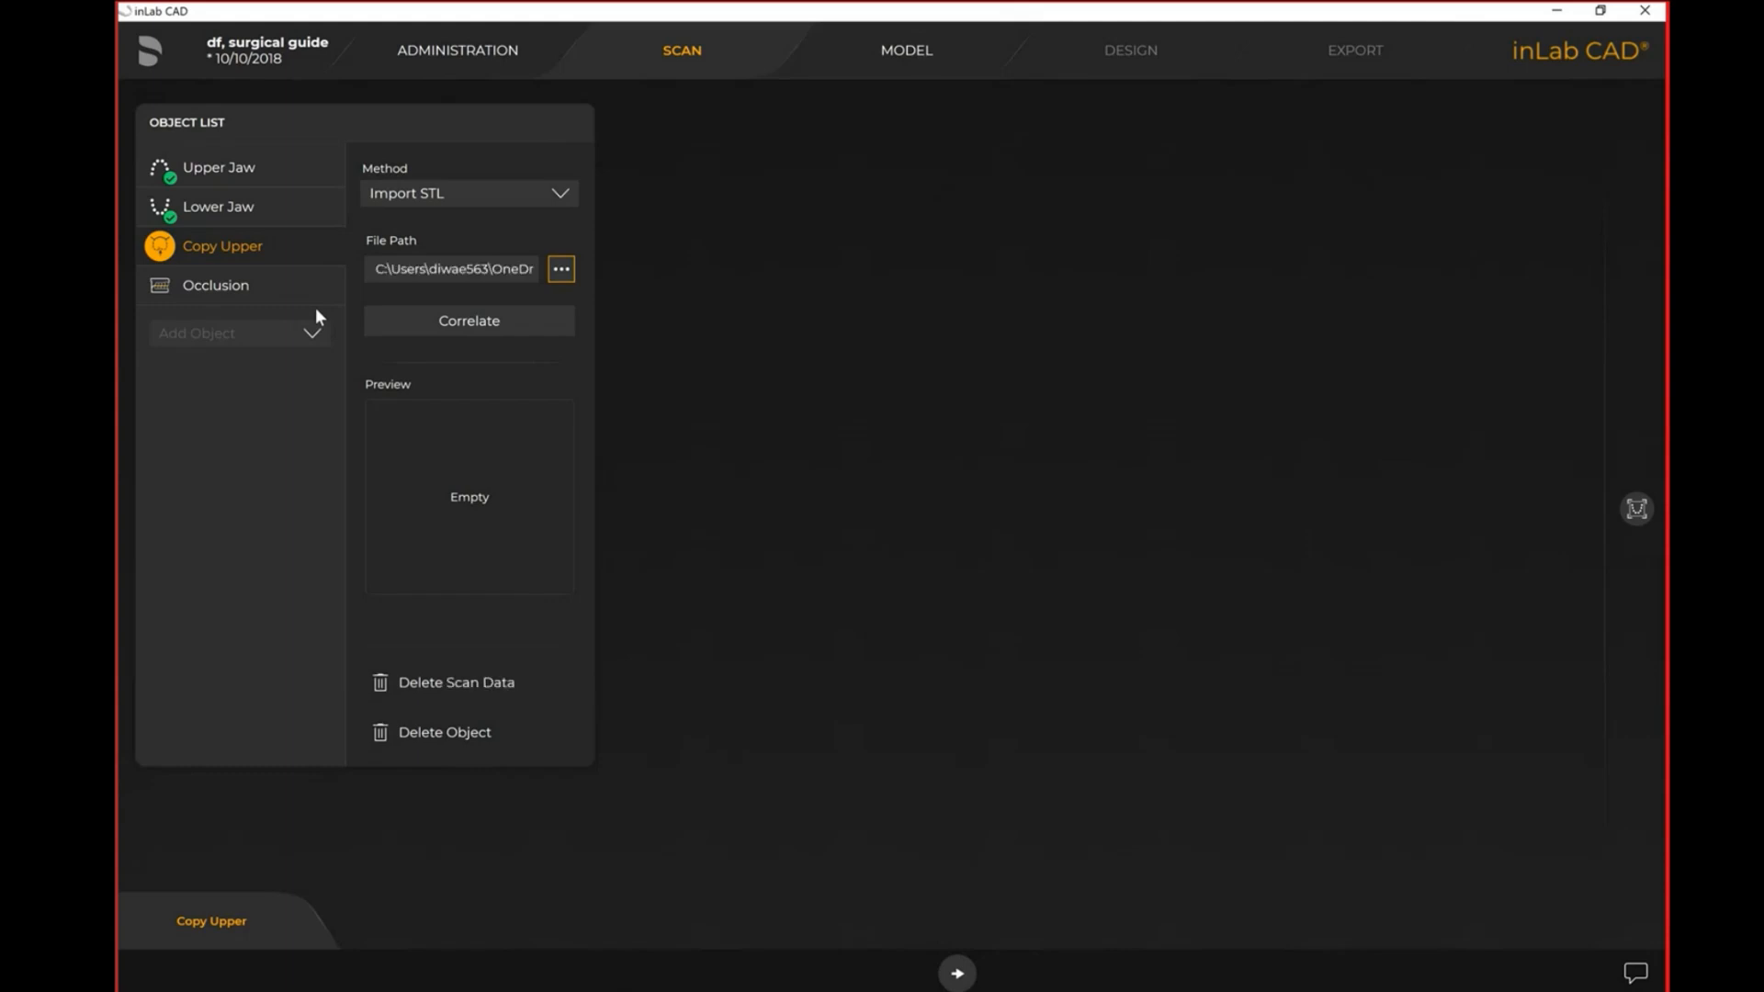
pyautogui.click(467, 320)
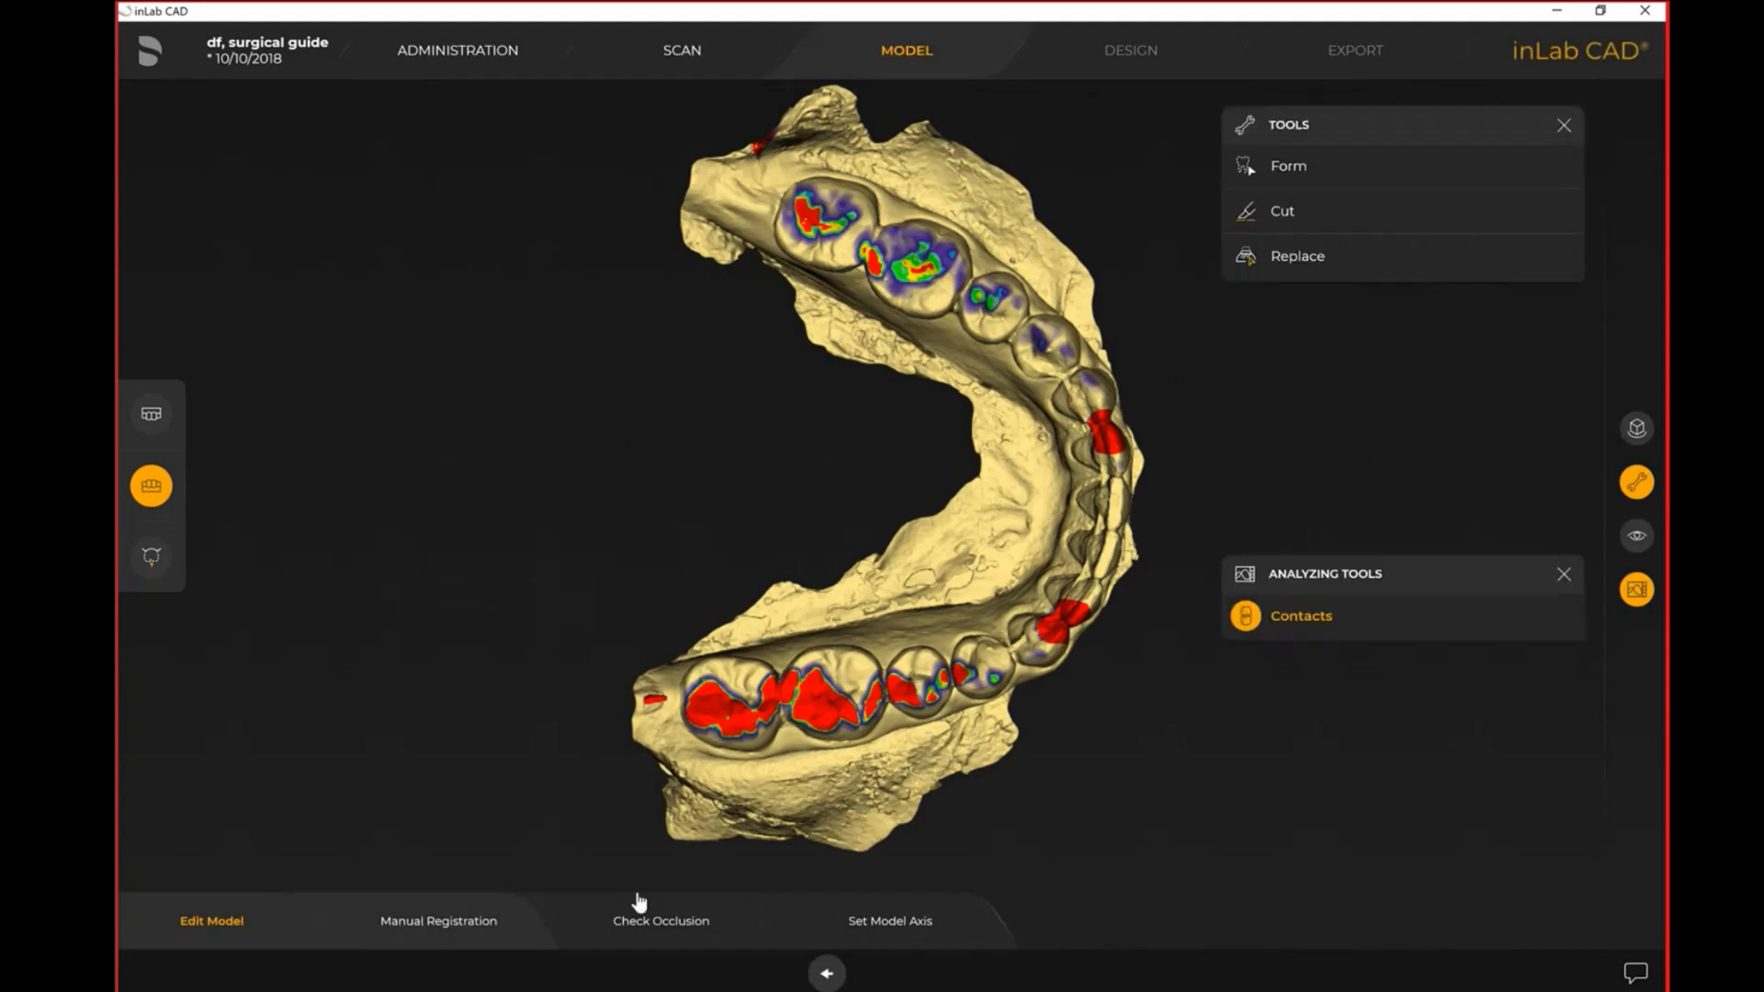
pyautogui.moveTo(787, 471)
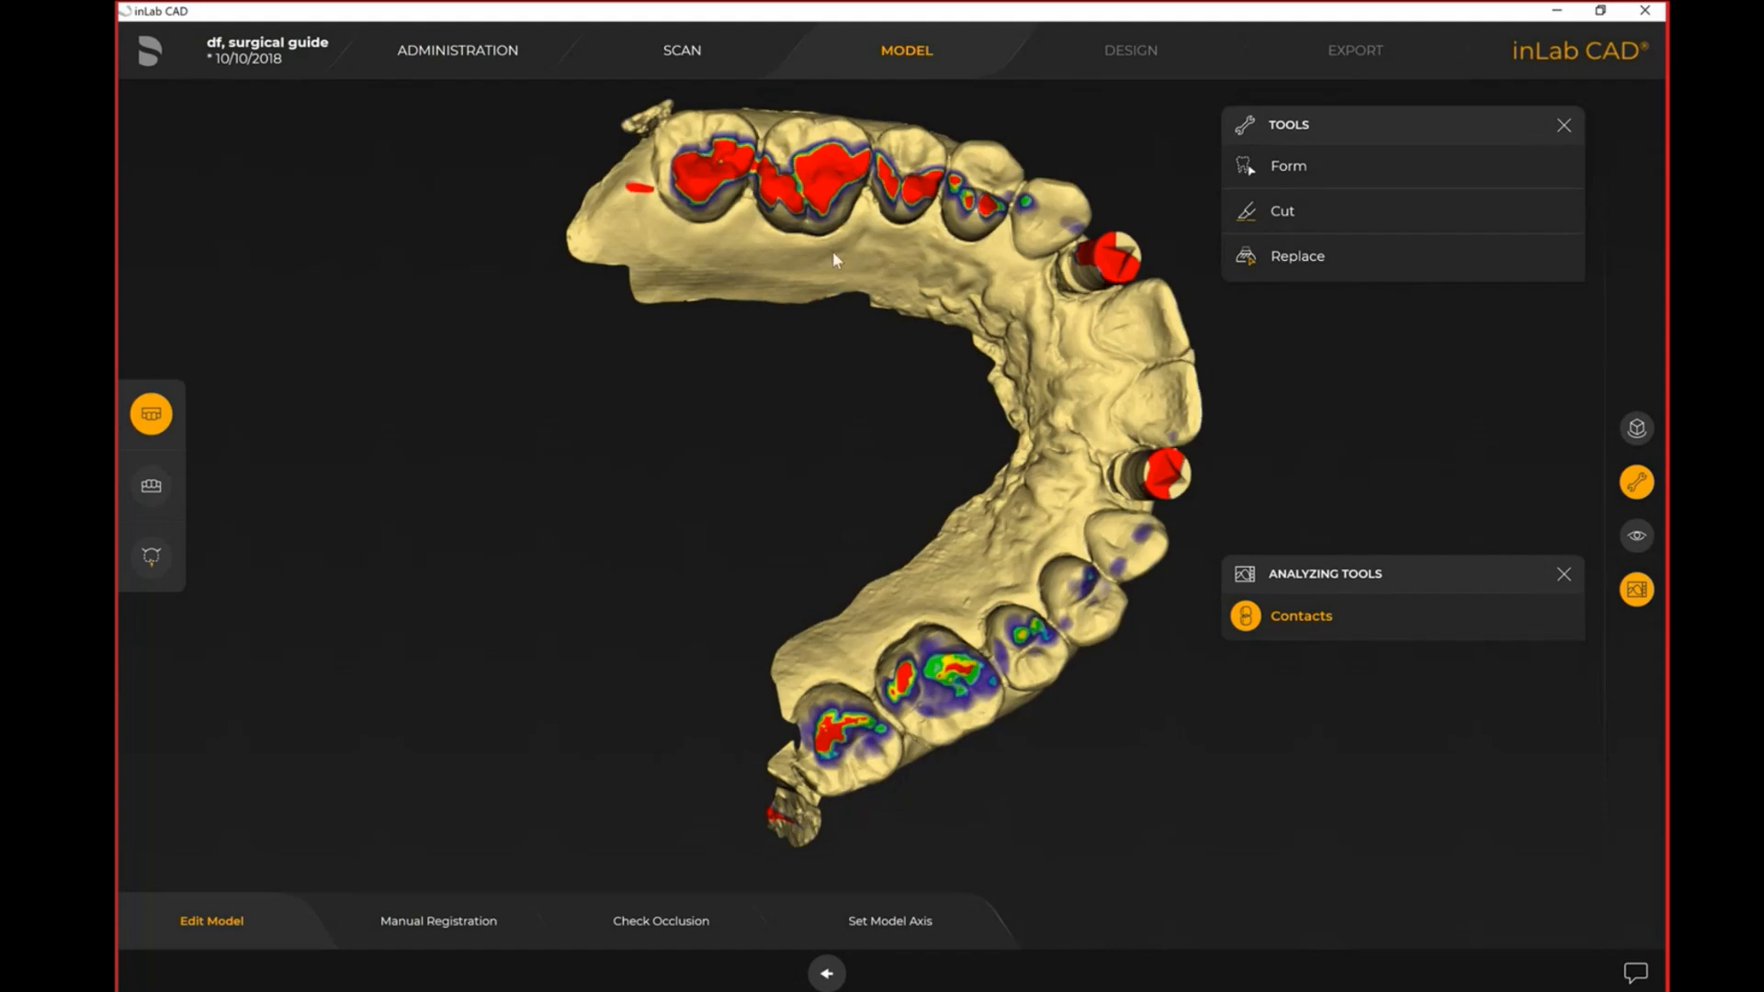
# Rotate the upper jaw toward the scanbodies and switch off the Contacts overlay
pyautogui.moveTo(832, 259); pyautogui.dragTo(883, 355)
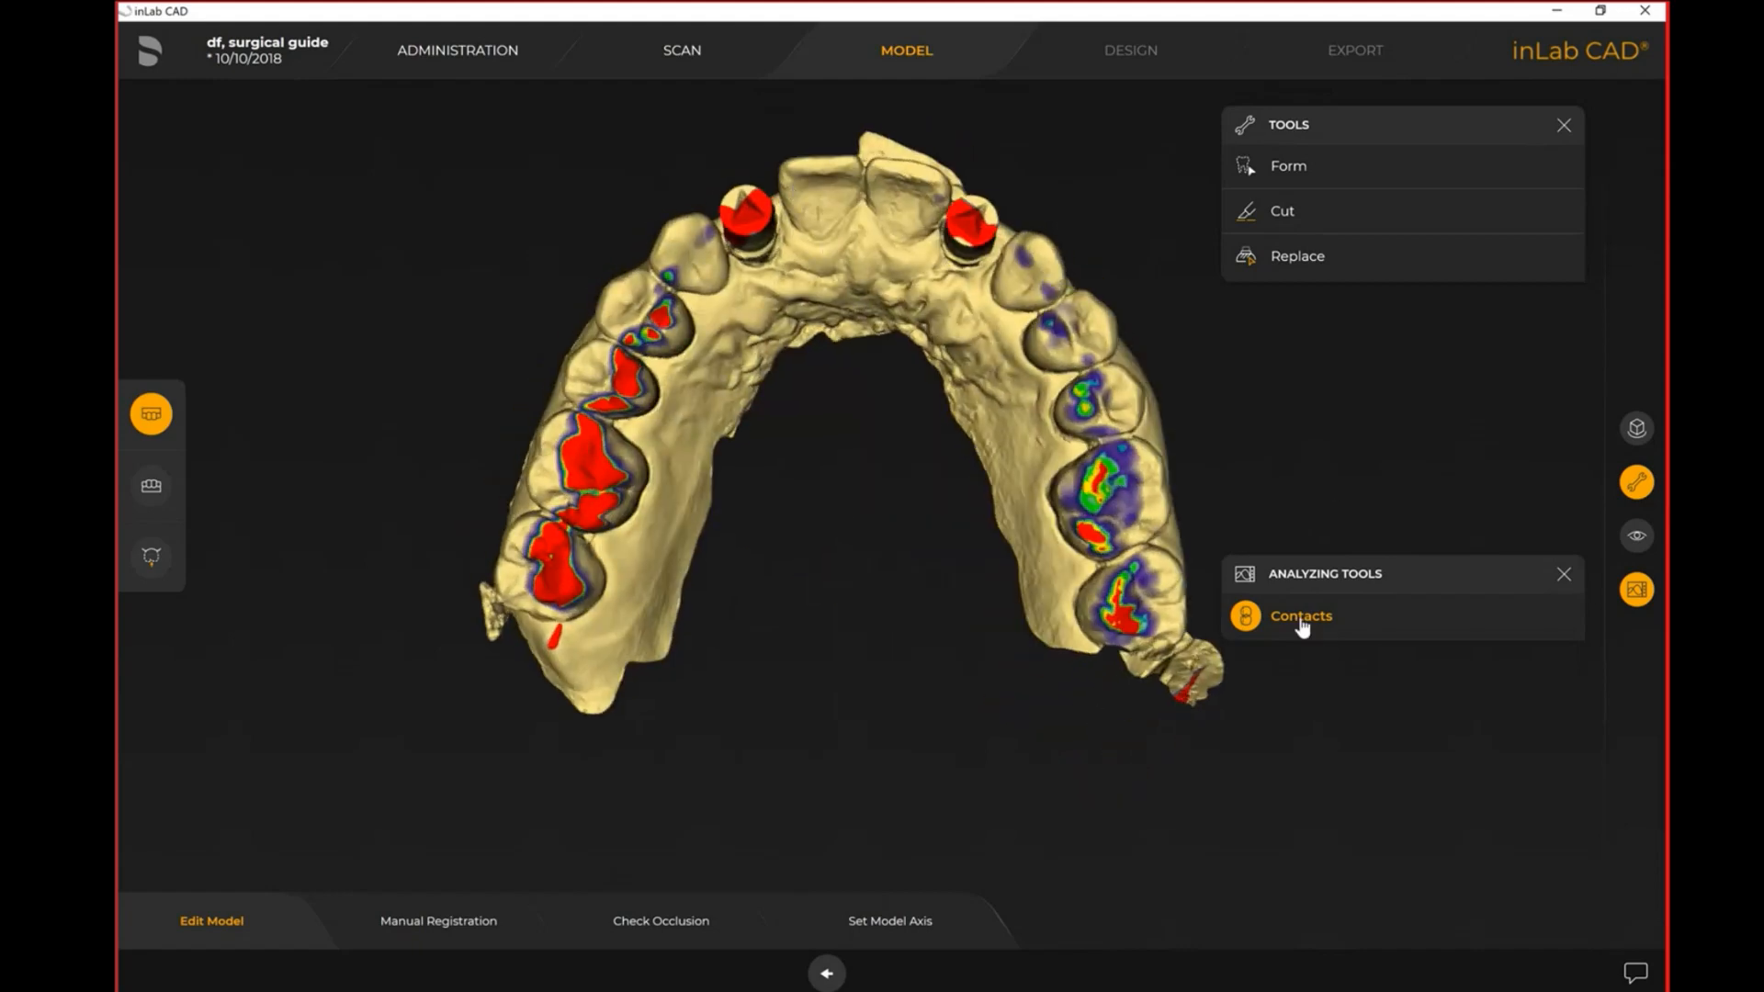
pyautogui.click(1299, 615)
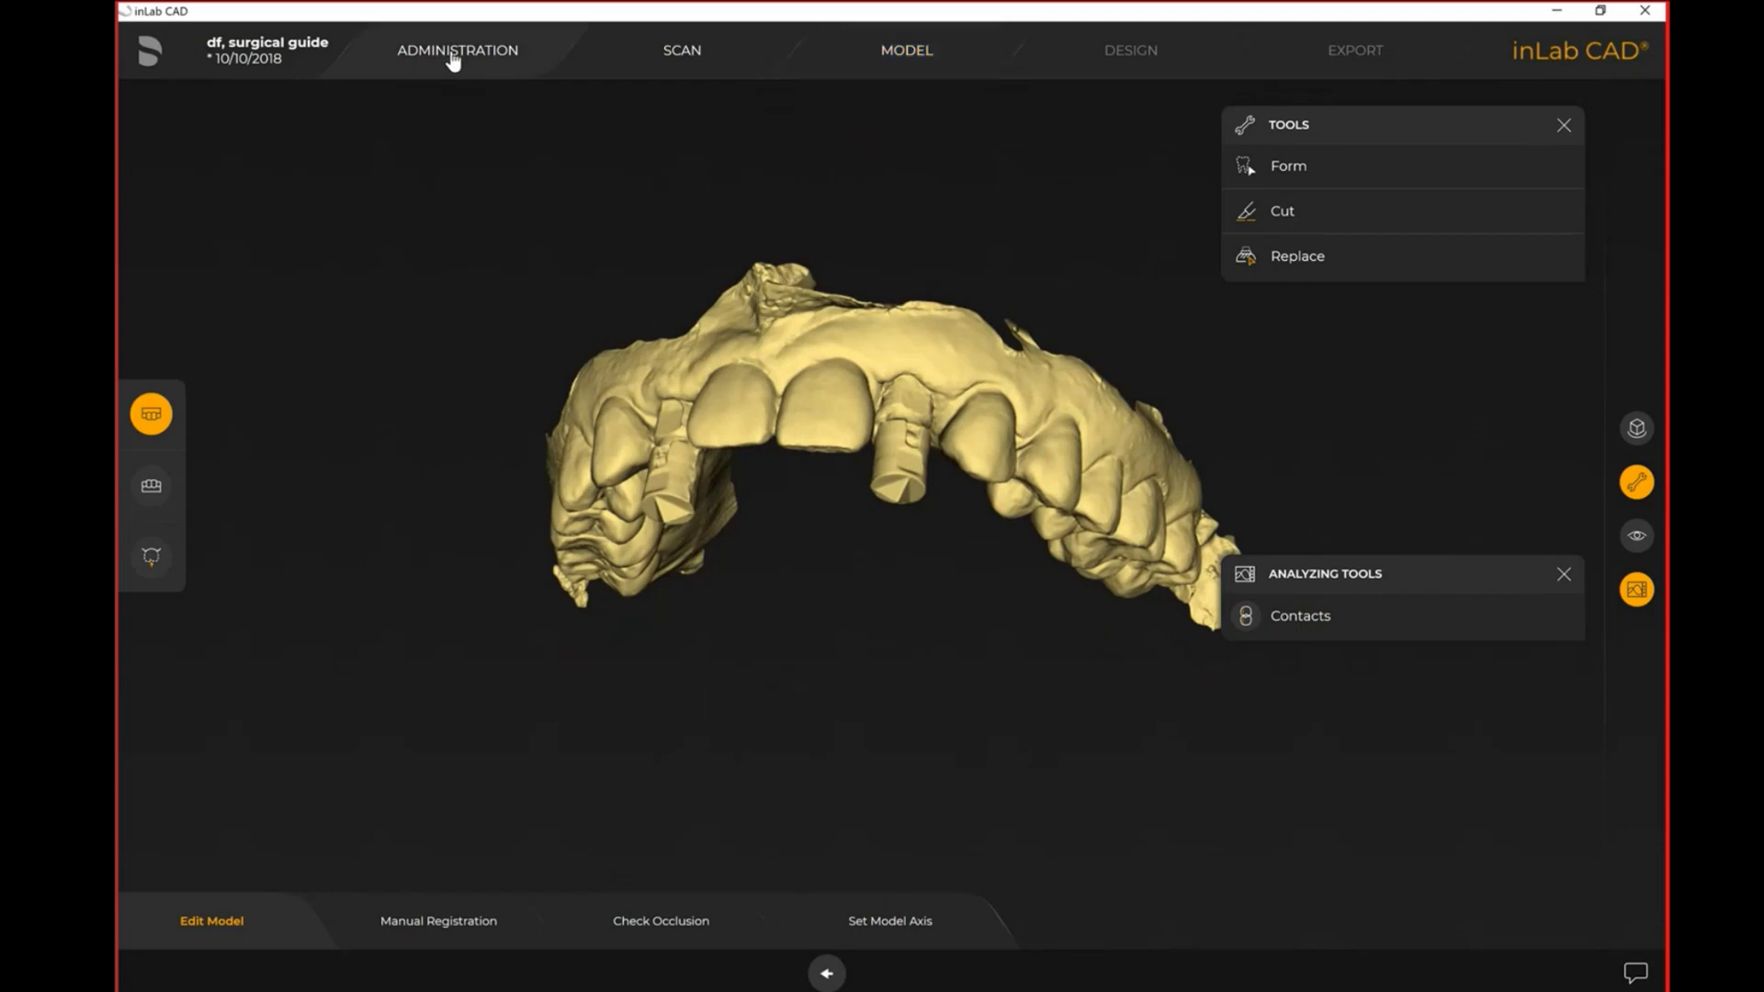
pyautogui.moveTo(454, 61)
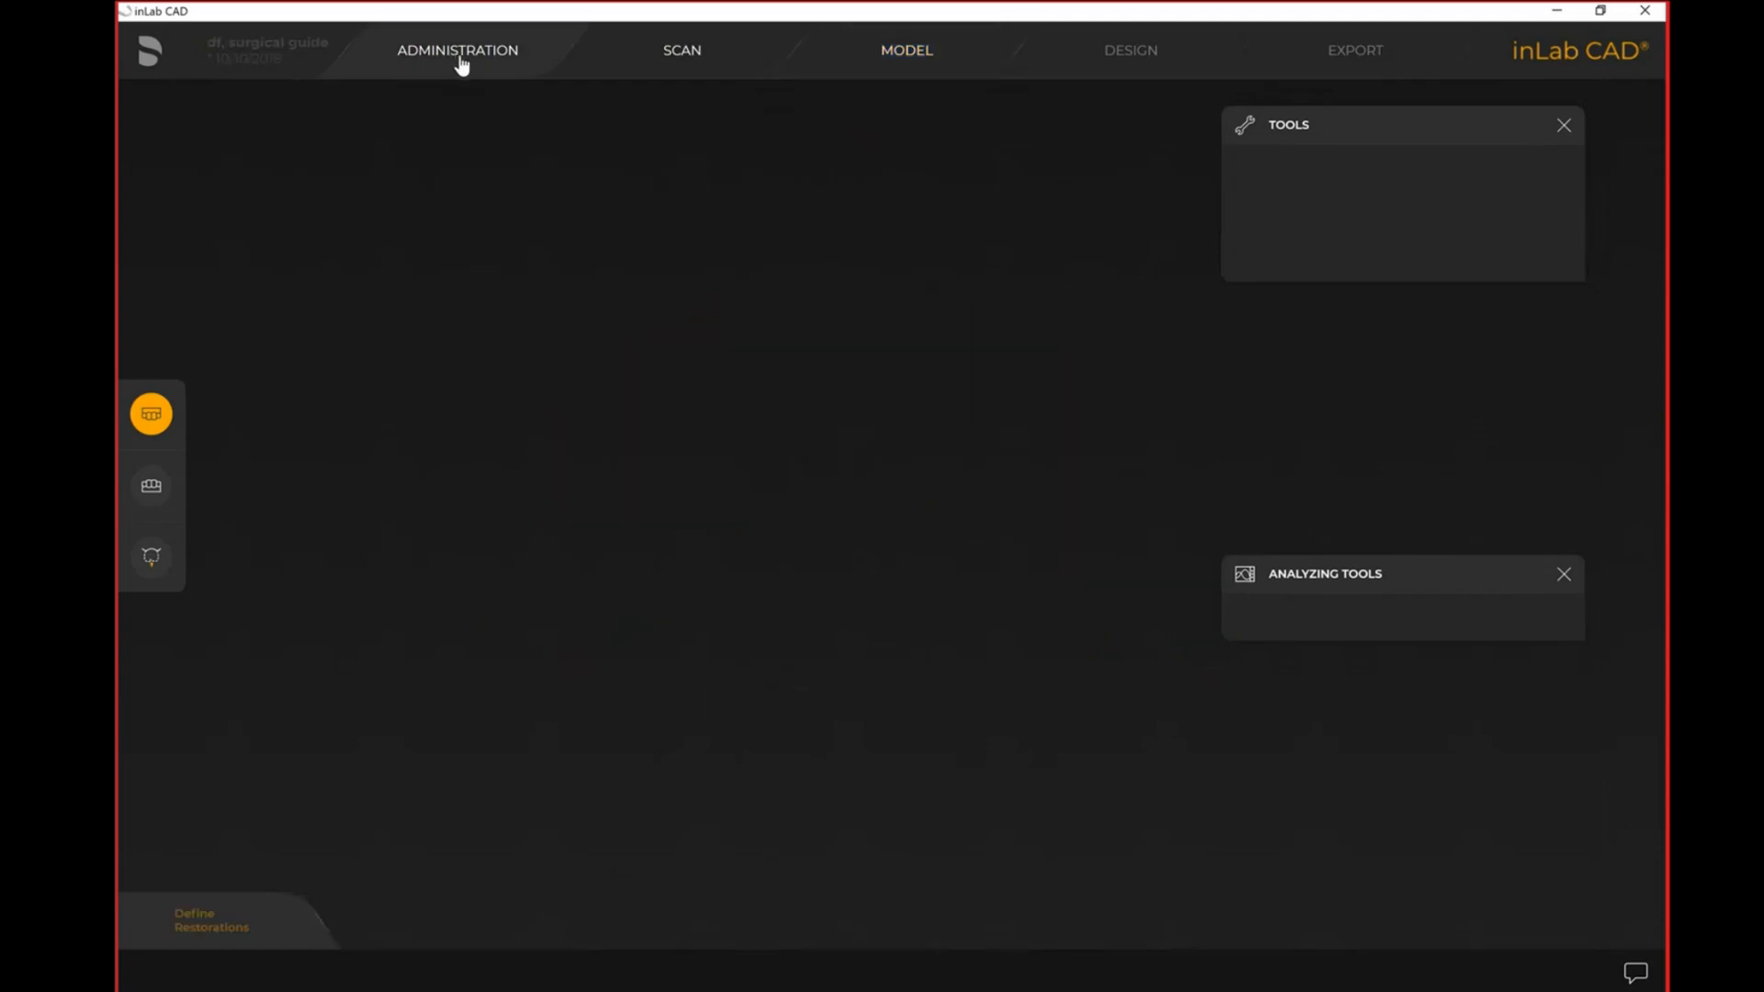
# In Administration, add Abutment restorations on upper teeth 12 and 22
pyautogui.click(456, 50)
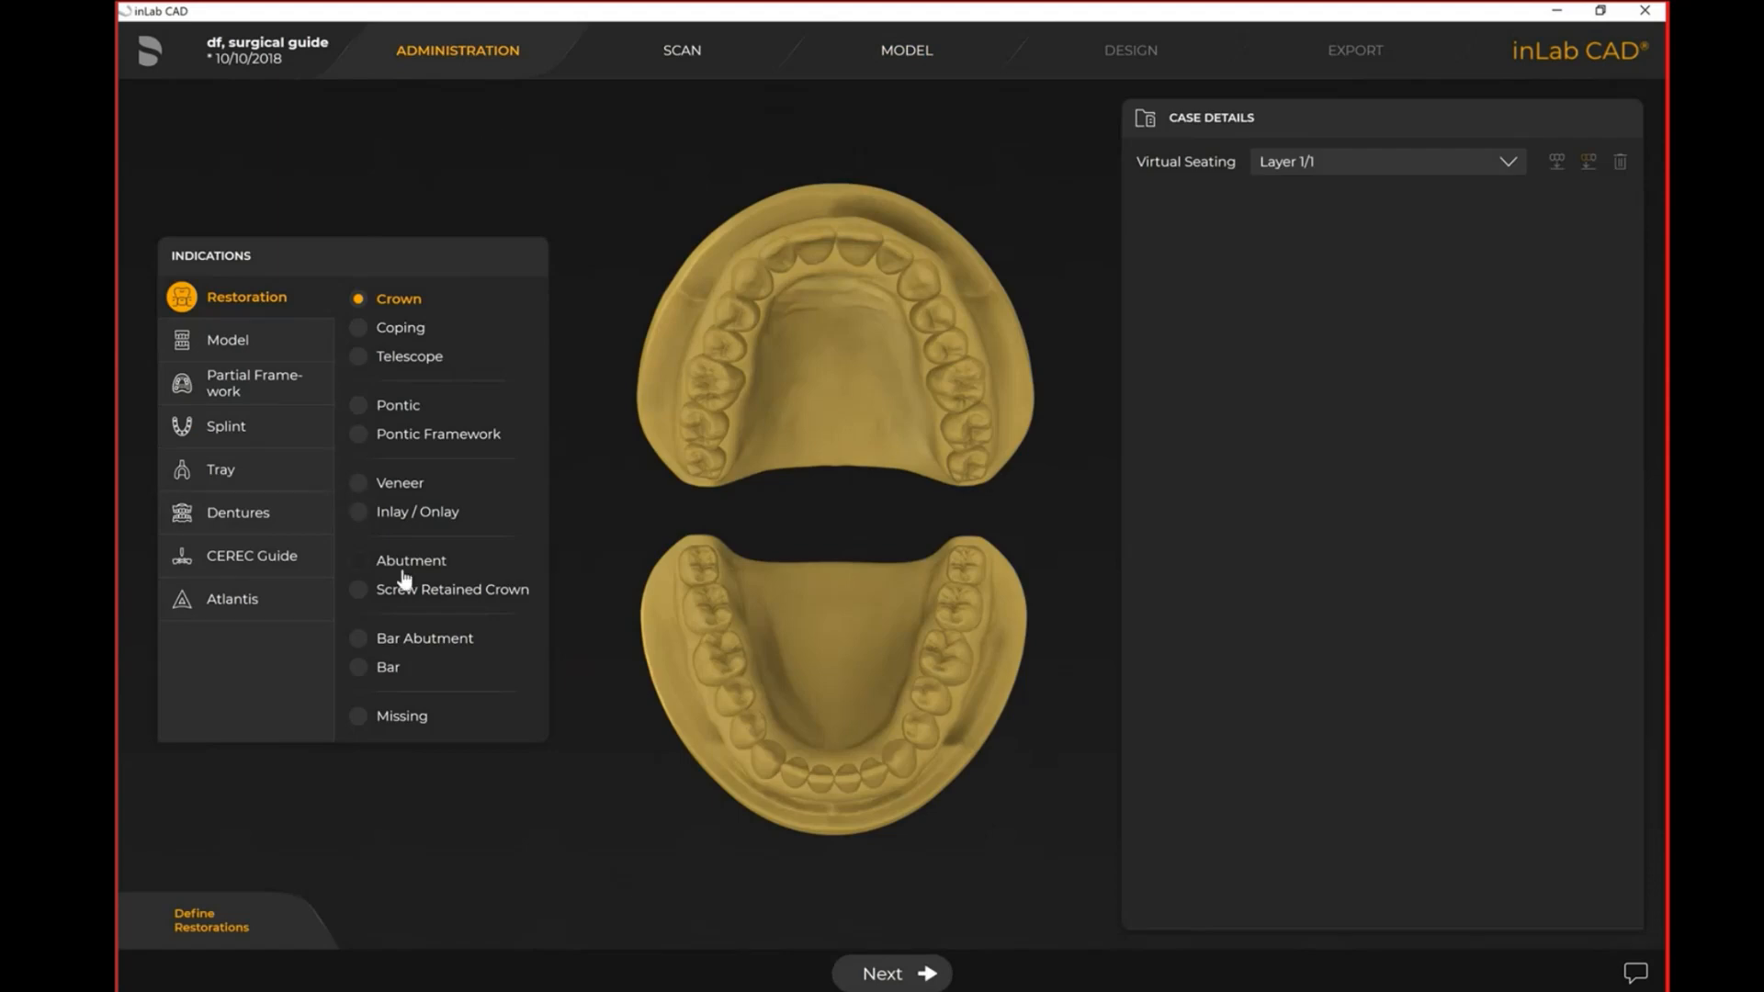
pyautogui.click(358, 560)
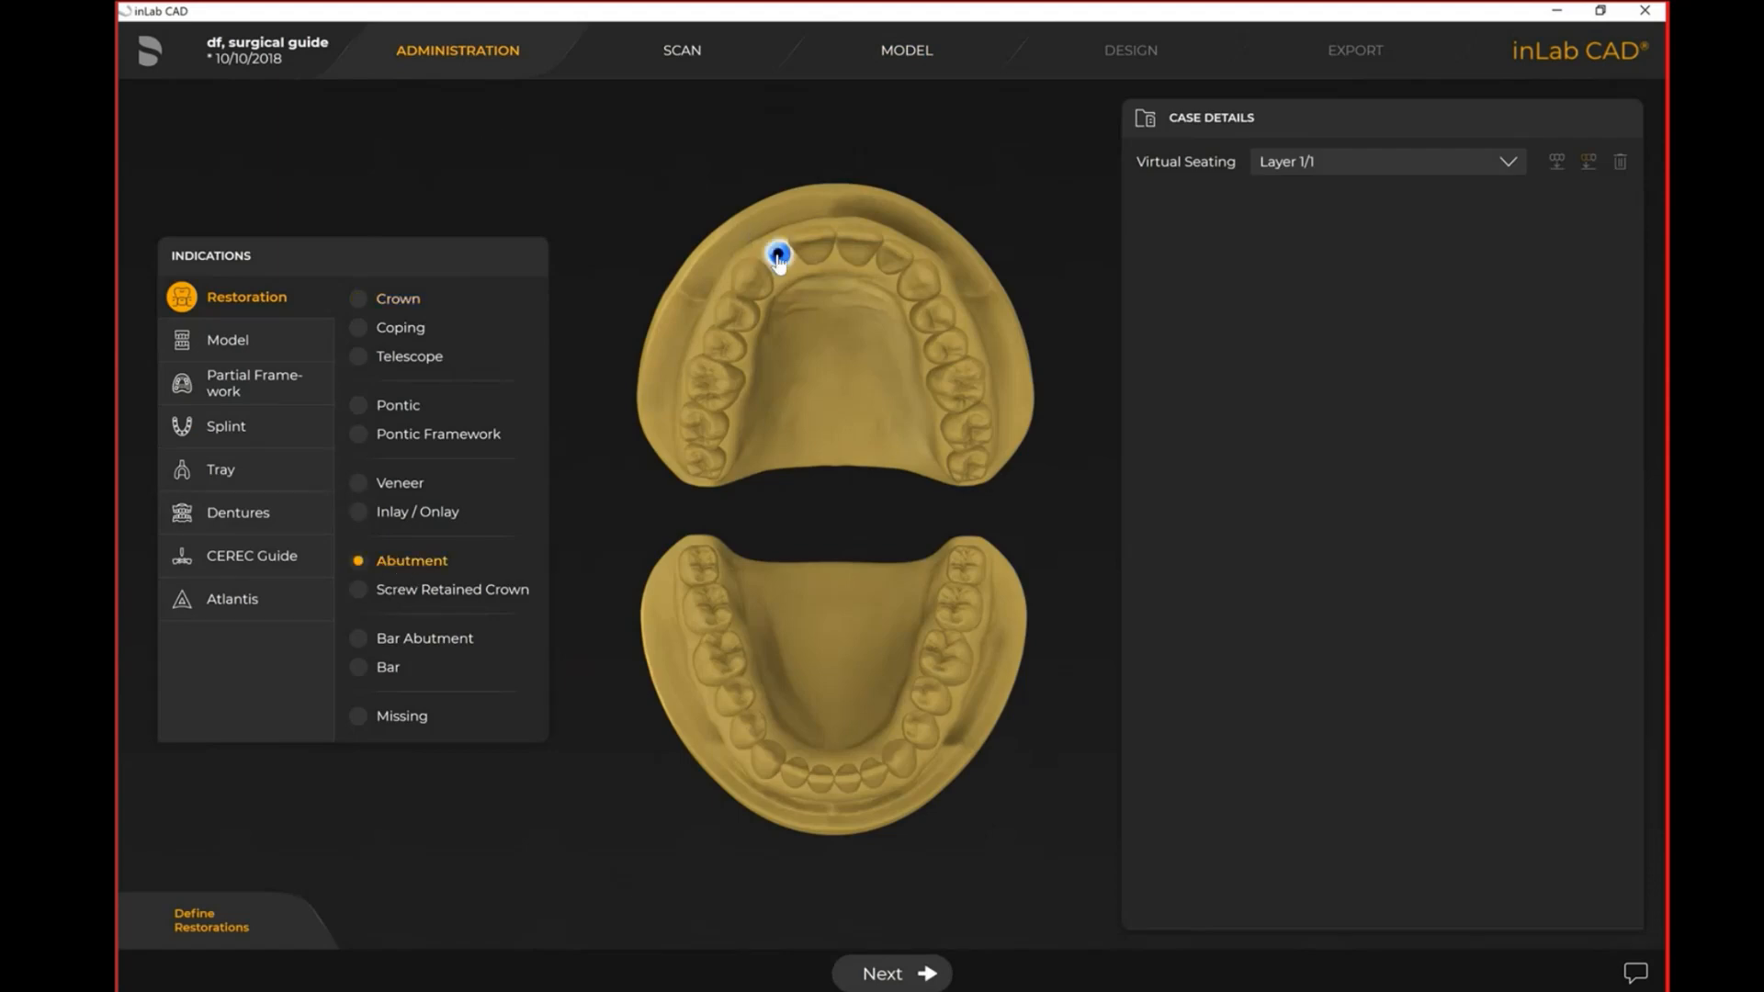
pyautogui.click(894, 257)
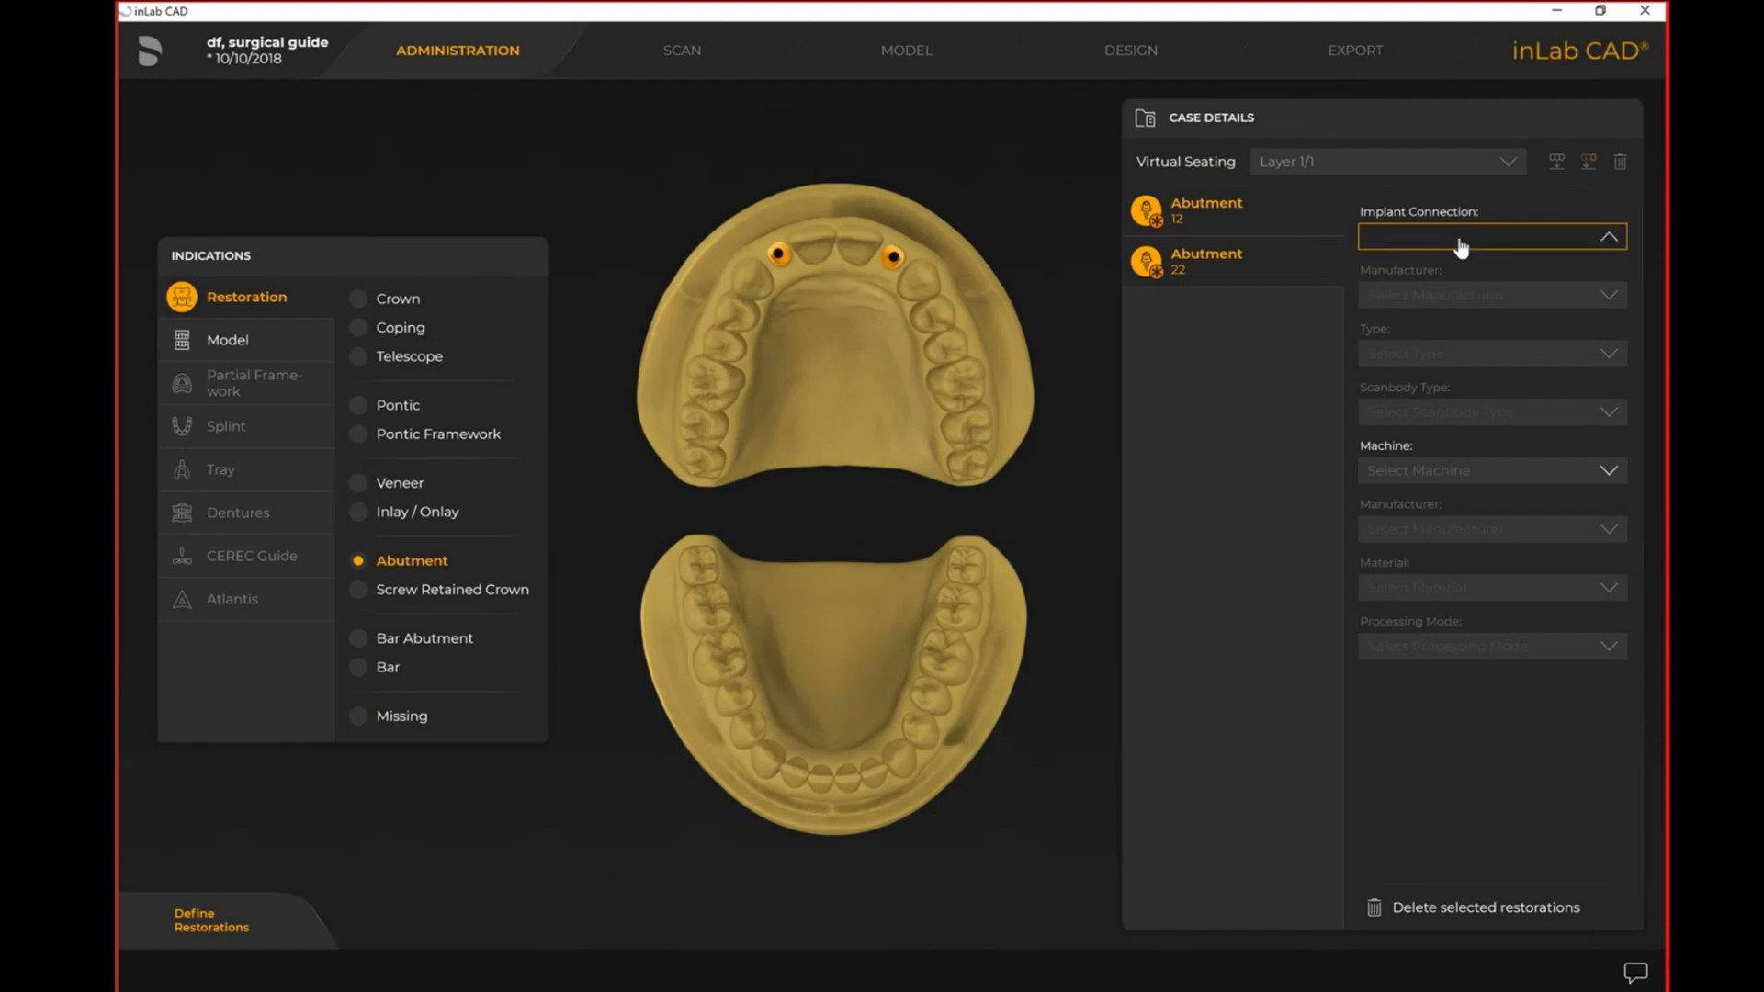
# Set the abutments to TiBase, Dentsply Sirona AT EV 3.6 GH1, with a ScanPost scanbody
pyautogui.click(1492, 236)
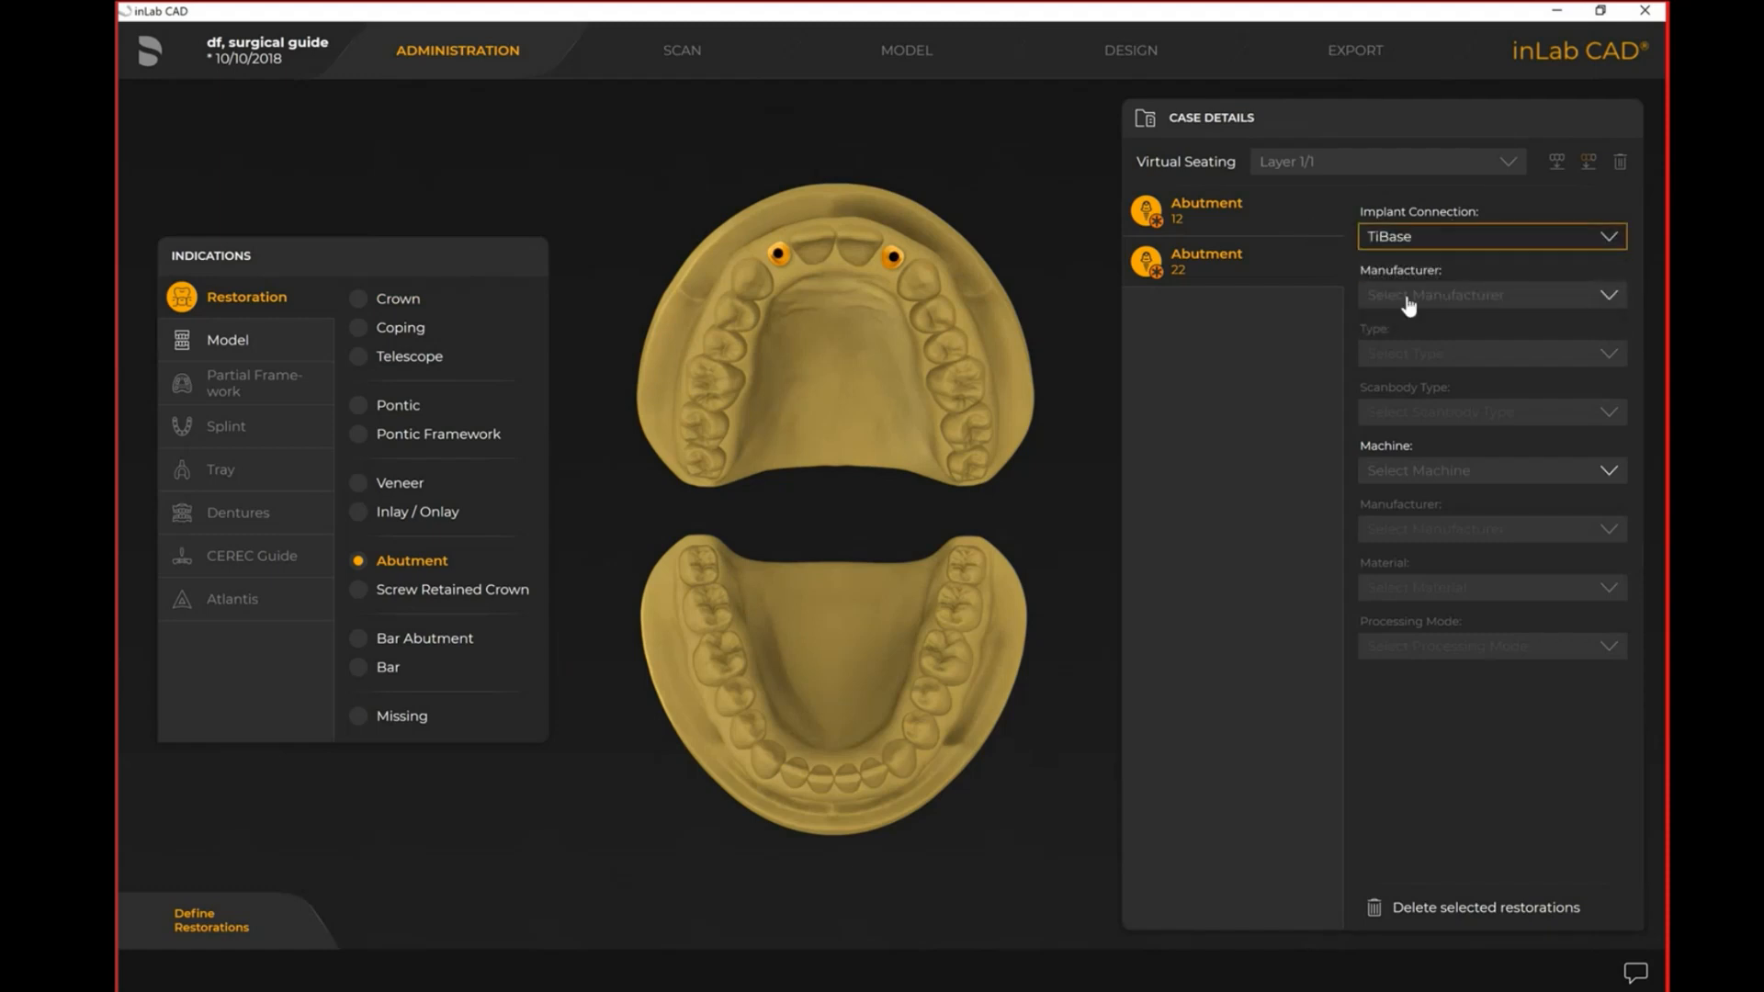
pyautogui.click(1489, 294)
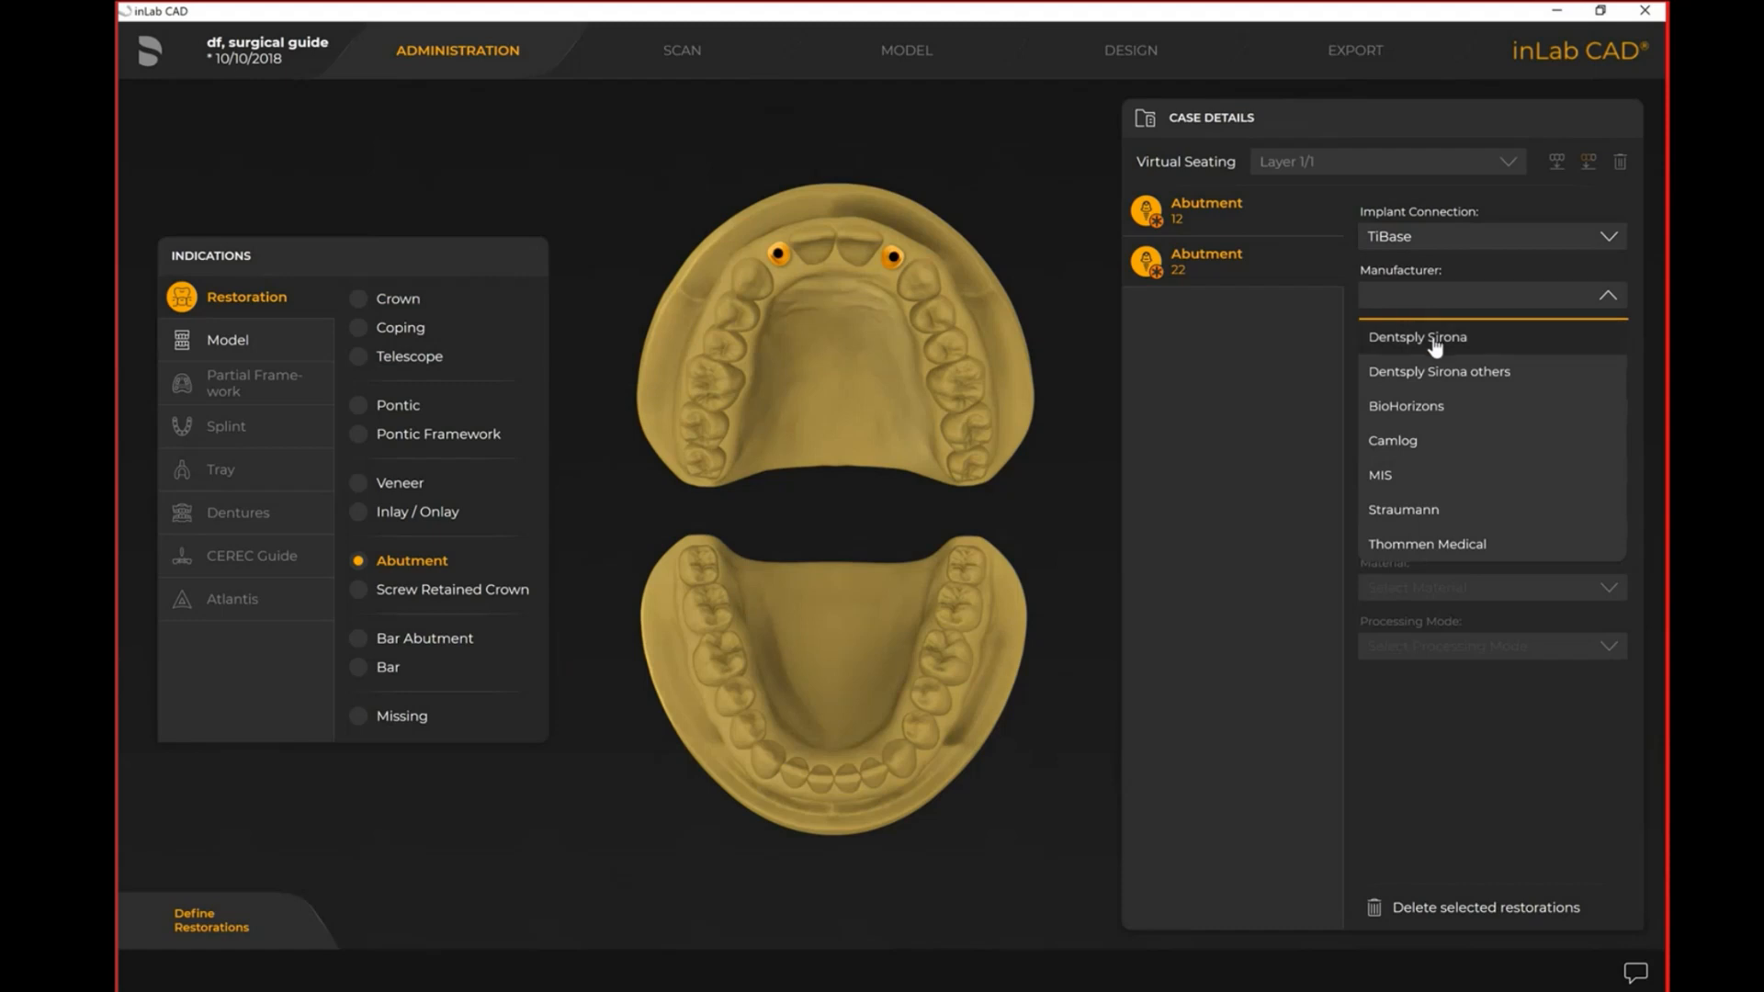
pyautogui.click(1418, 336)
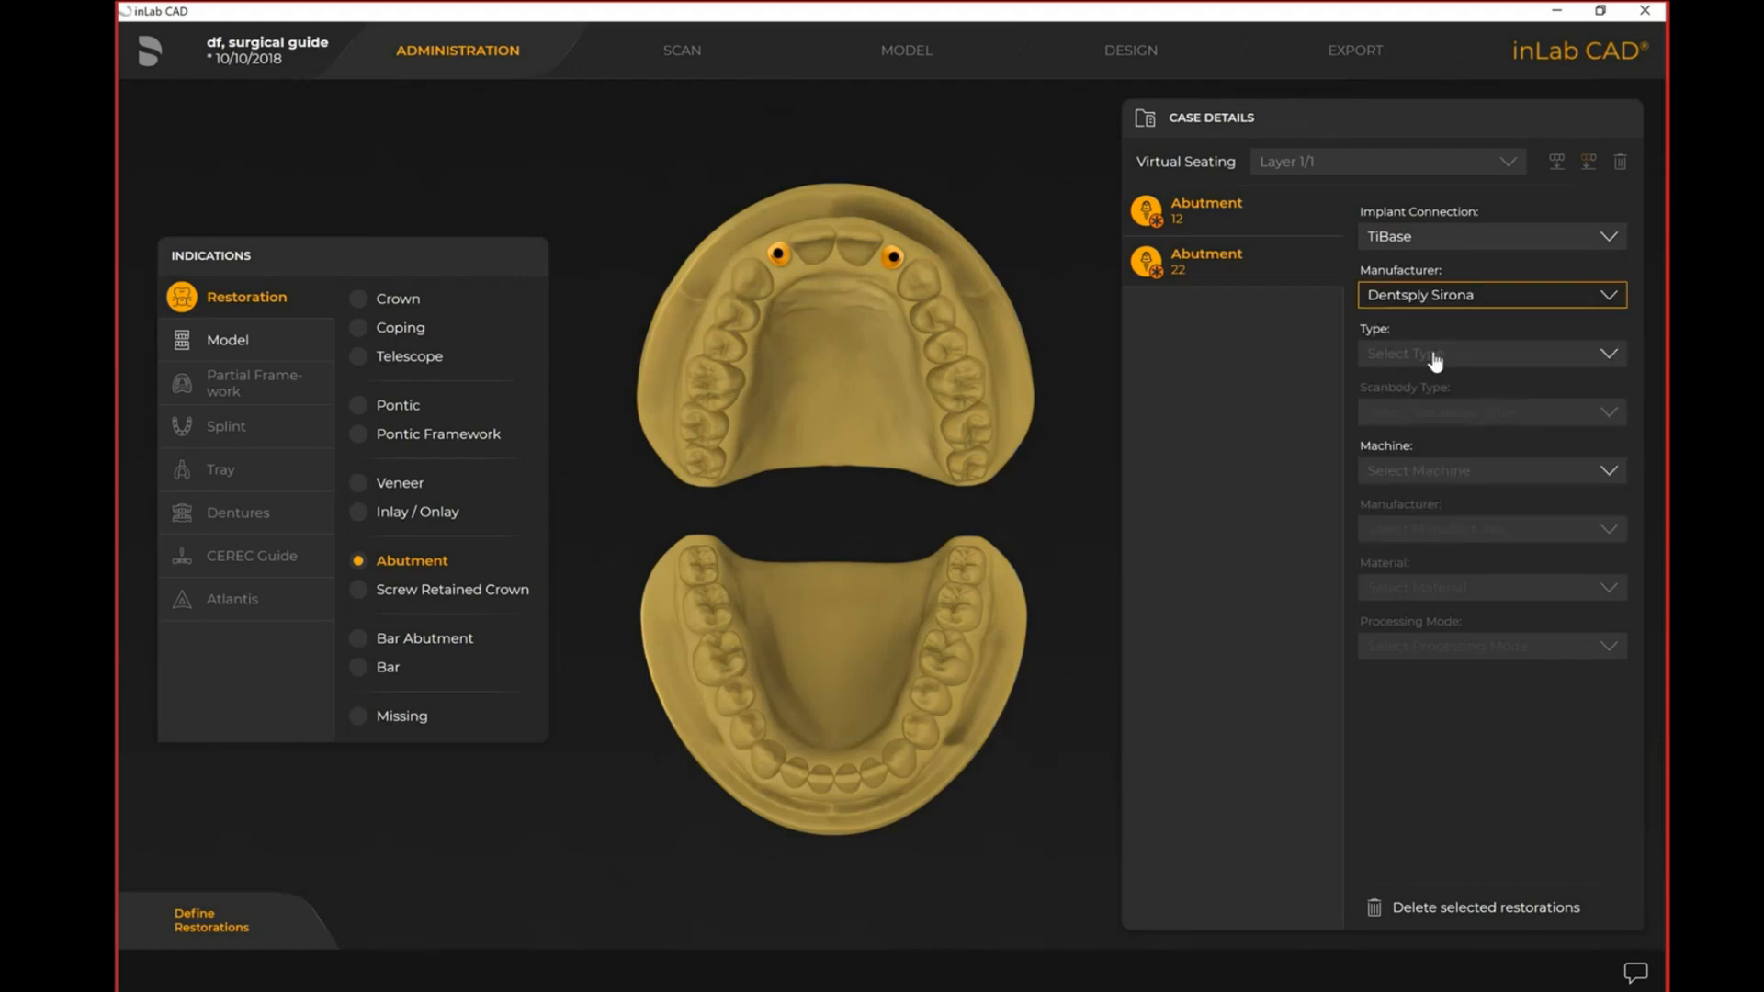
pyautogui.click(1484, 352)
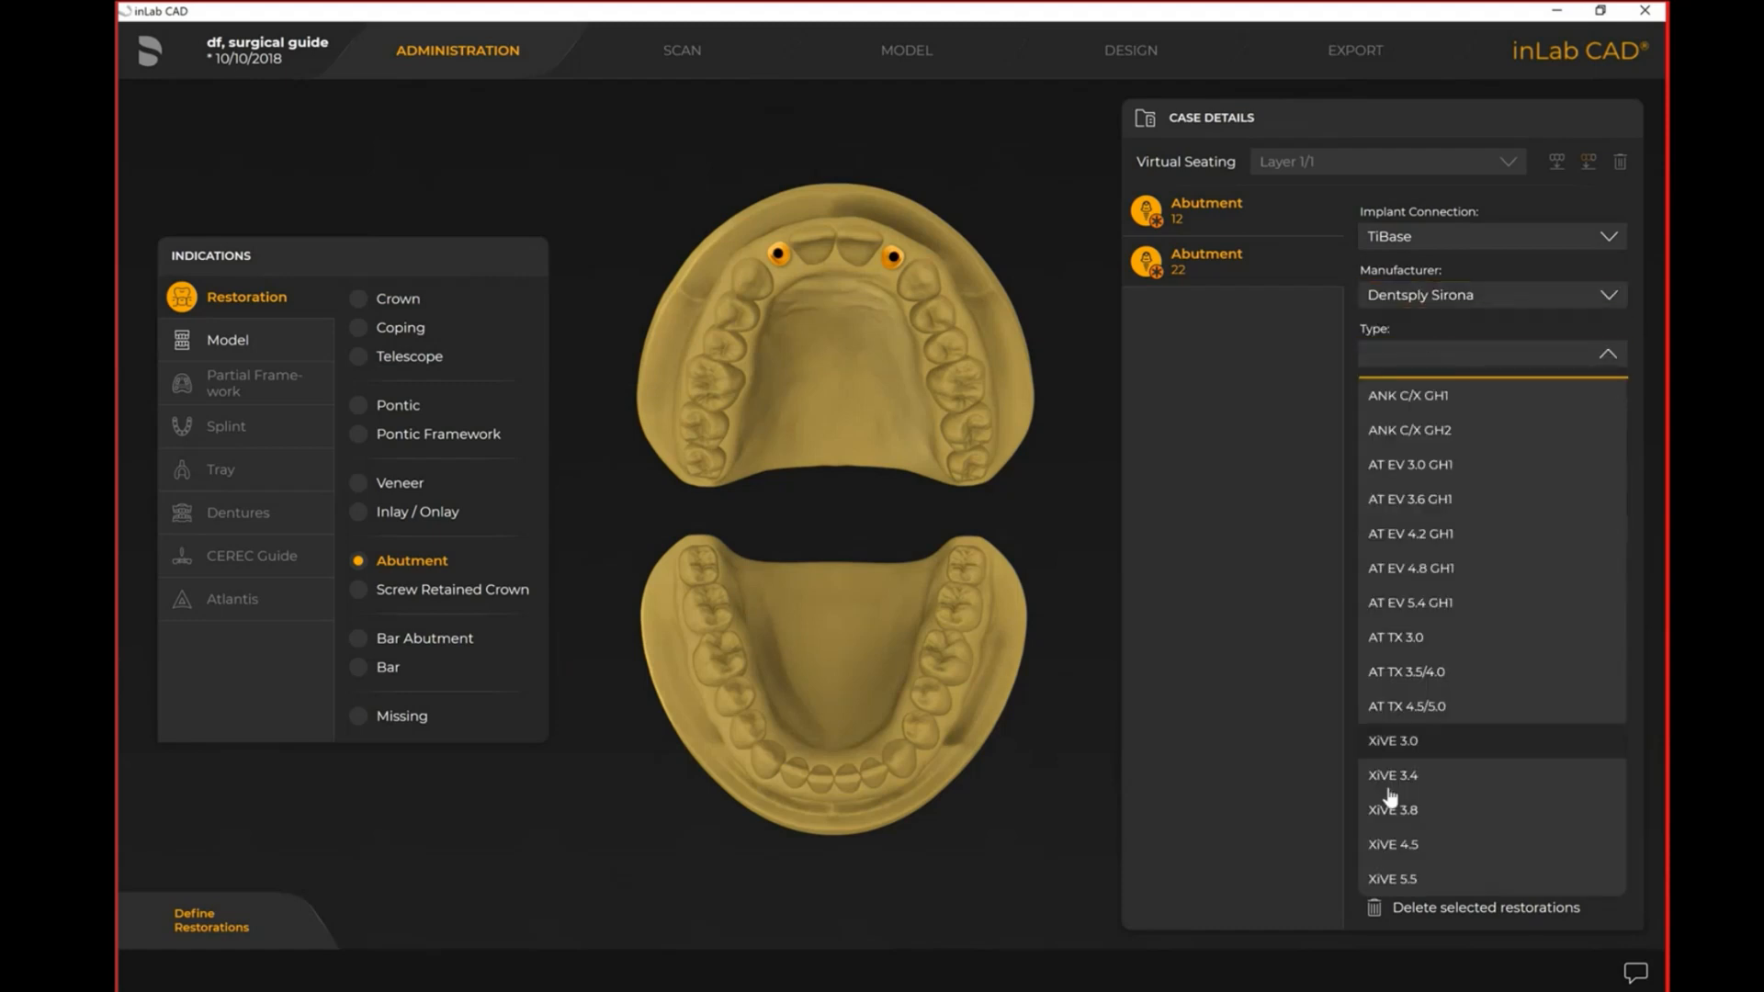
pyautogui.moveTo(1452, 596)
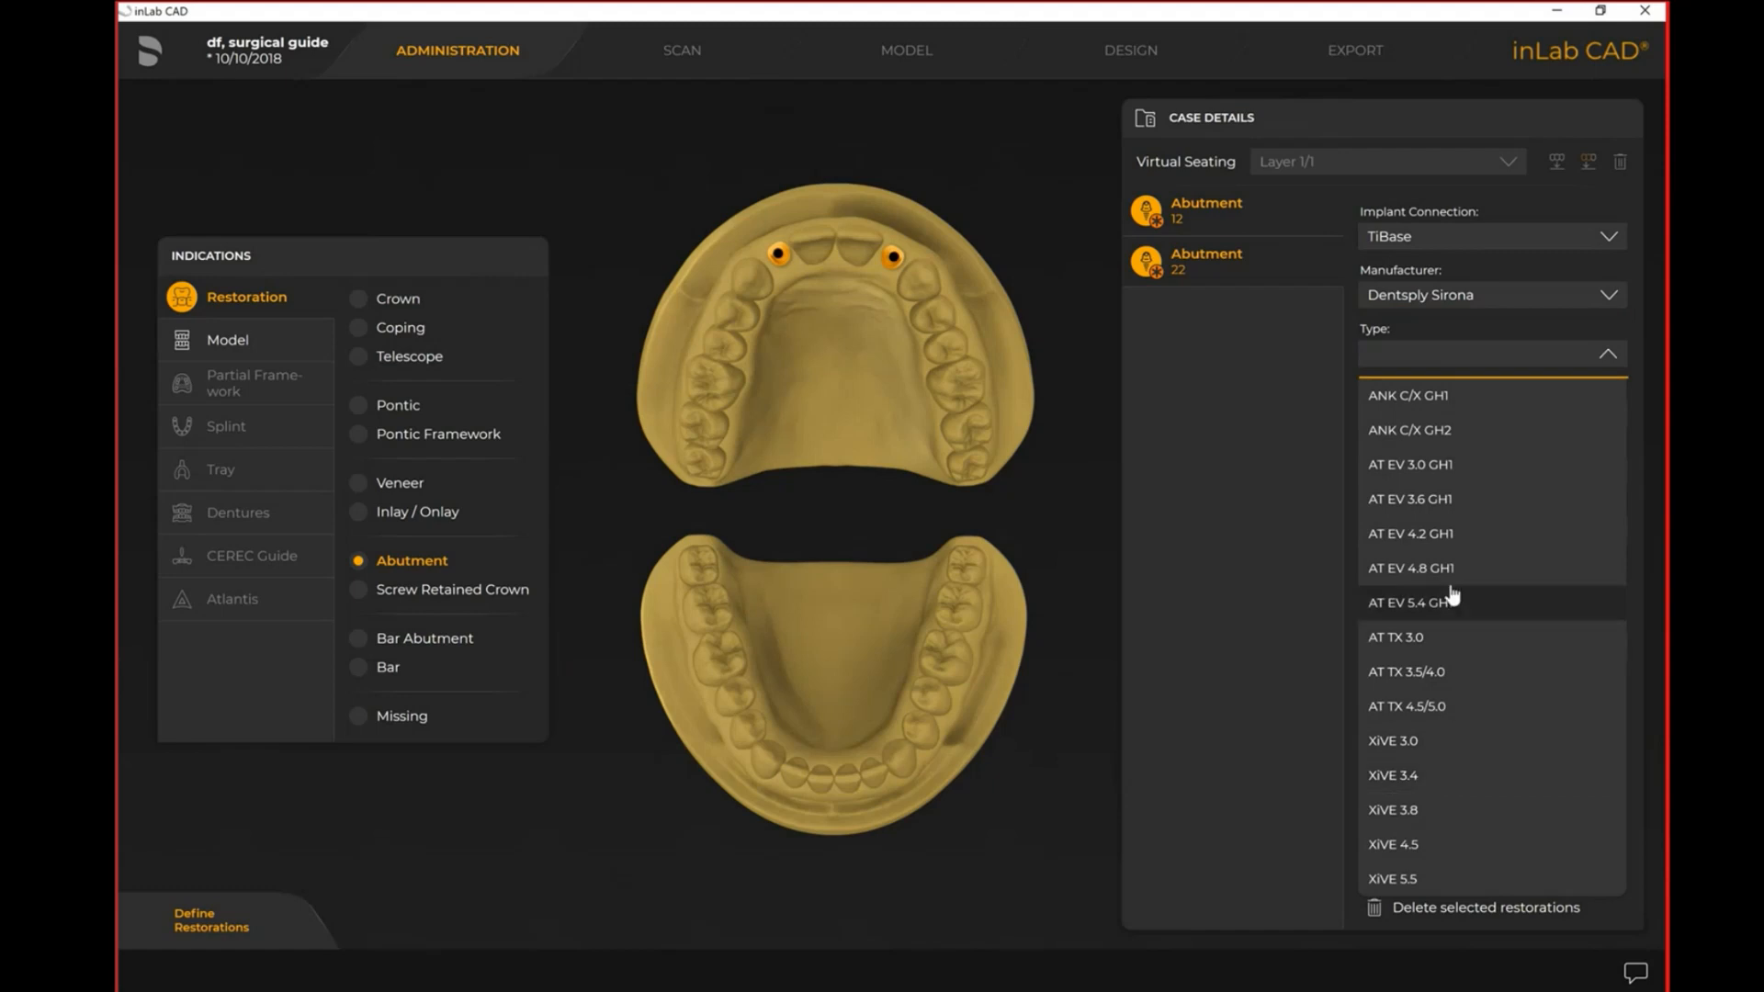
pyautogui.click(1408, 498)
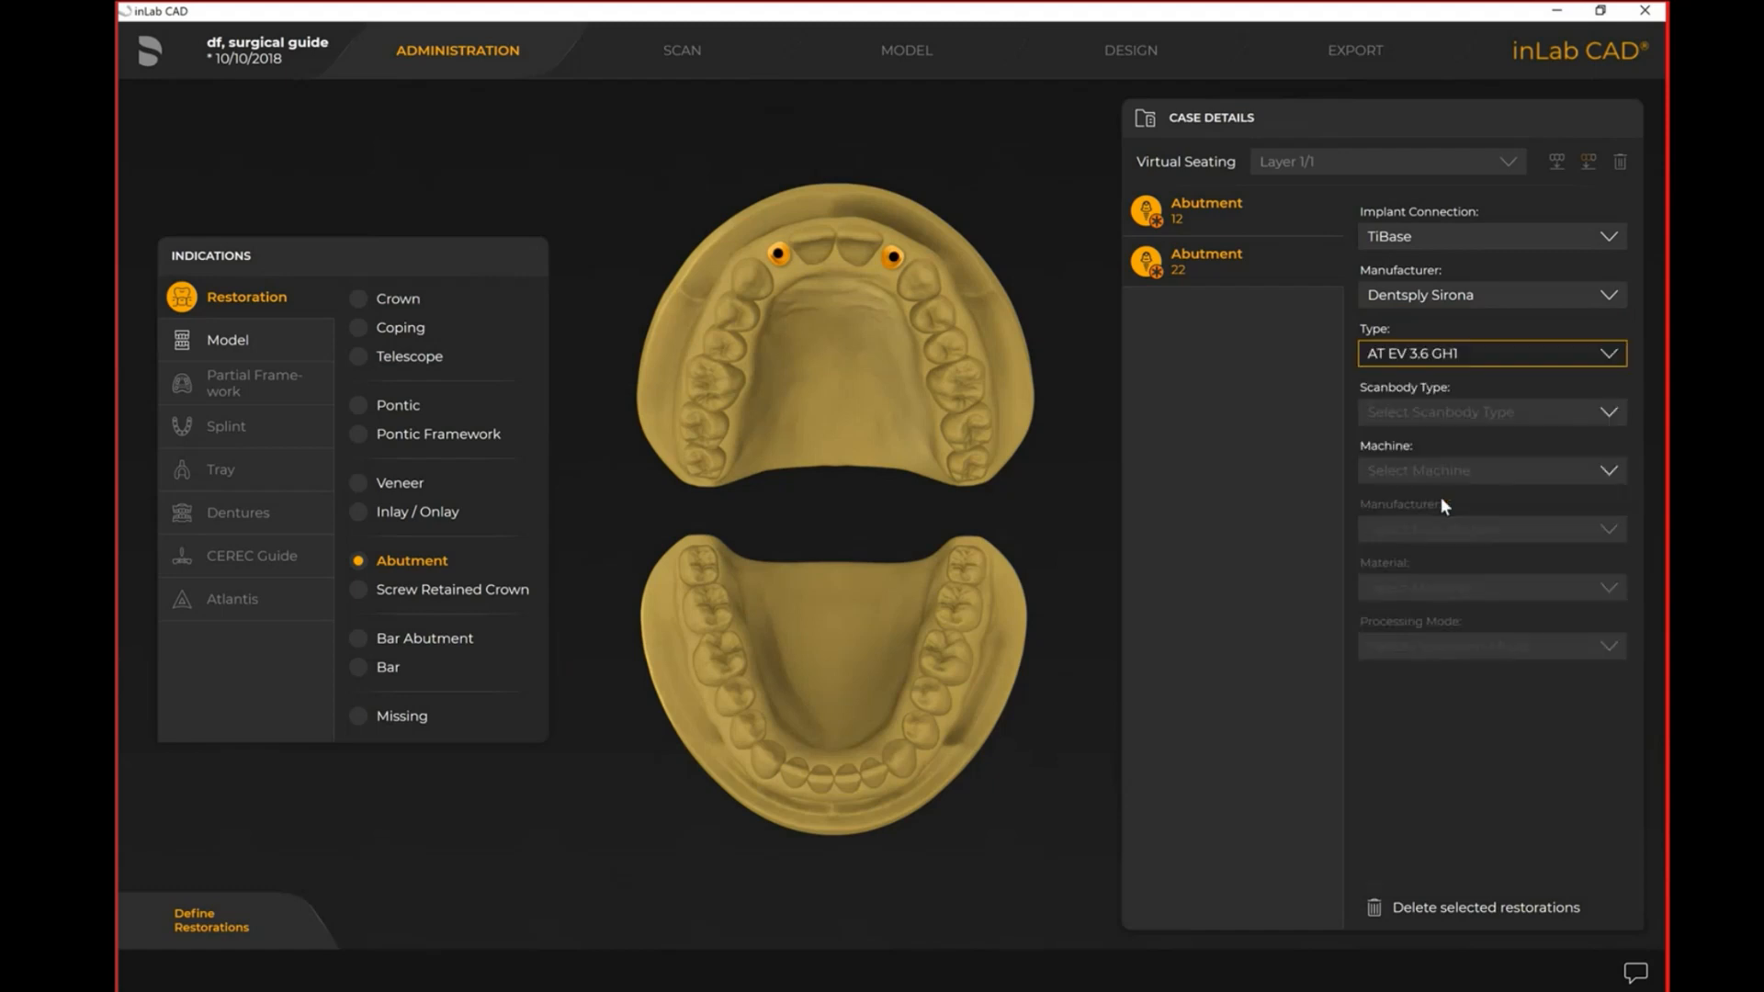
pyautogui.click(1492, 411)
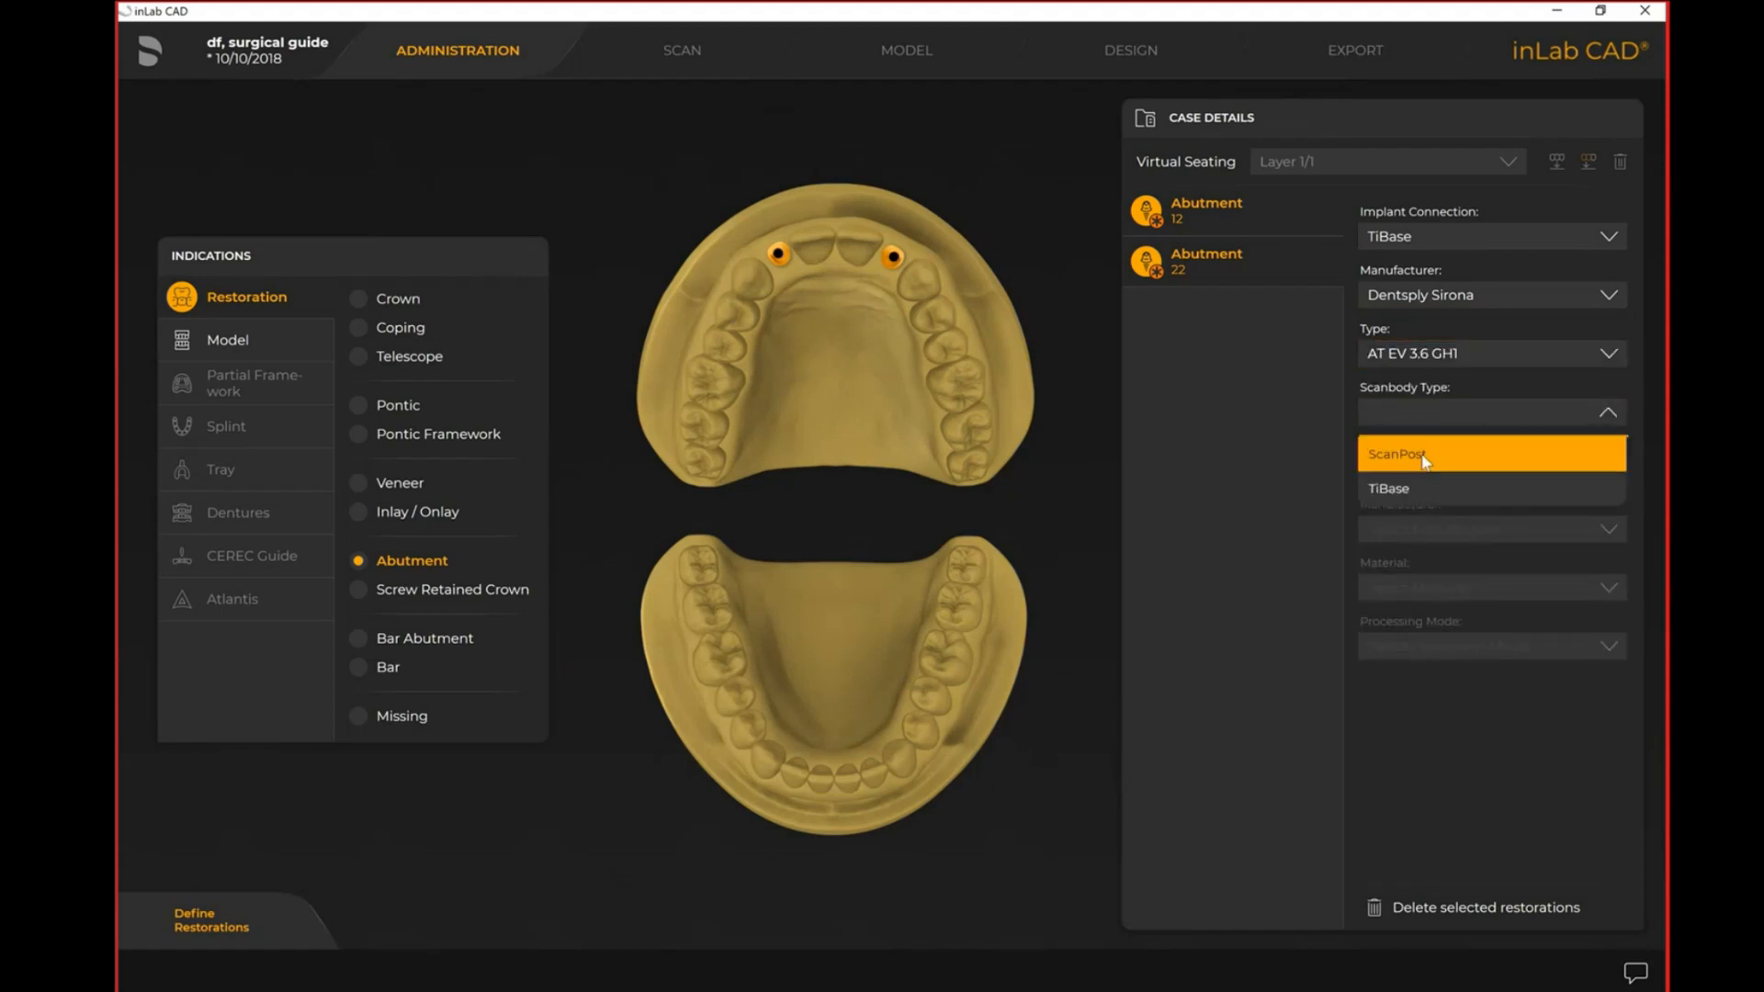
pyautogui.click(1419, 453)
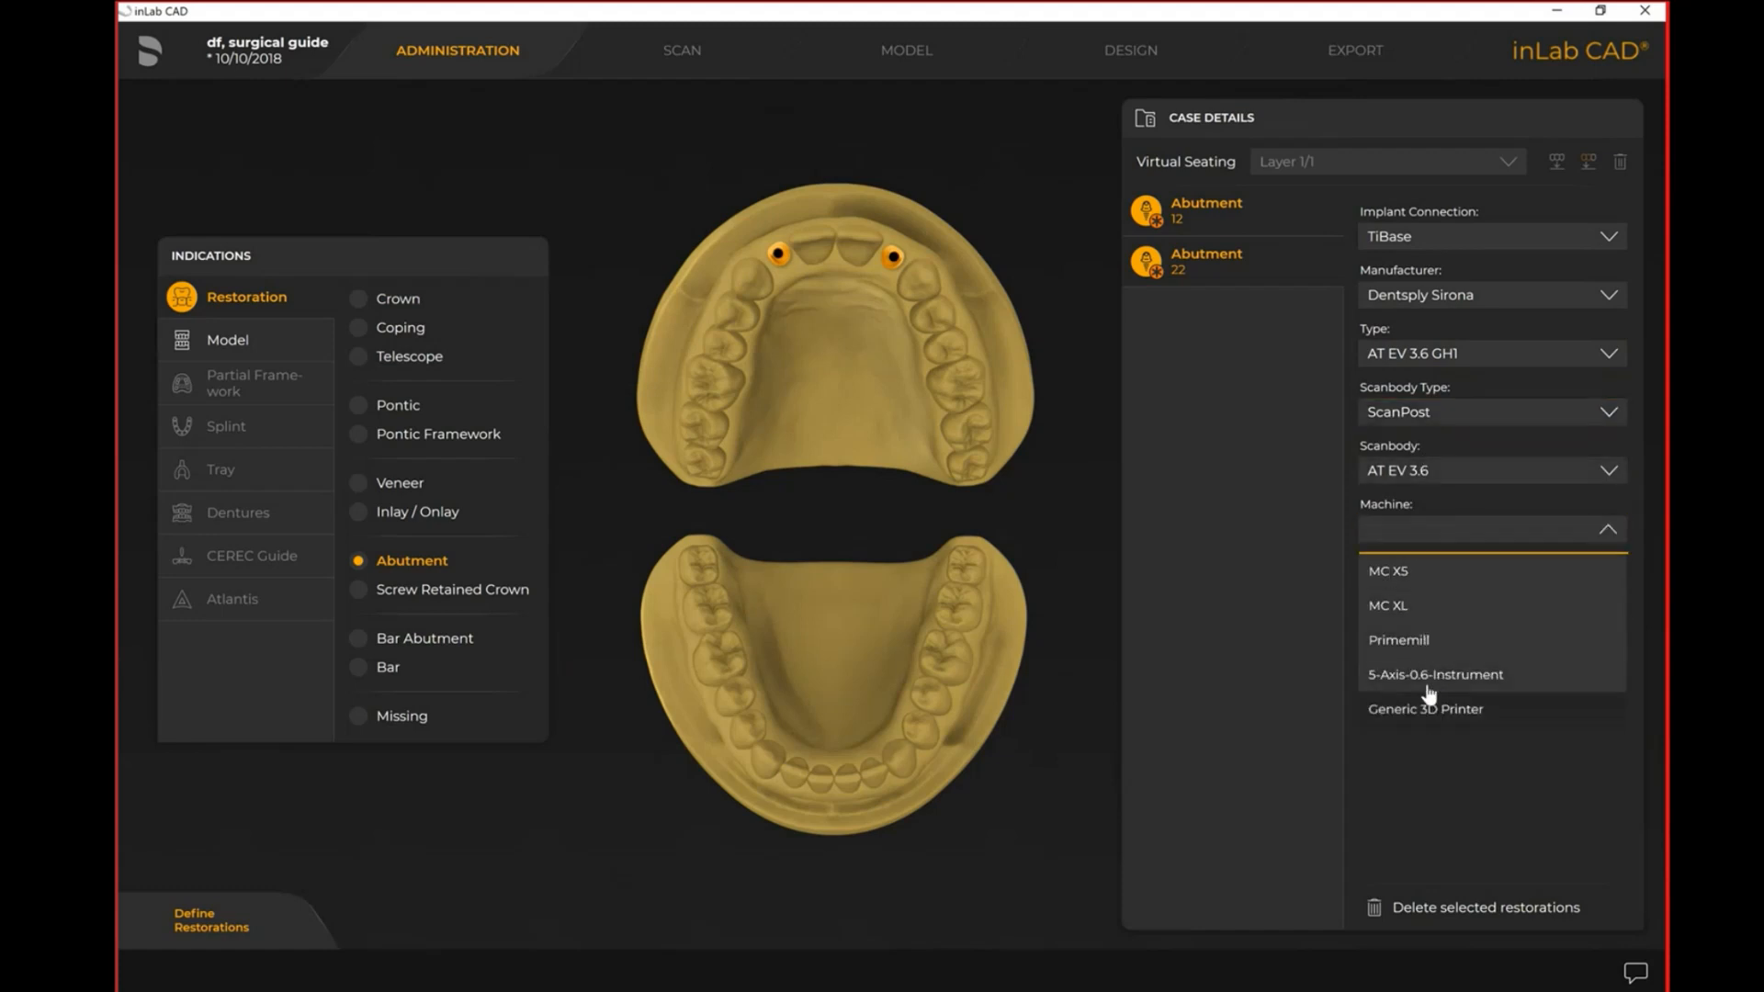
# Select MC XS milling and Dentsply Sirona Cercon base material, then proceed
pyautogui.click(1388, 571)
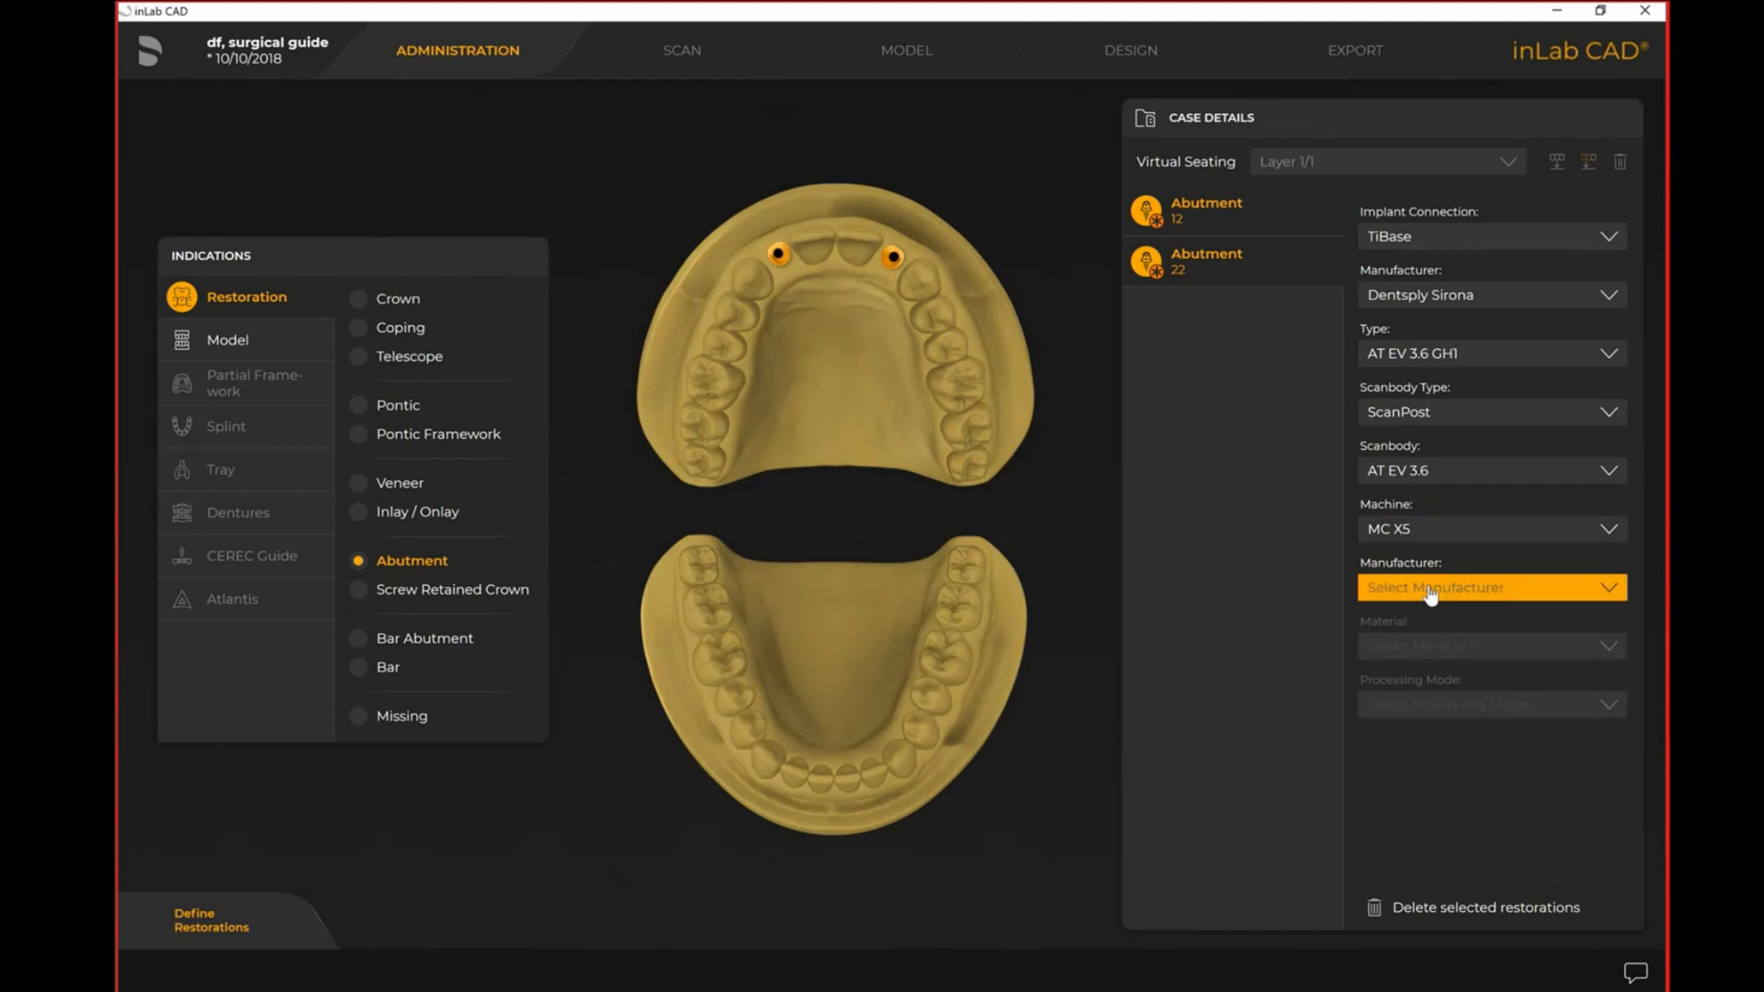
pyautogui.click(1490, 586)
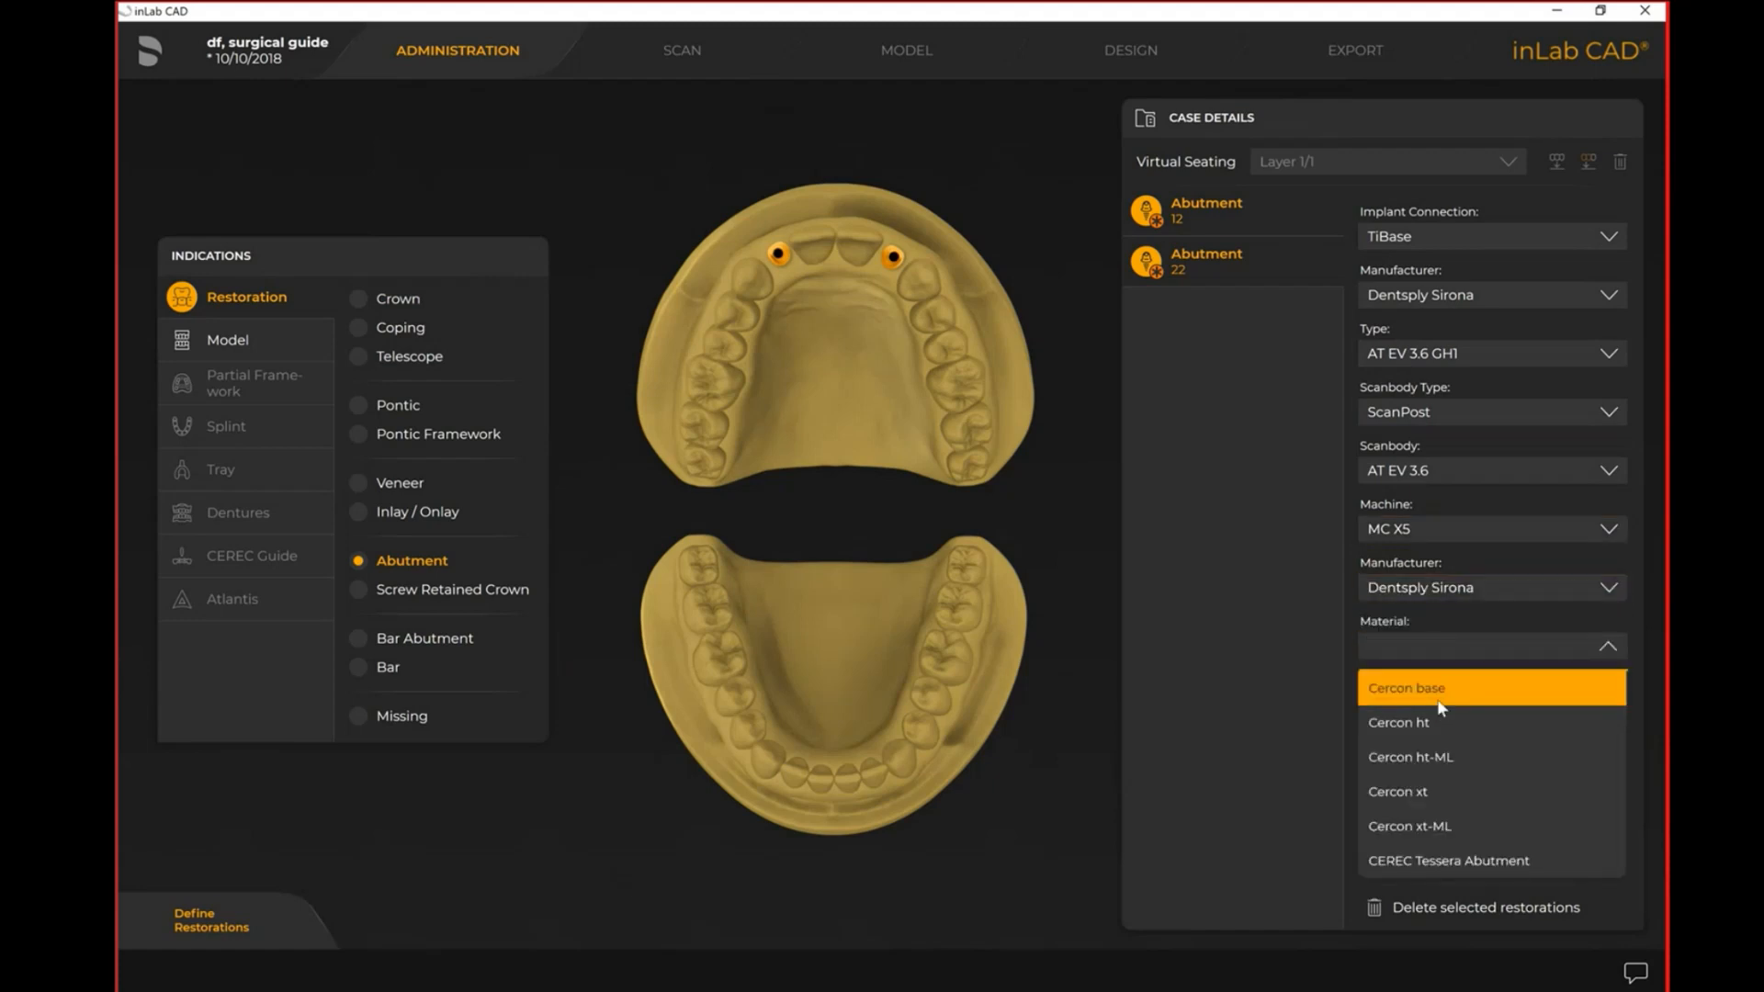
pyautogui.click(1404, 687)
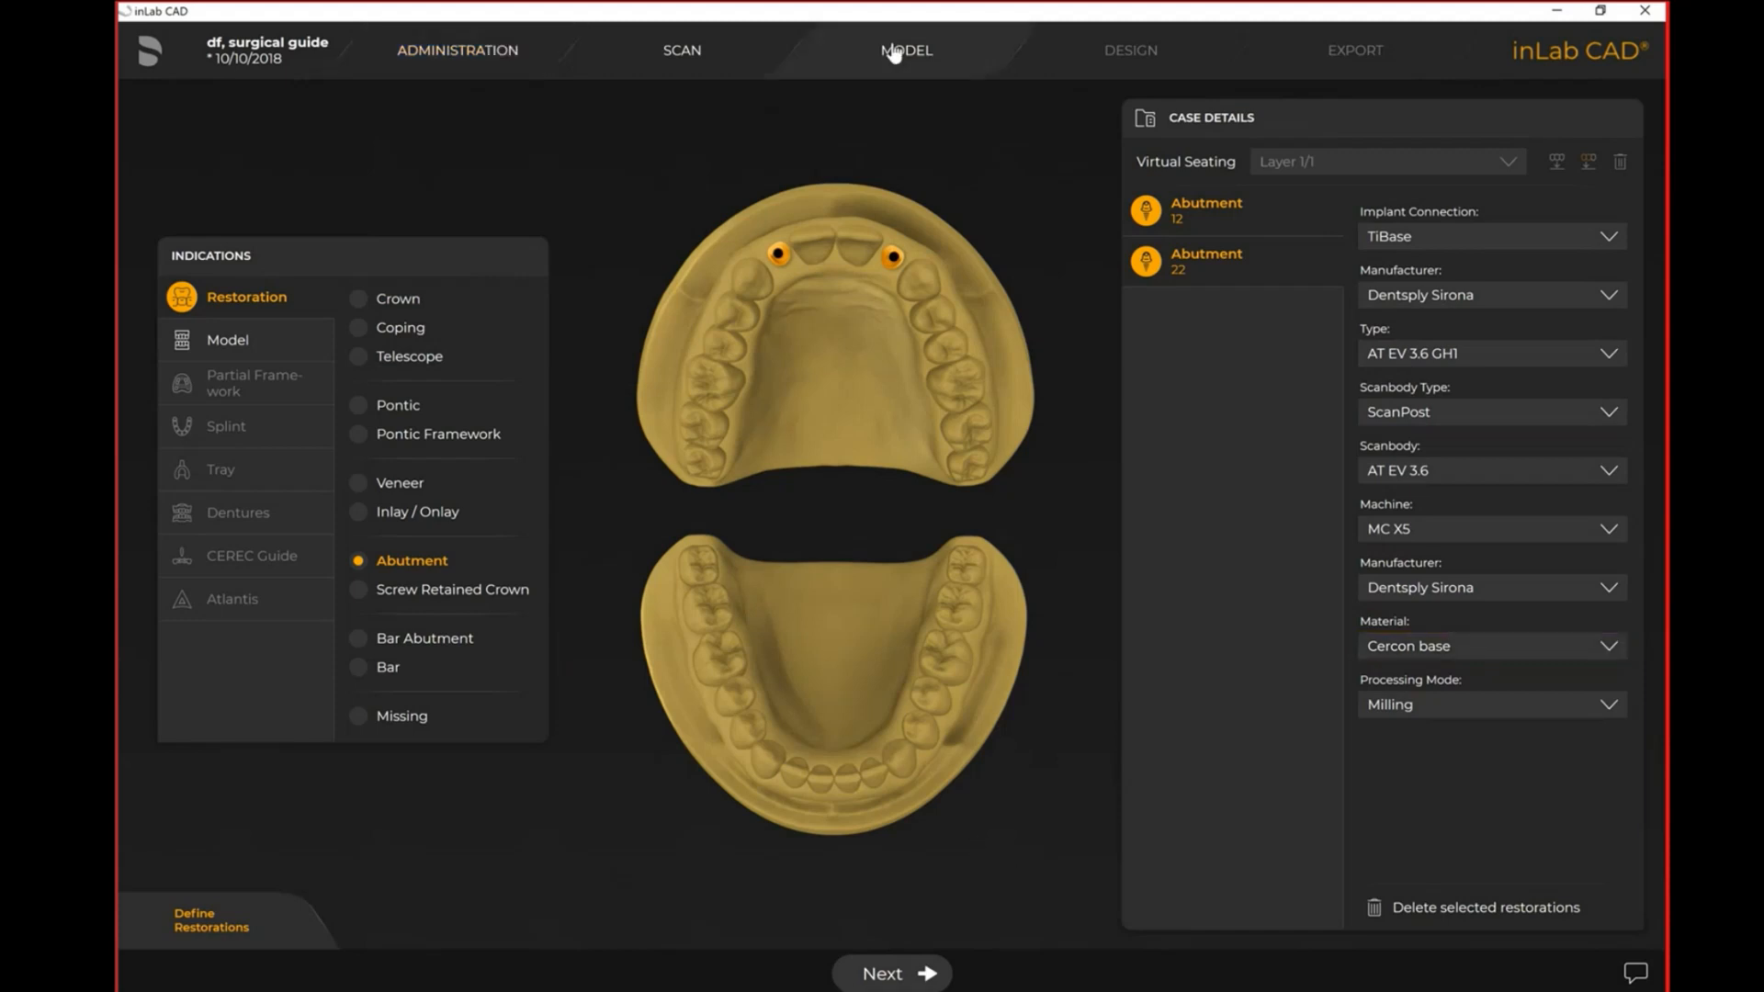
pyautogui.click(891, 973)
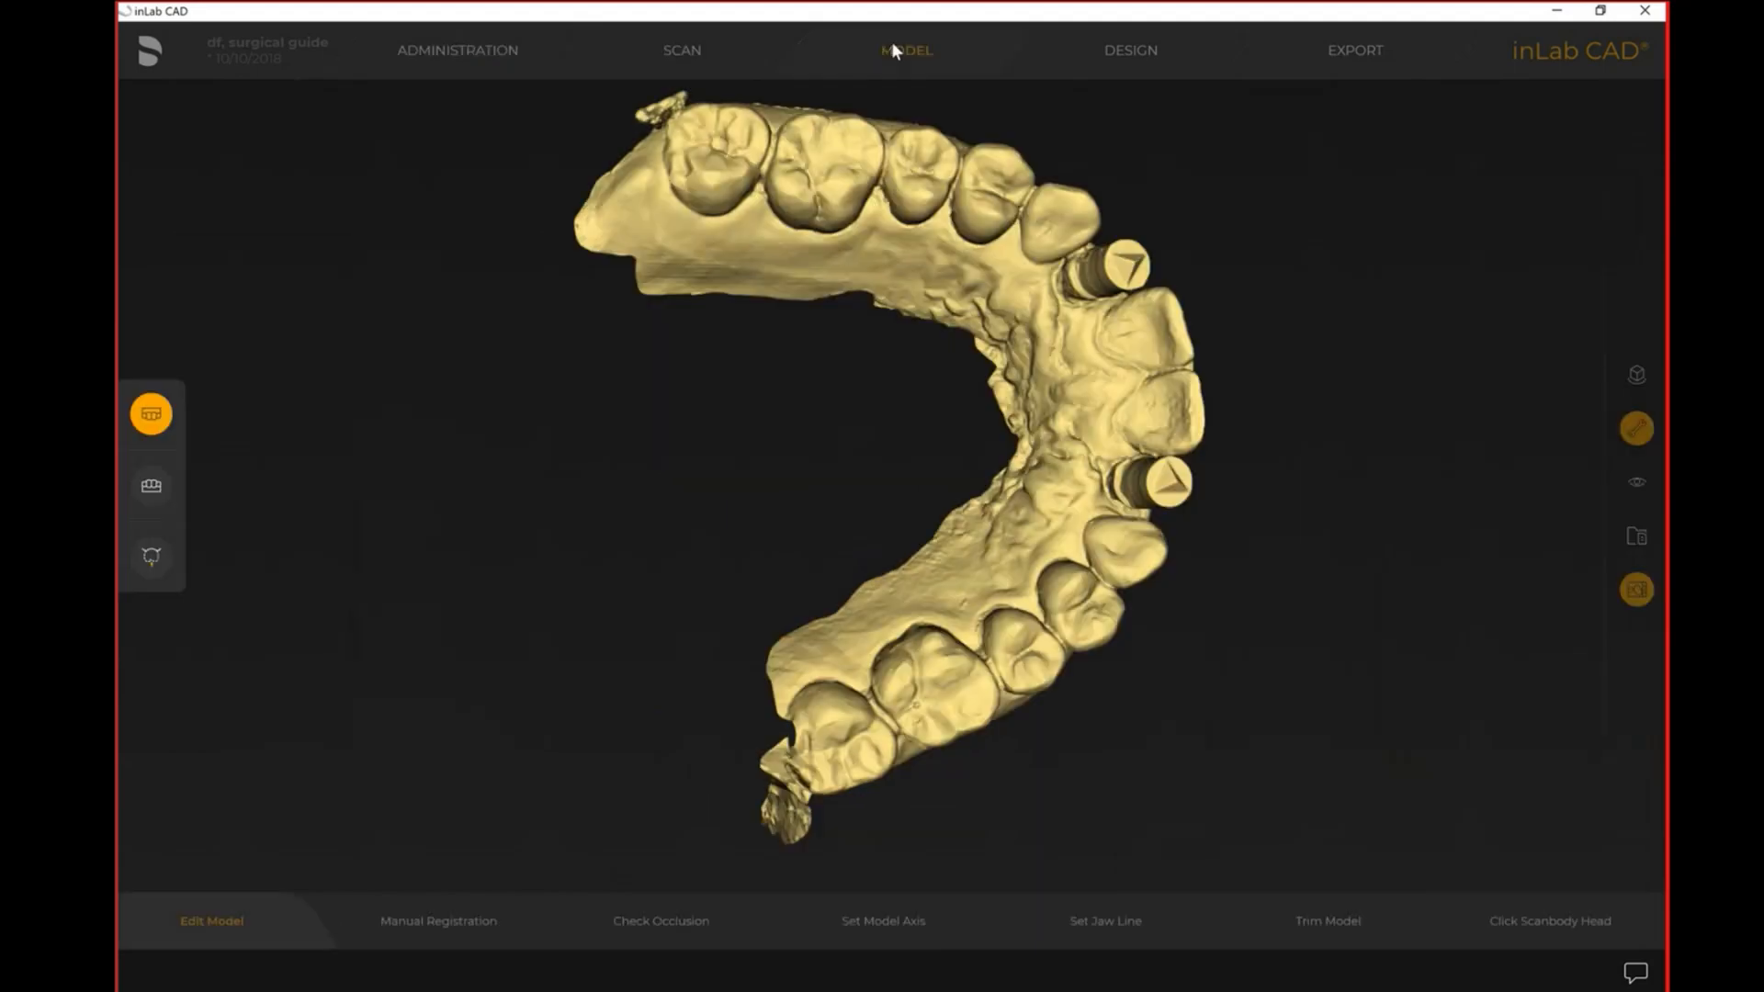
# Enter the Model phase and start the Set Model Axis step
pyautogui.click(1635, 426)
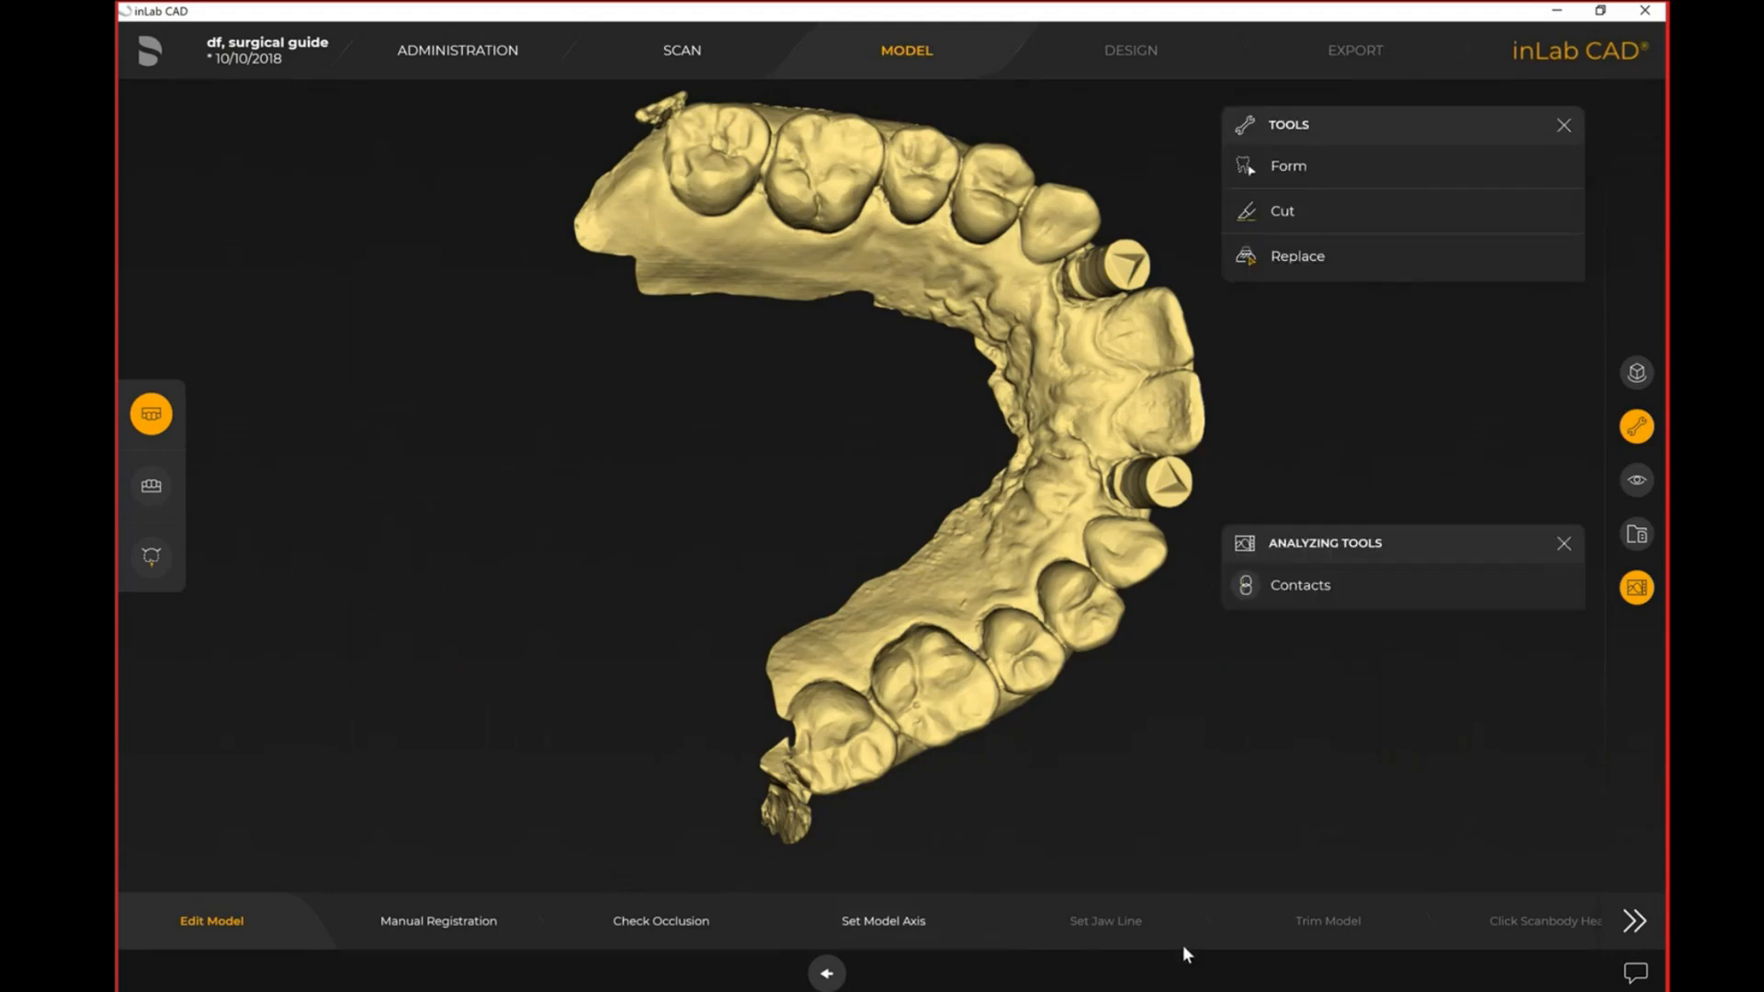
pyautogui.moveTo(1369, 901)
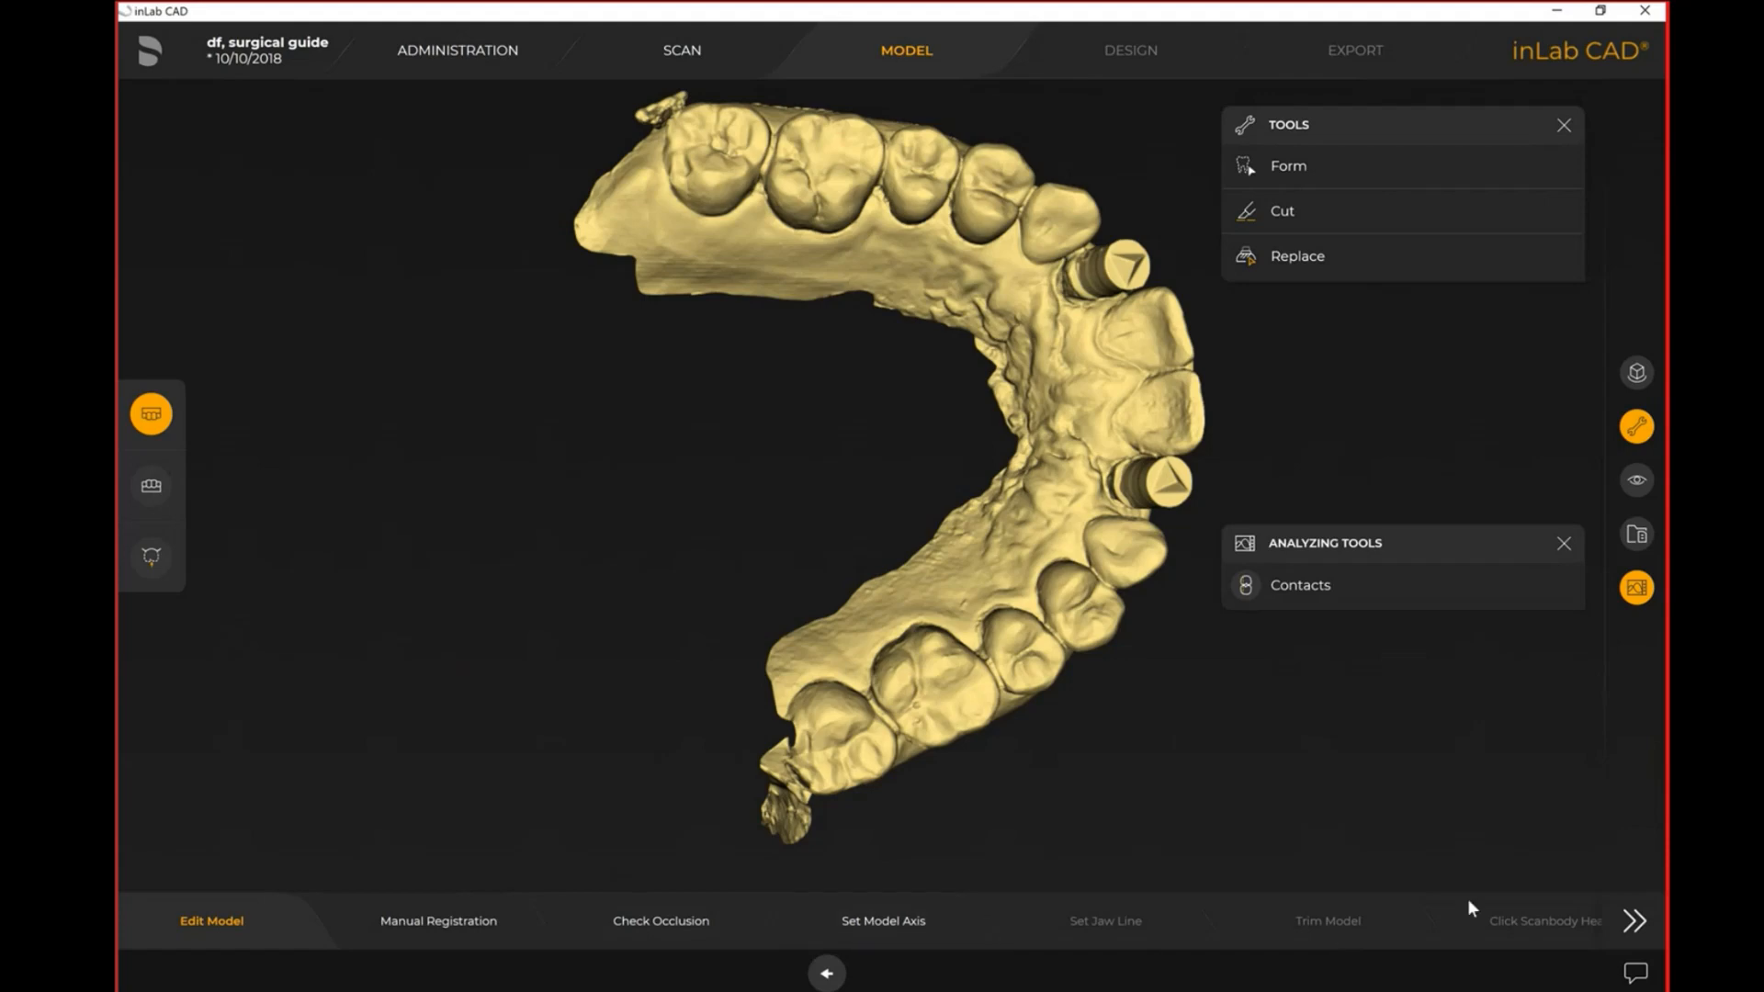
pyautogui.moveTo(1010, 911)
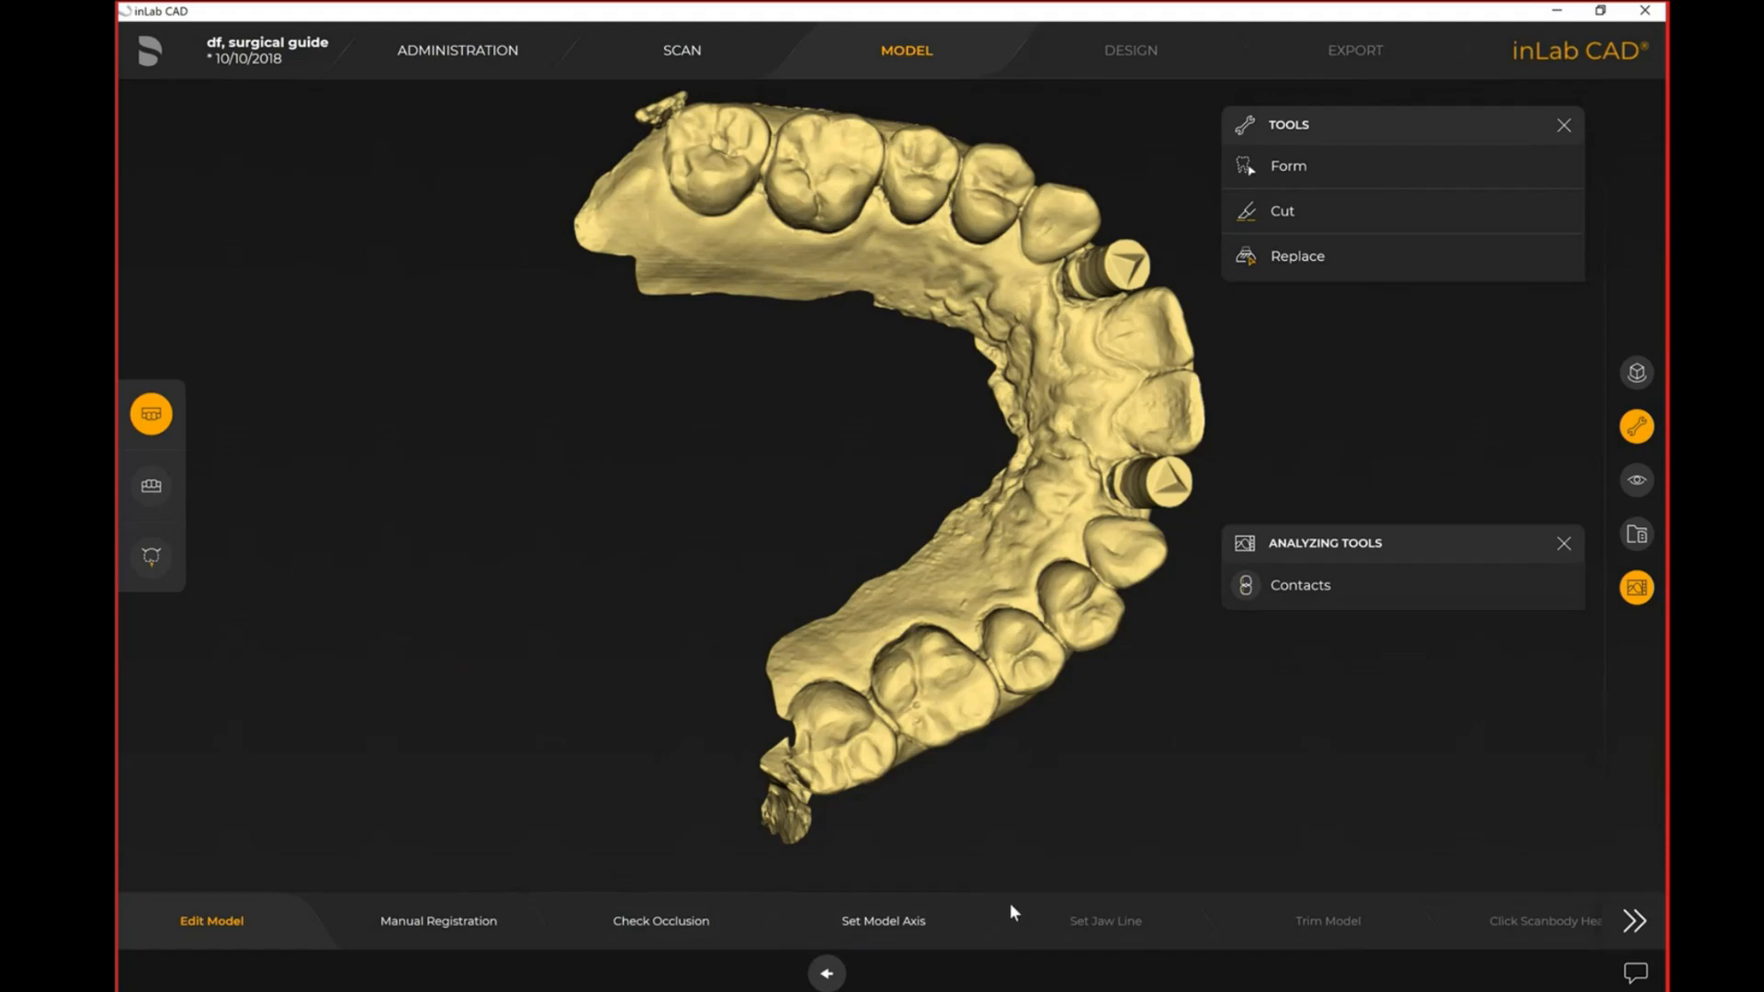
pyautogui.click(882, 920)
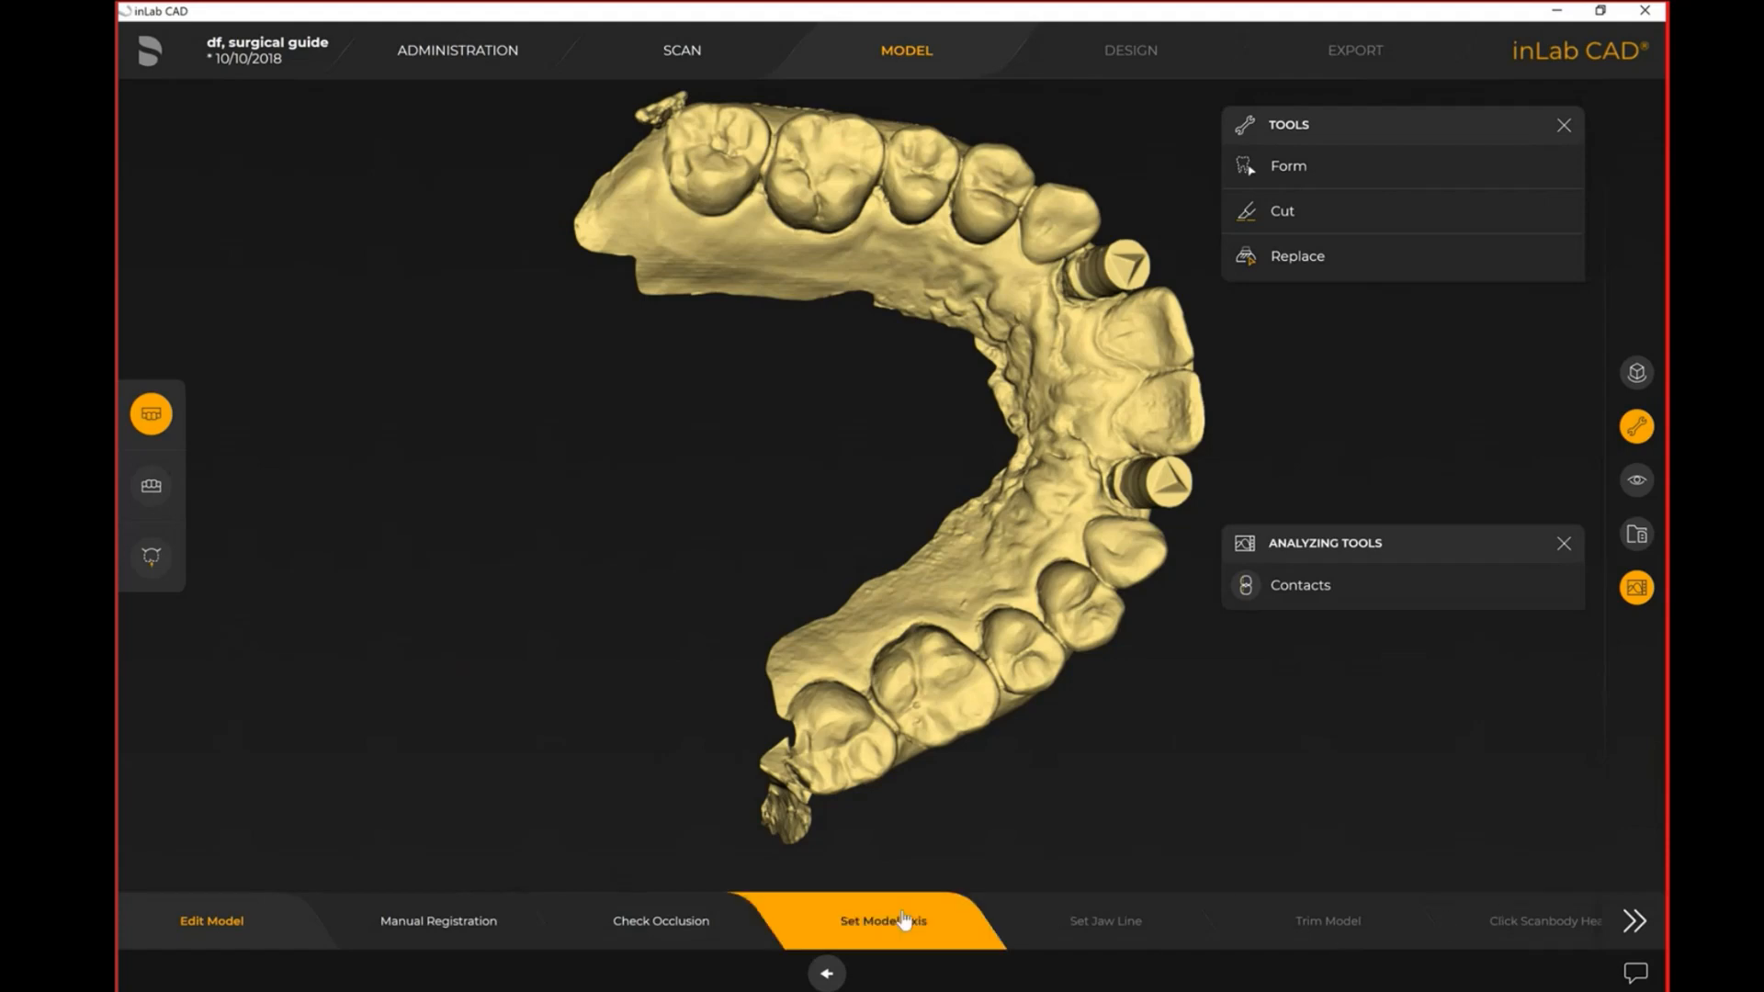
# Drag the jaw line's control points so the curve follows the arch to the last molars
pyautogui.click(882, 921)
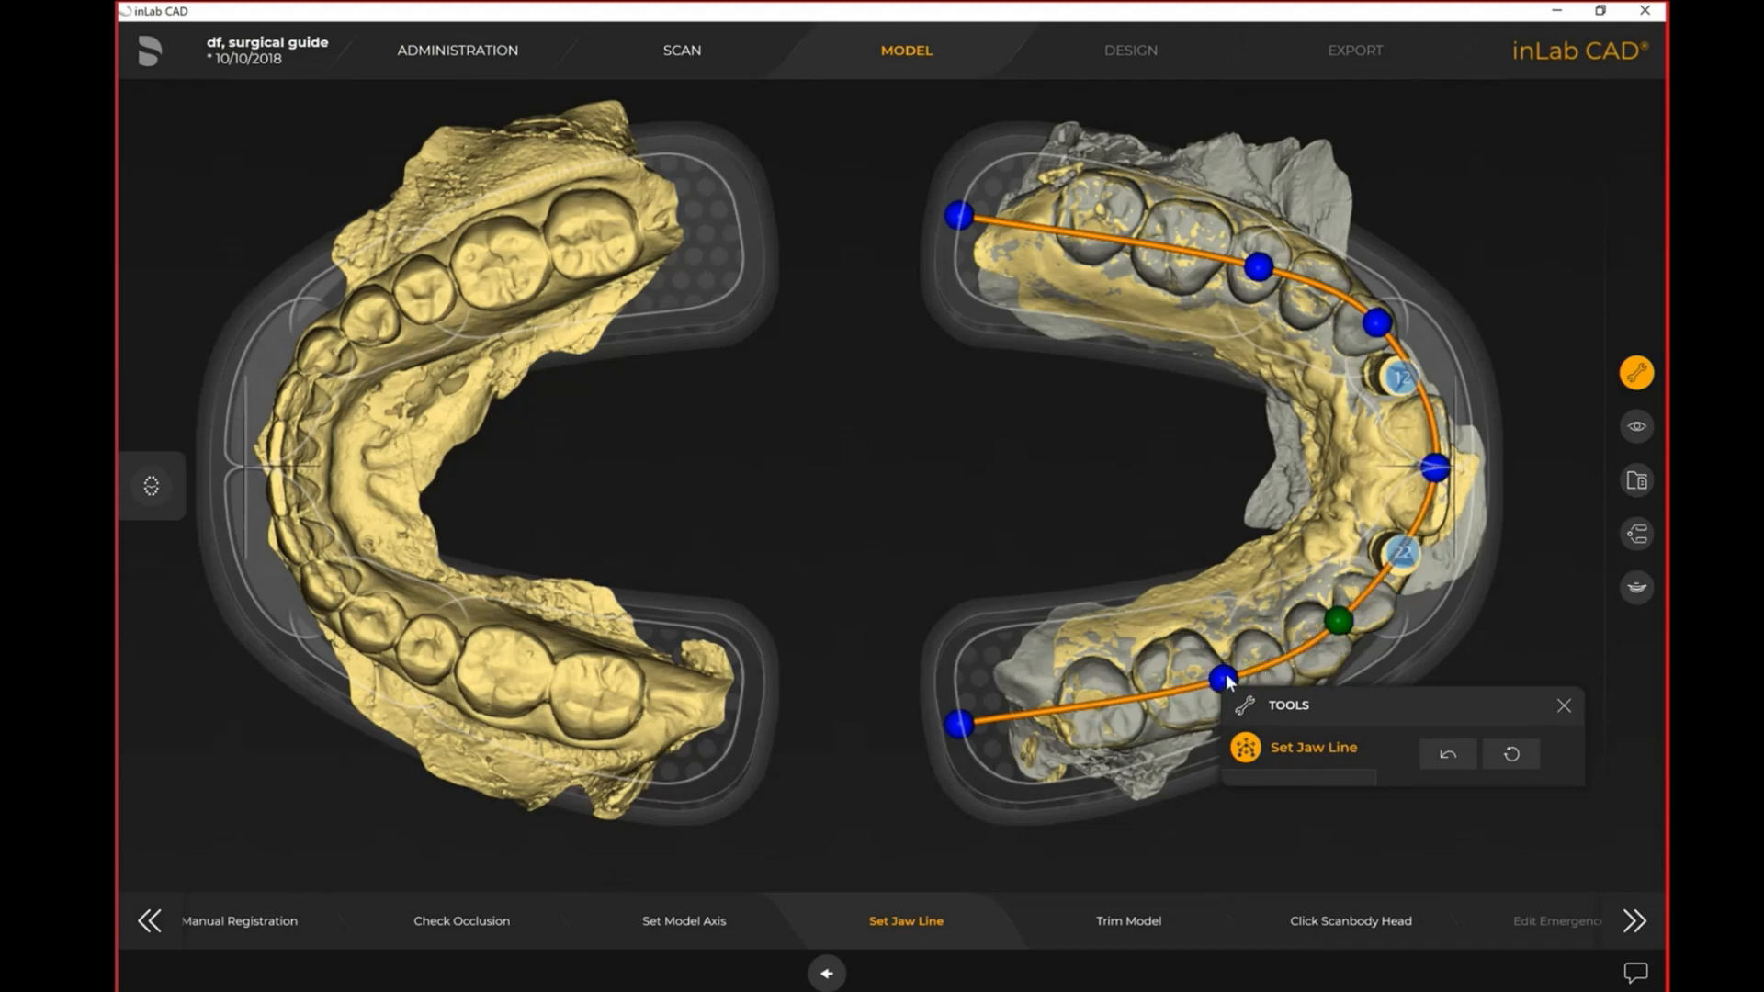
pyautogui.moveTo(1221, 681); pyautogui.dragTo(1063, 702)
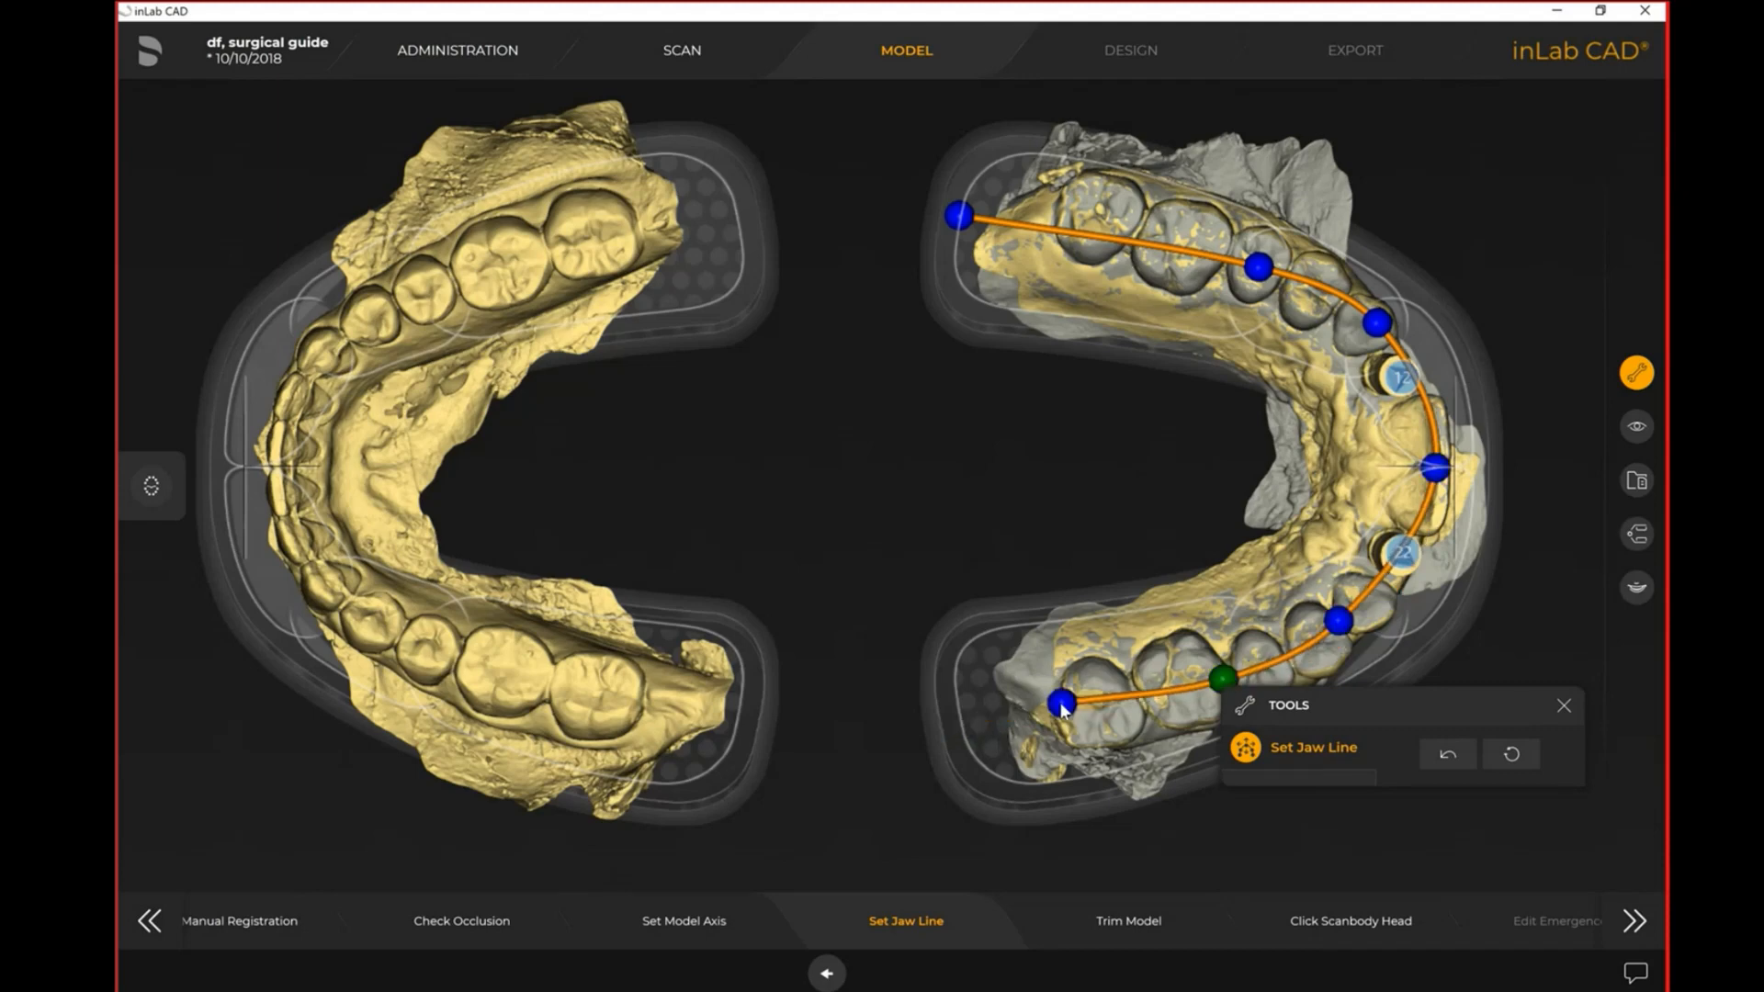
pyautogui.moveTo(1062, 702); pyautogui.dragTo(1035, 197)
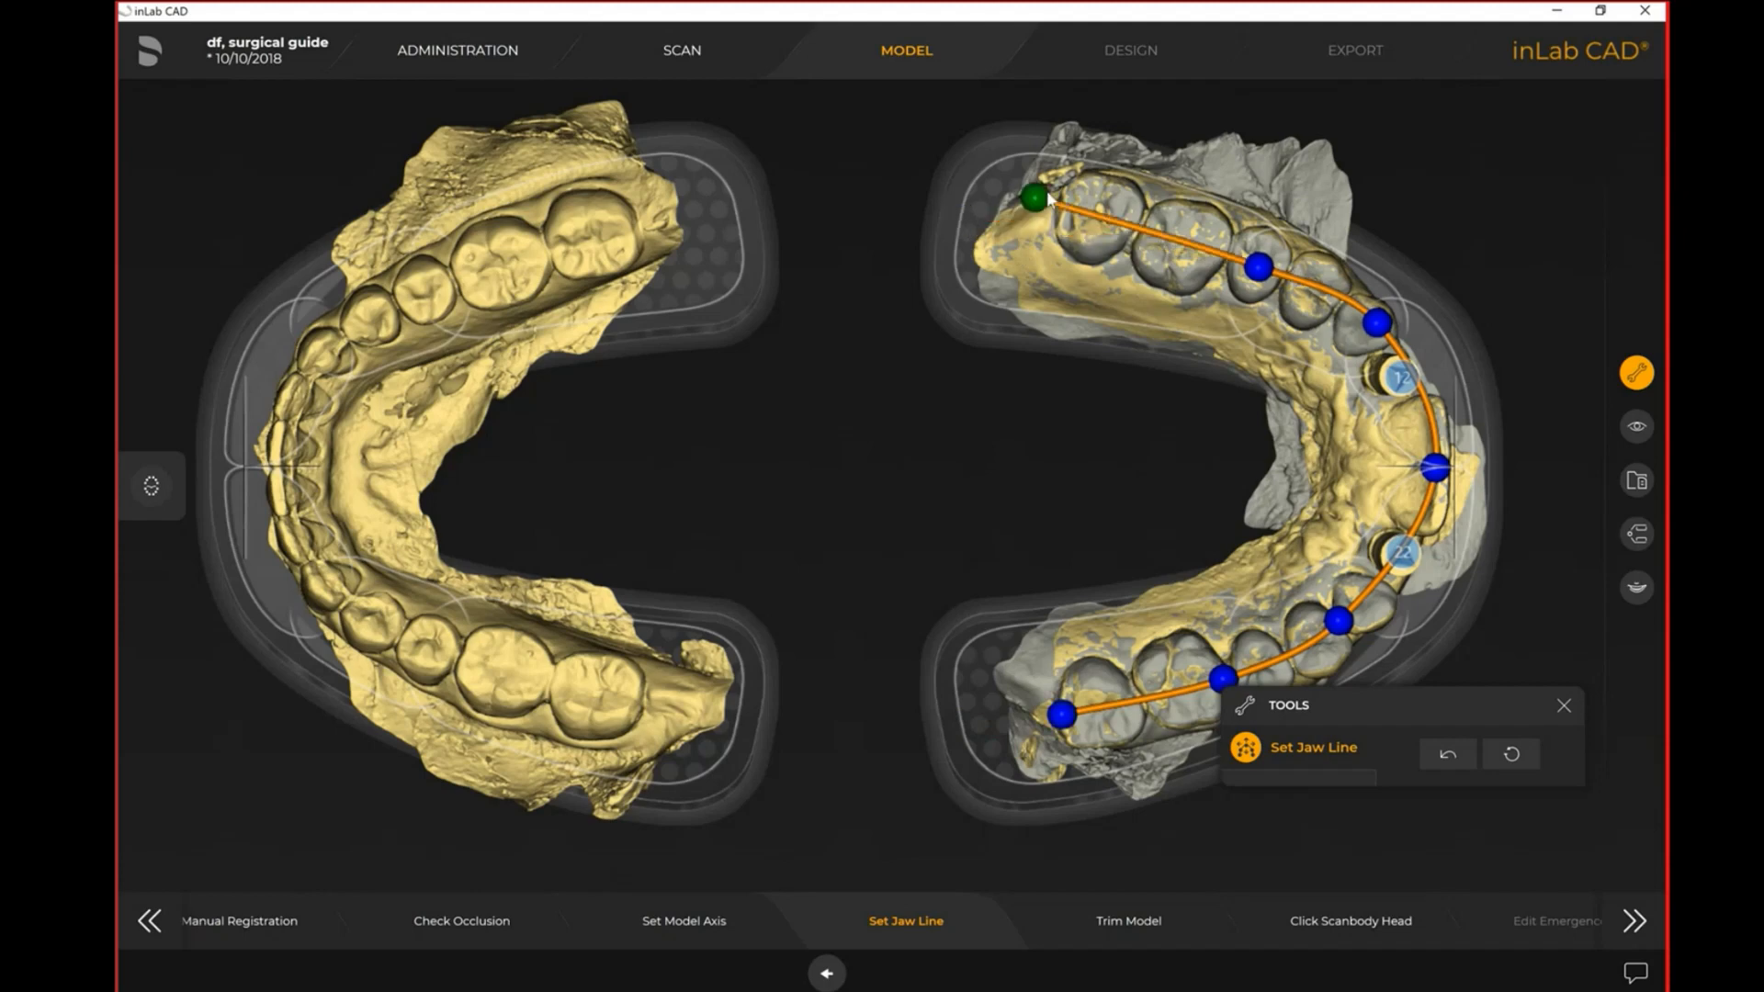
pyautogui.moveTo(1033, 199); pyautogui.dragTo(1048, 191)
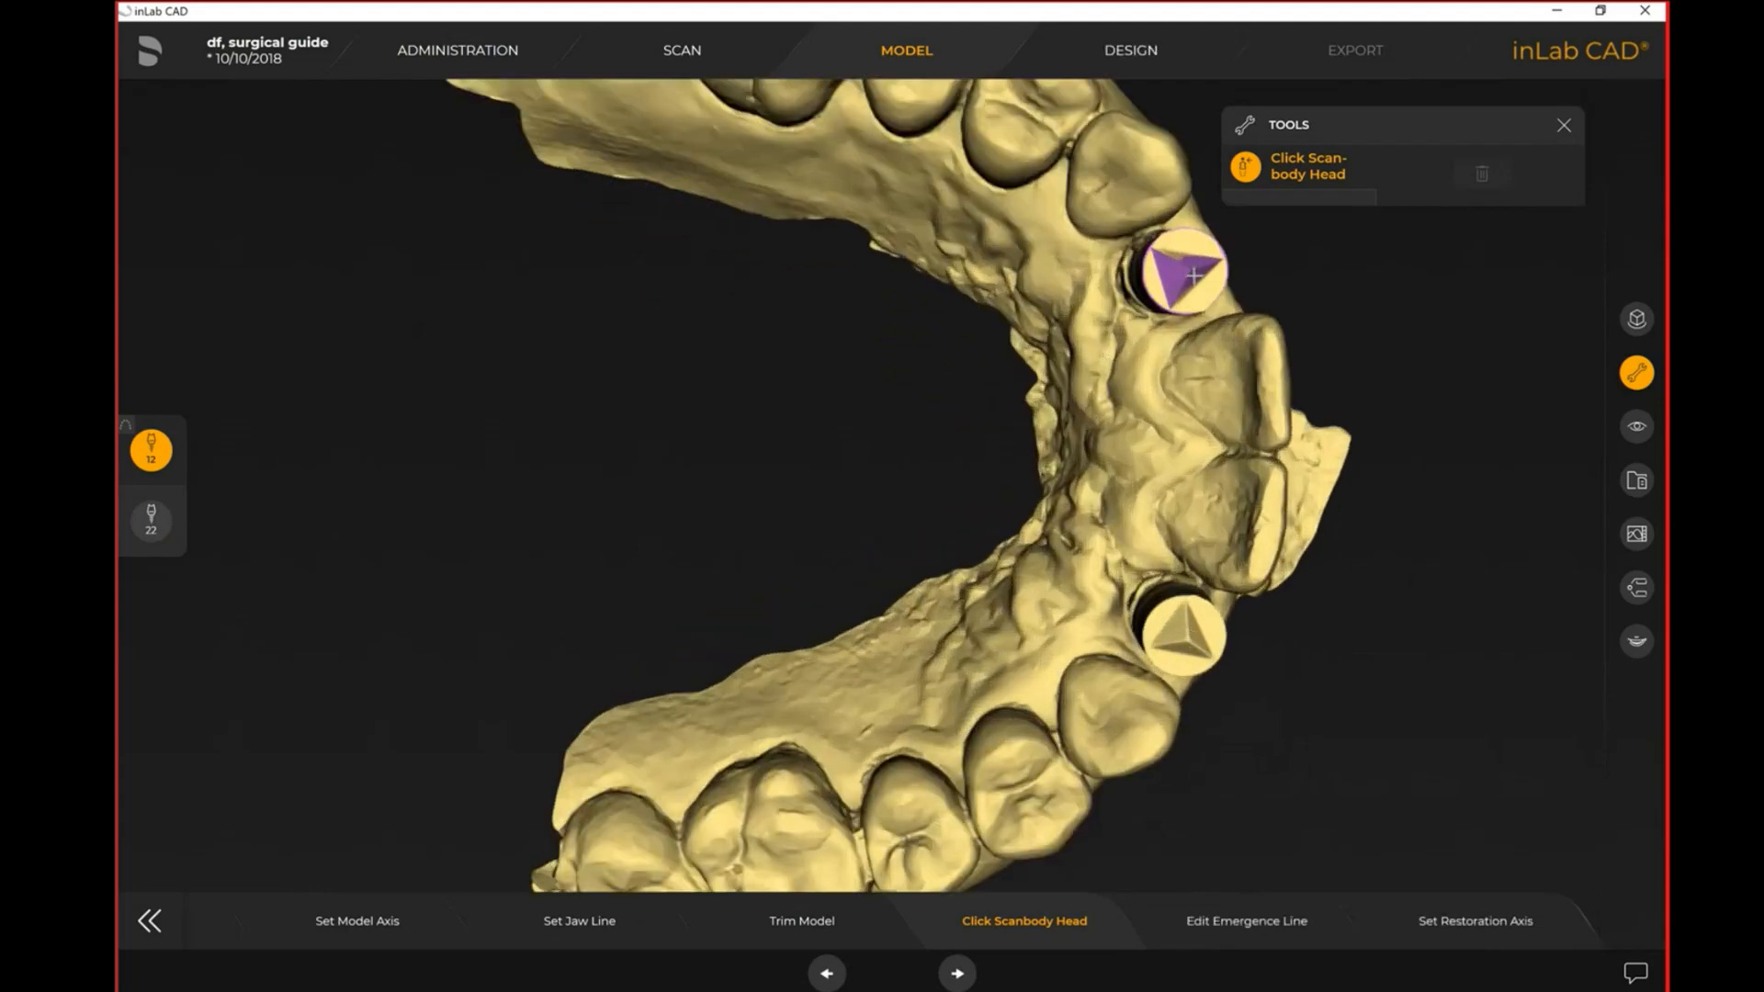
# Click the scanbody heads of implants 12 and 22 on the model
pyautogui.click(1189, 275)
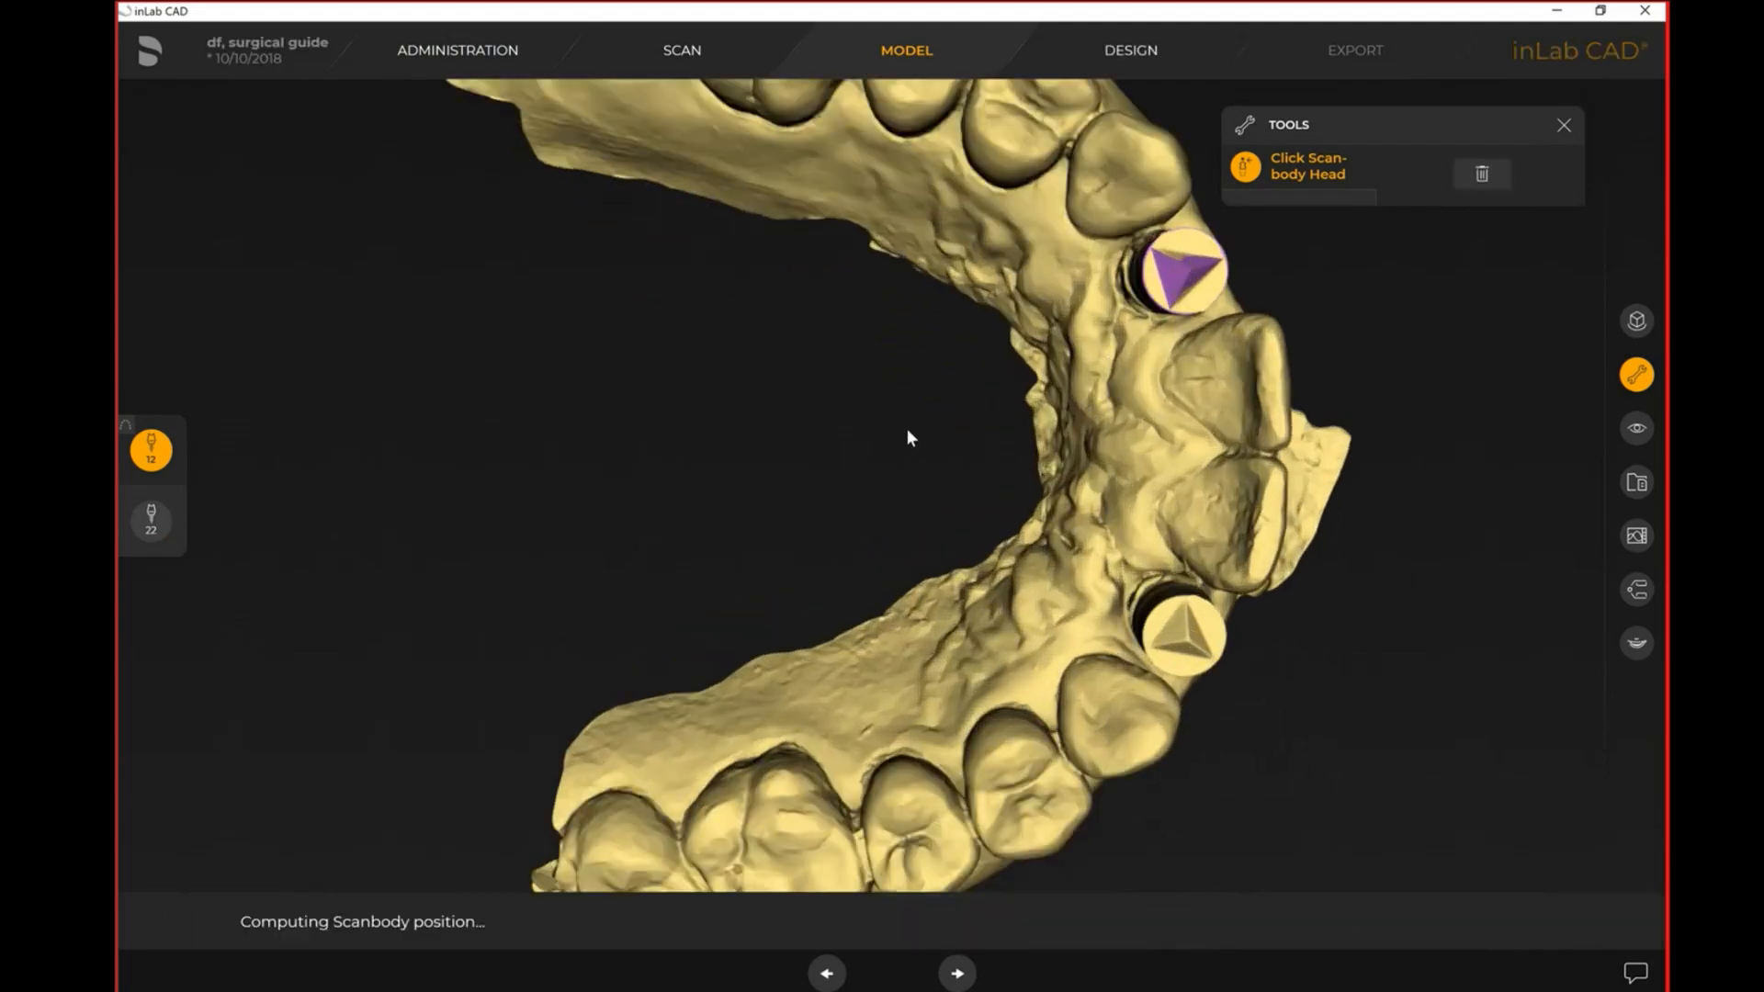
pyautogui.click(1183, 636)
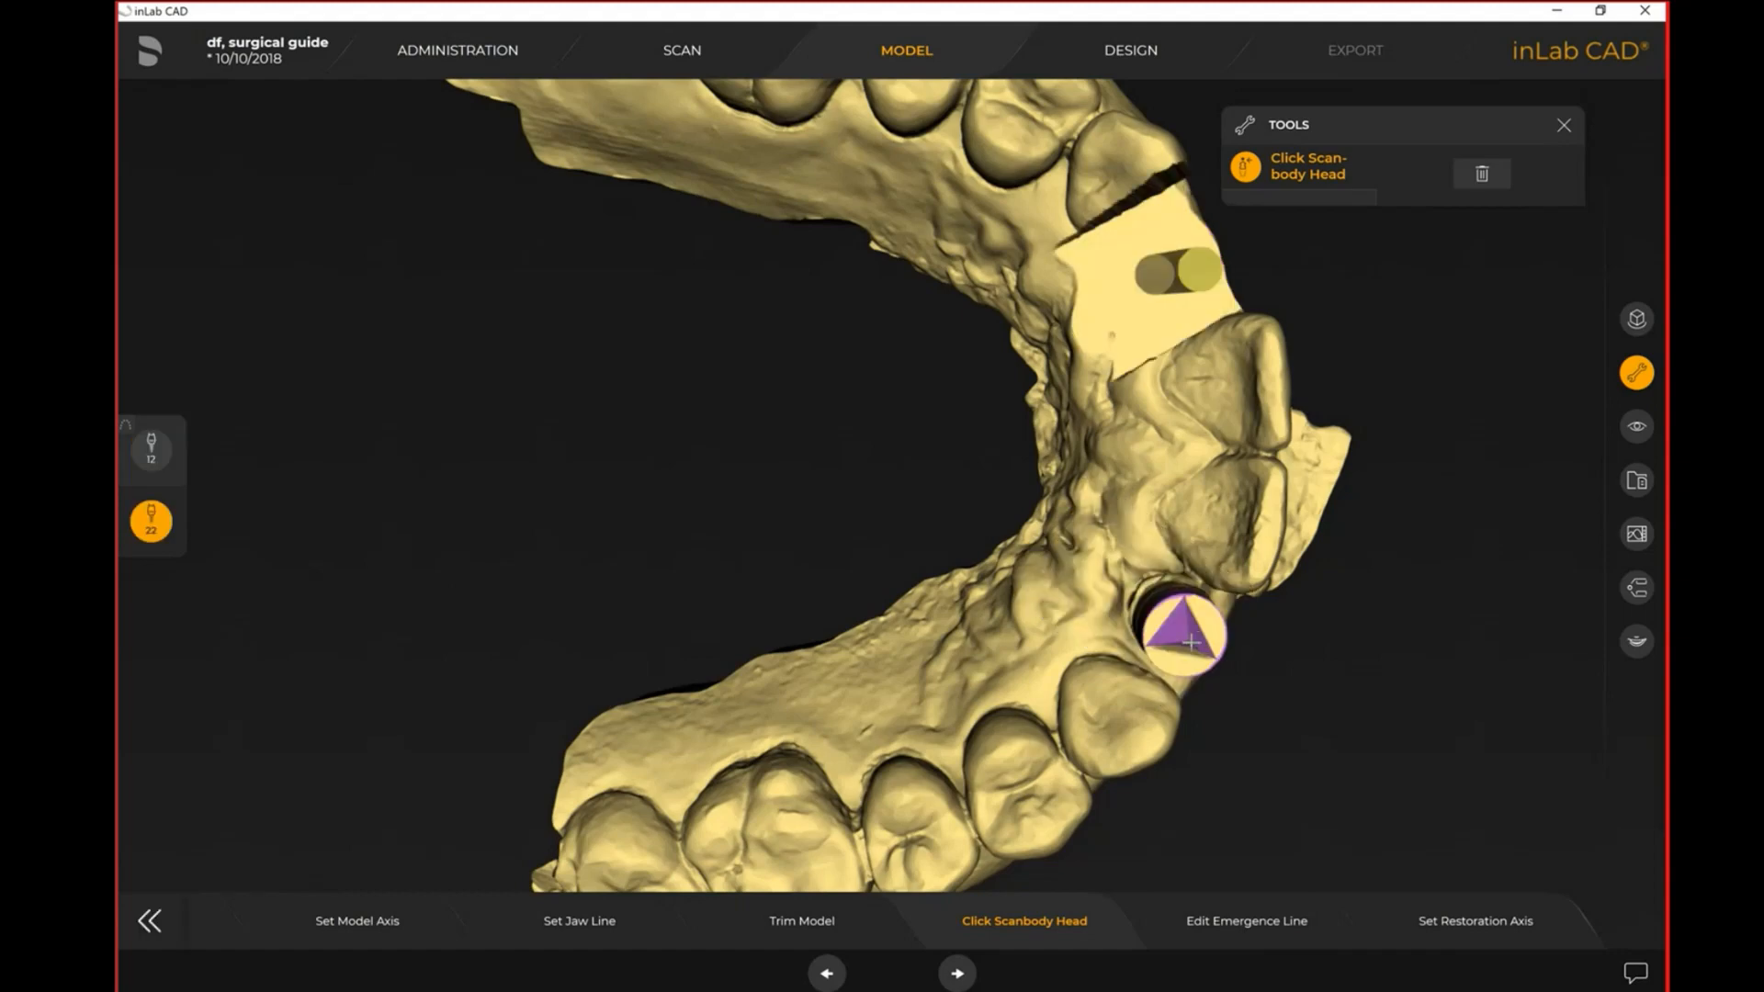